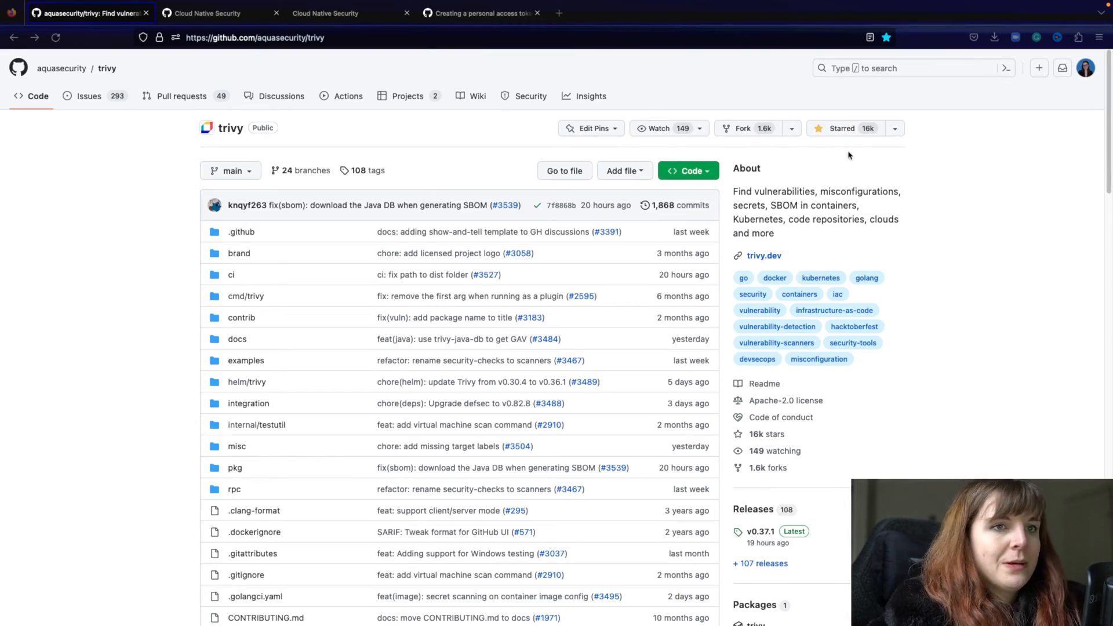
{"action": "mouse_move", "coordinate": [831, 134]}
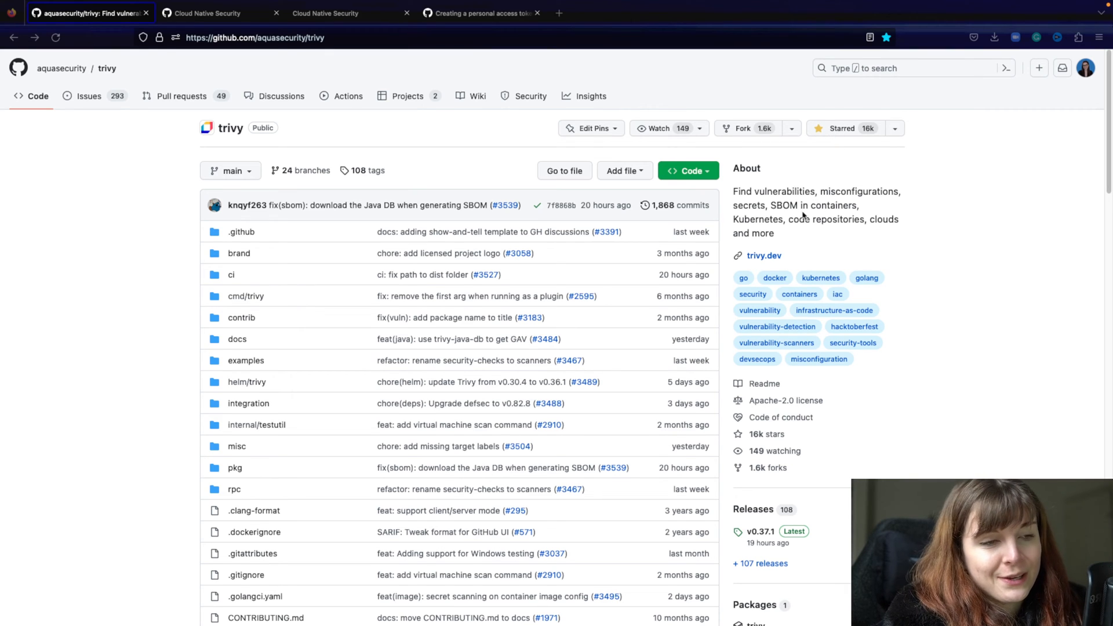
- Open the Documentation link in the aquasecurity/trivy README in a new tab
{"action": "scroll", "scroll_direction": "down", "scroll_amount": 3}
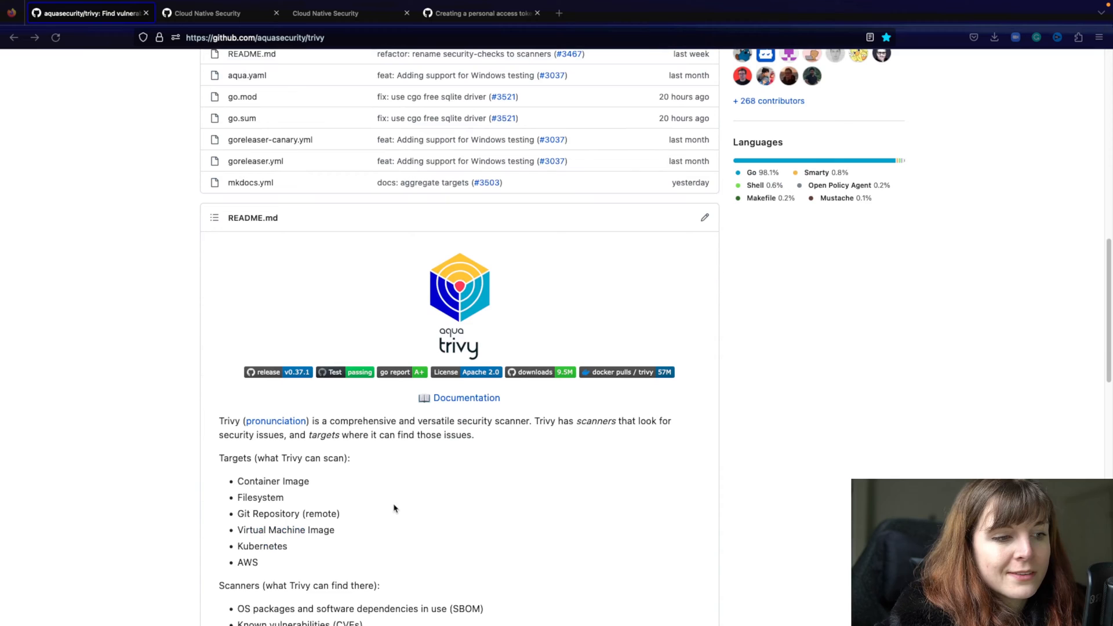
{"action": "right_click", "coordinate": [455, 397]}
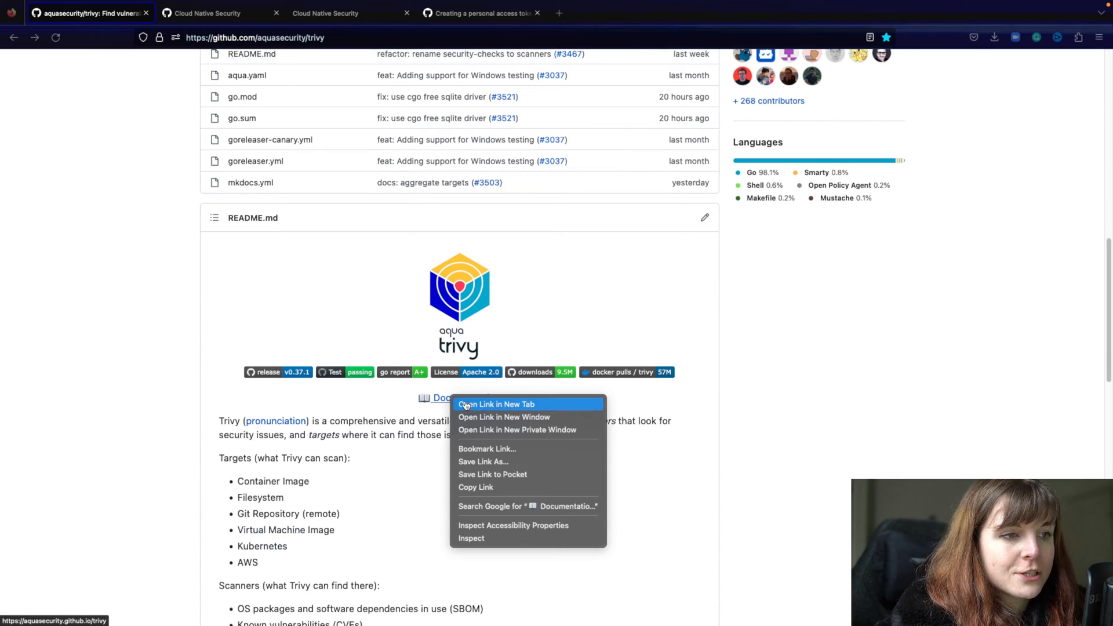
{"action": "left_click", "coordinate": [496, 404]}
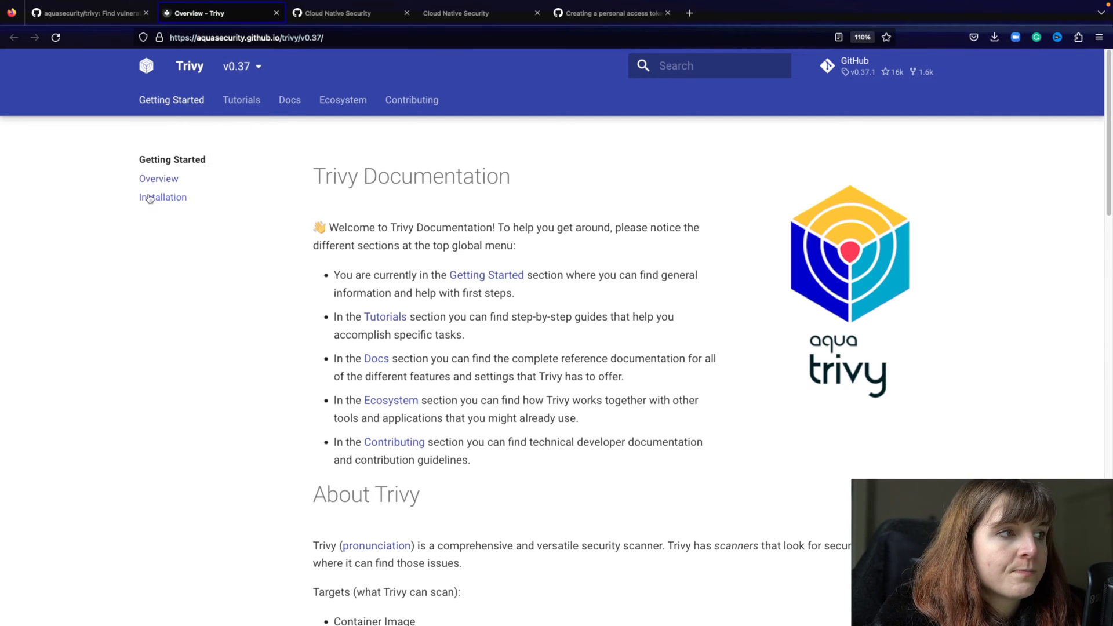
- Read the Docs' Container Image target page down to misconfiguration, secrets and licenses scanning
{"action": "left_click", "coordinate": [163, 197]}
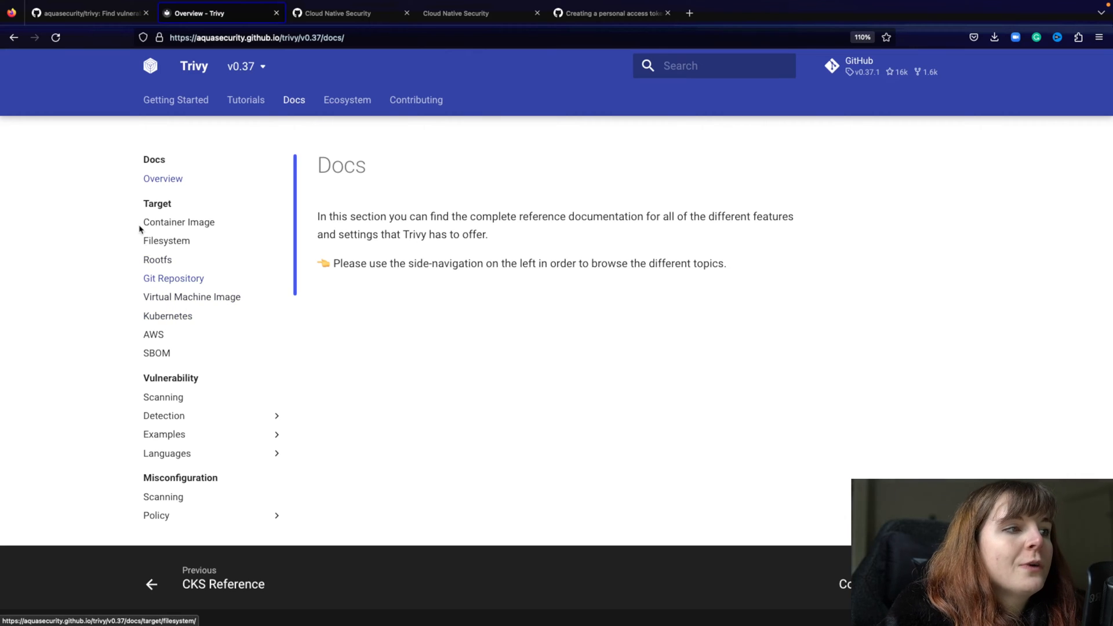
{"action": "mouse_move", "coordinate": [183, 301]}
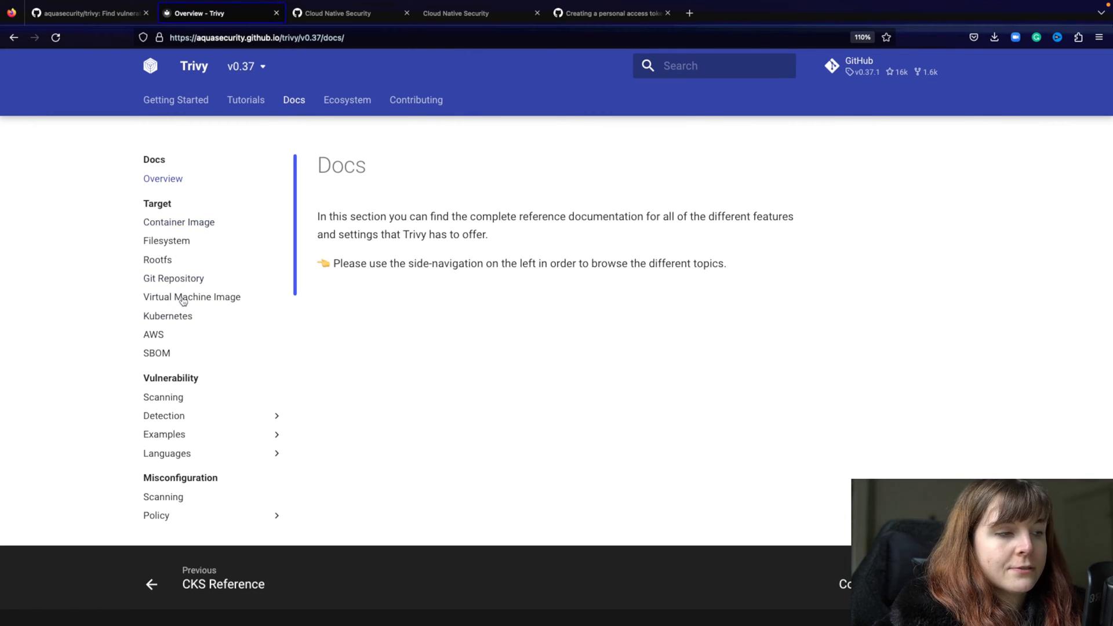
{"action": "mouse_move", "coordinate": [168, 316]}
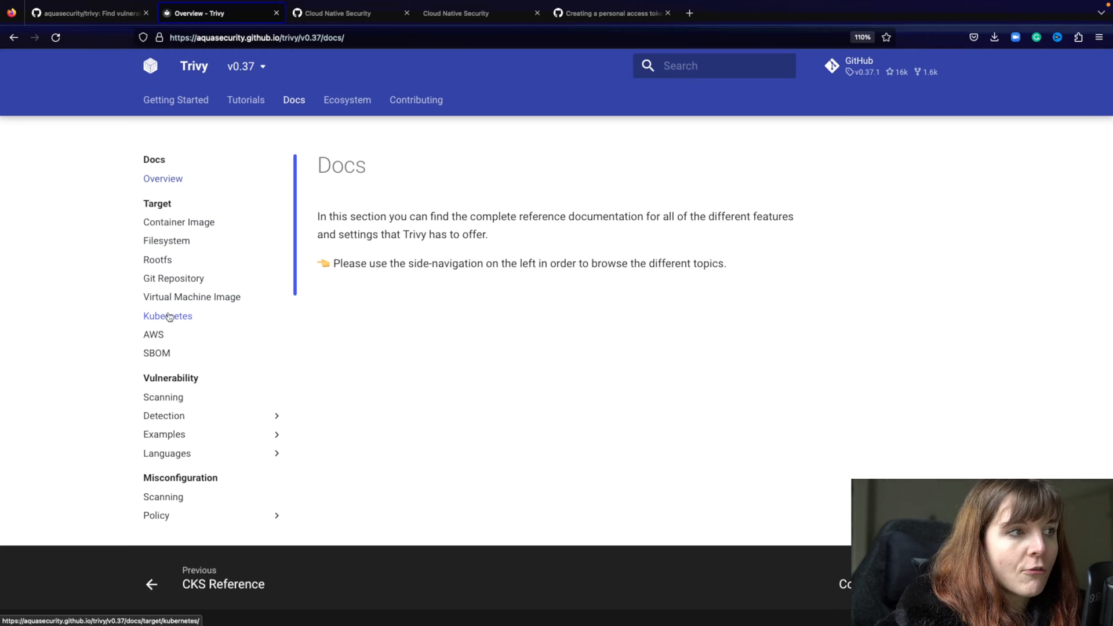
{"action": "mouse_move", "coordinate": [180, 241]}
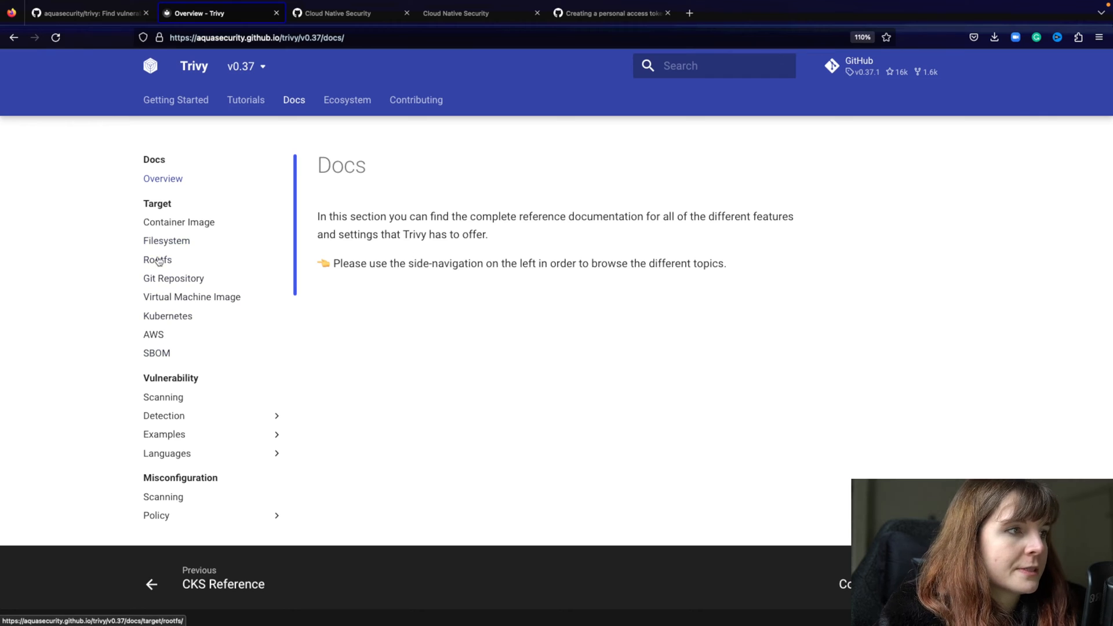
{"action": "left_click", "coordinate": [178, 222]}
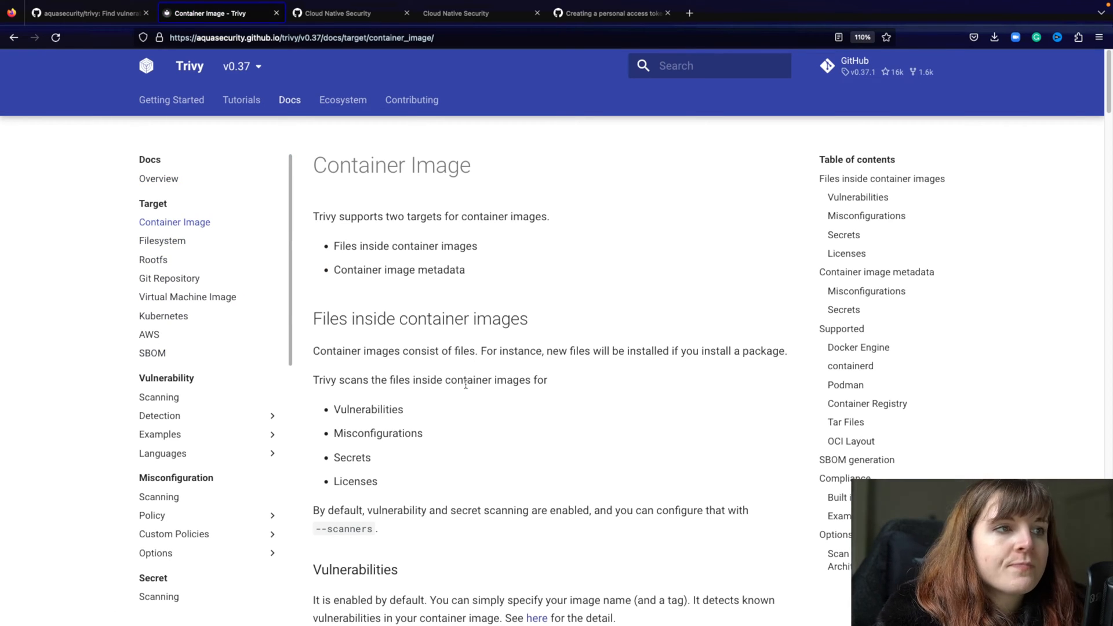
{"action": "scroll", "scroll_direction": "down", "scroll_amount": 3}
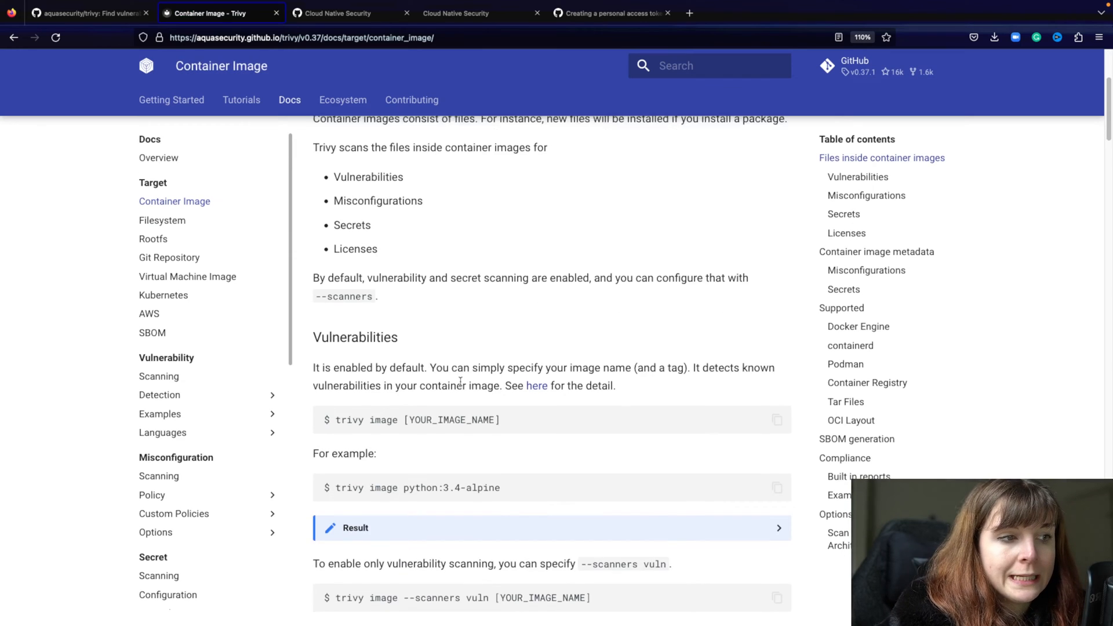
{"action": "scroll", "scroll_direction": "down", "scroll_amount": 3}
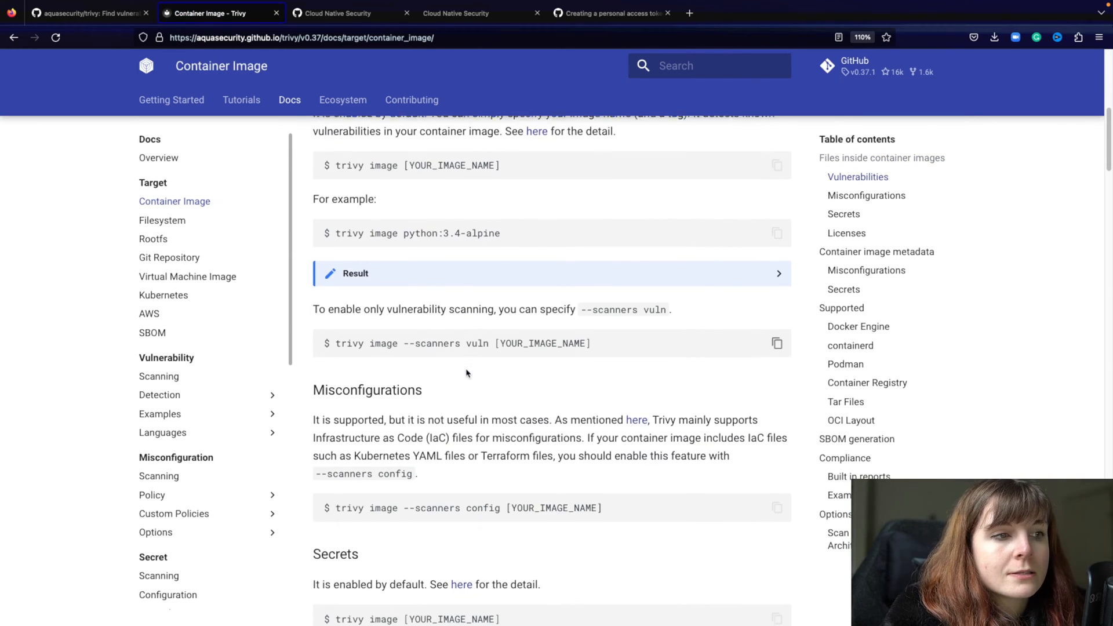
{"action": "scroll", "scroll_direction": "down", "scroll_amount": 3}
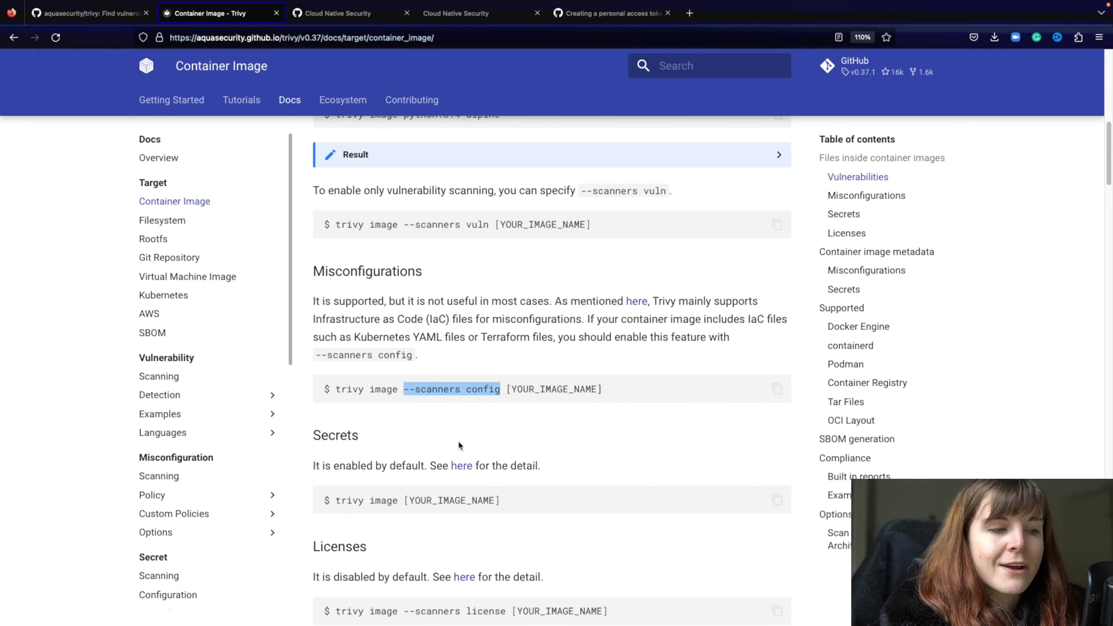
{"action": "mouse_move", "coordinate": [445, 448]}
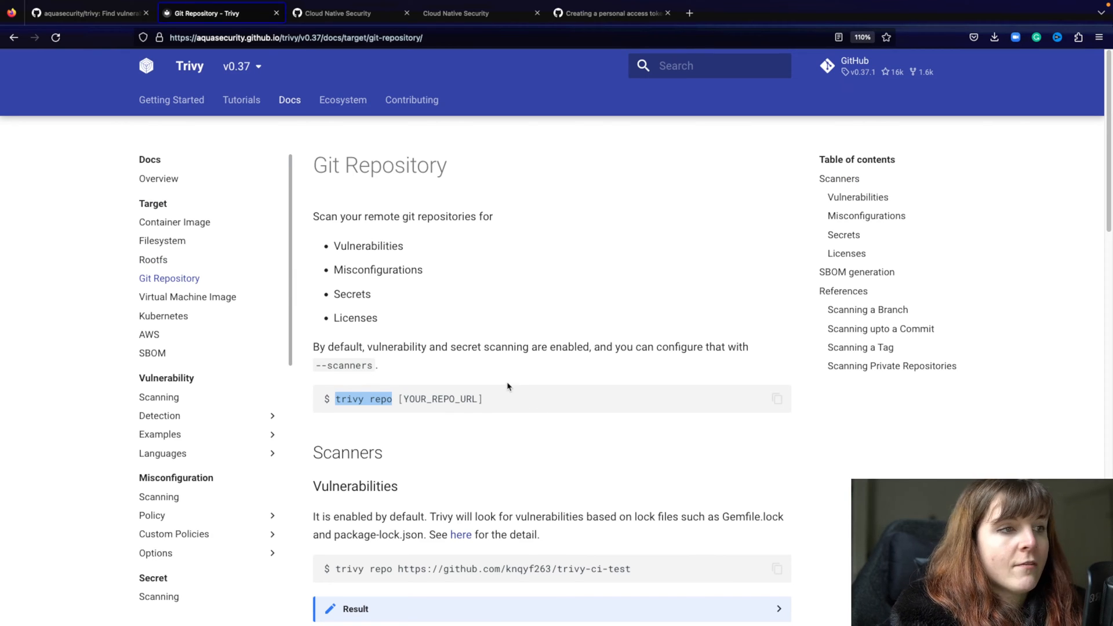
{"action": "mouse_move", "coordinate": [471, 399]}
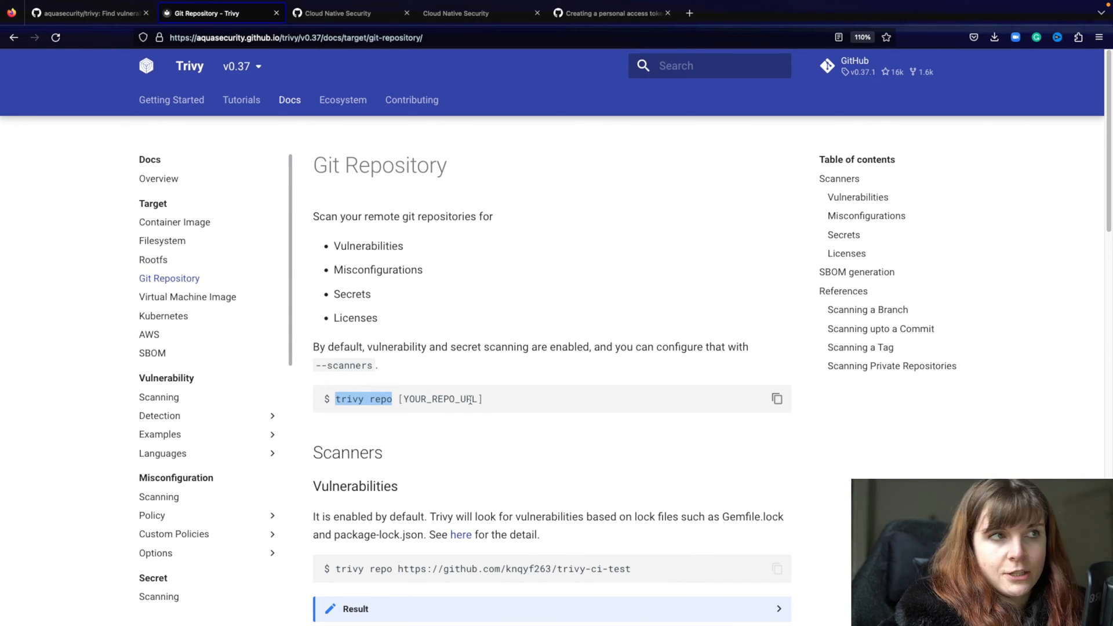
{"action": "mouse_move", "coordinate": [395, 71]}
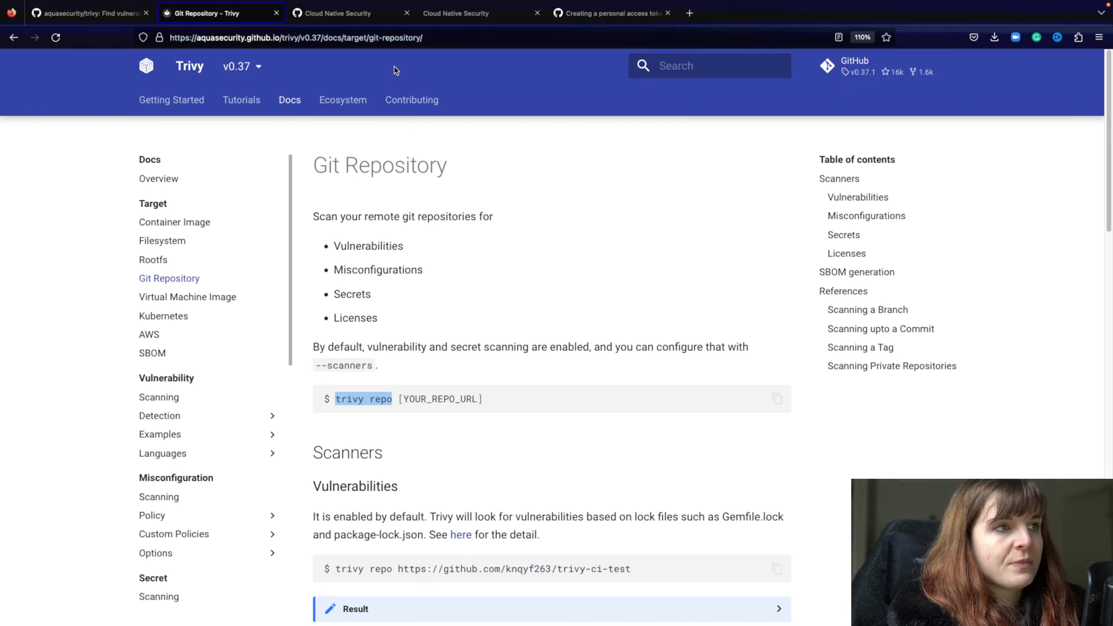
- View the Cloud Native Security org and tutorials tabs, then browse the website repository
{"action": "left_click", "coordinate": [334, 12]}
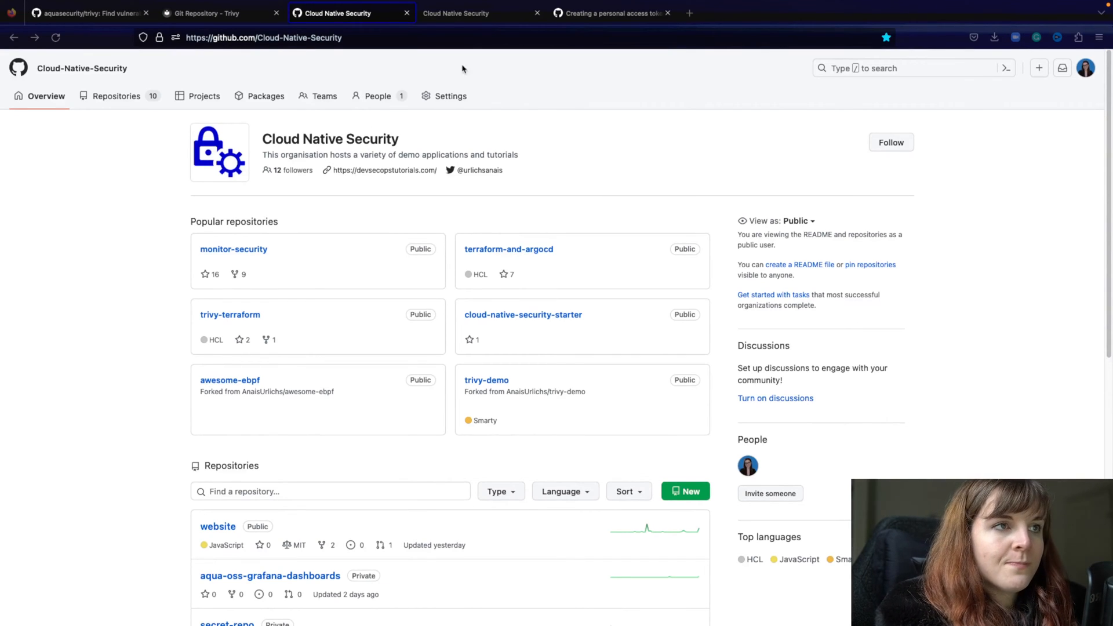
{"action": "left_click", "coordinate": [475, 13]}
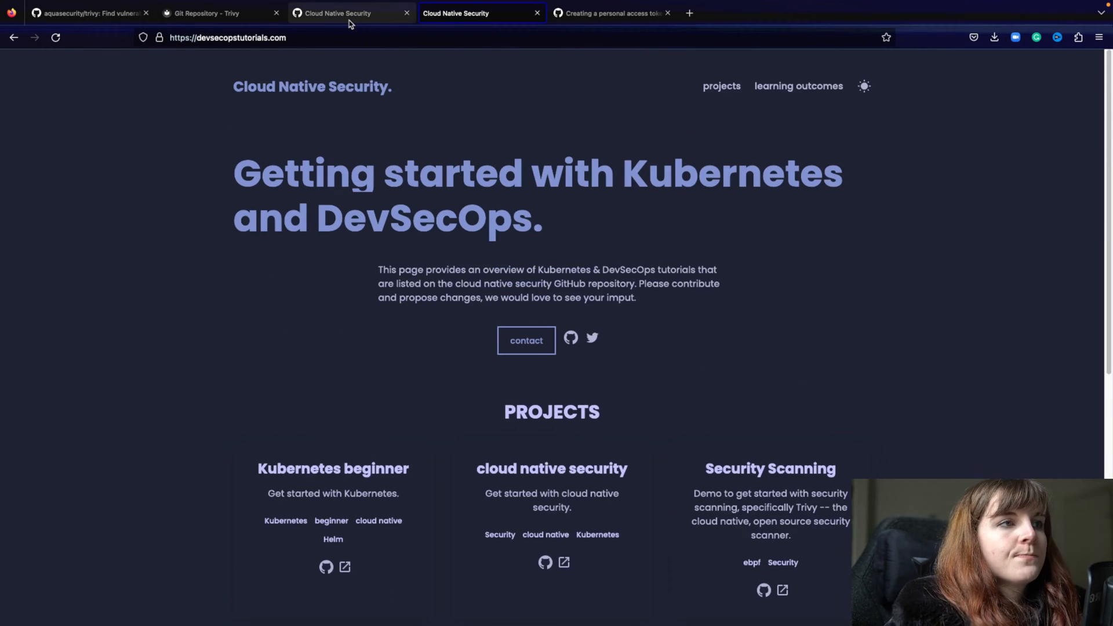
{"action": "left_click", "coordinate": [342, 13]}
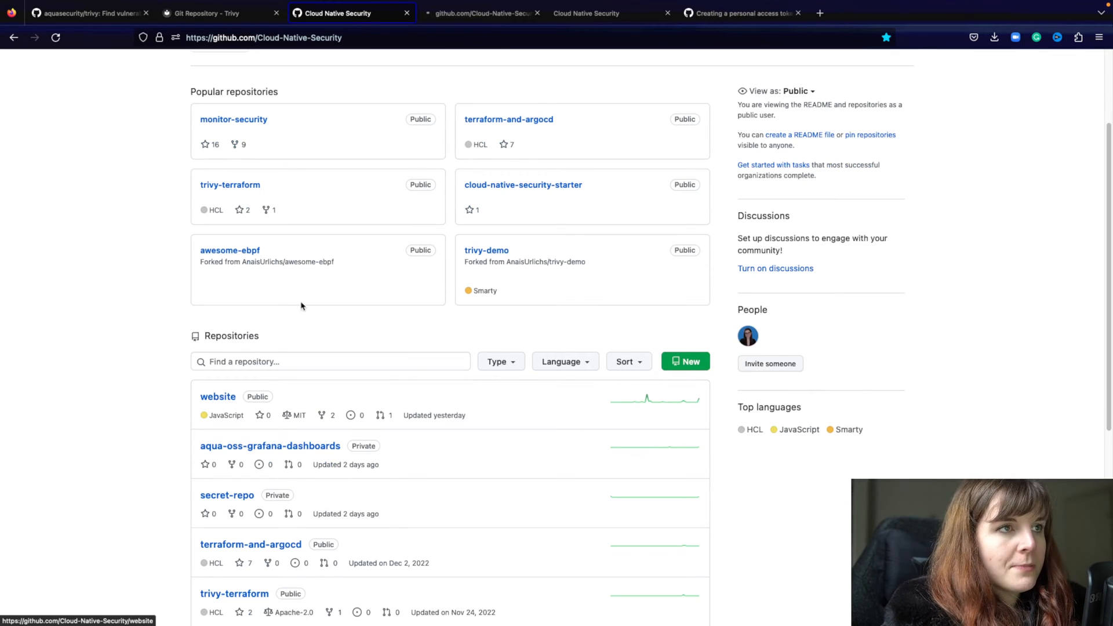
{"action": "left_click", "coordinate": [218, 396]}
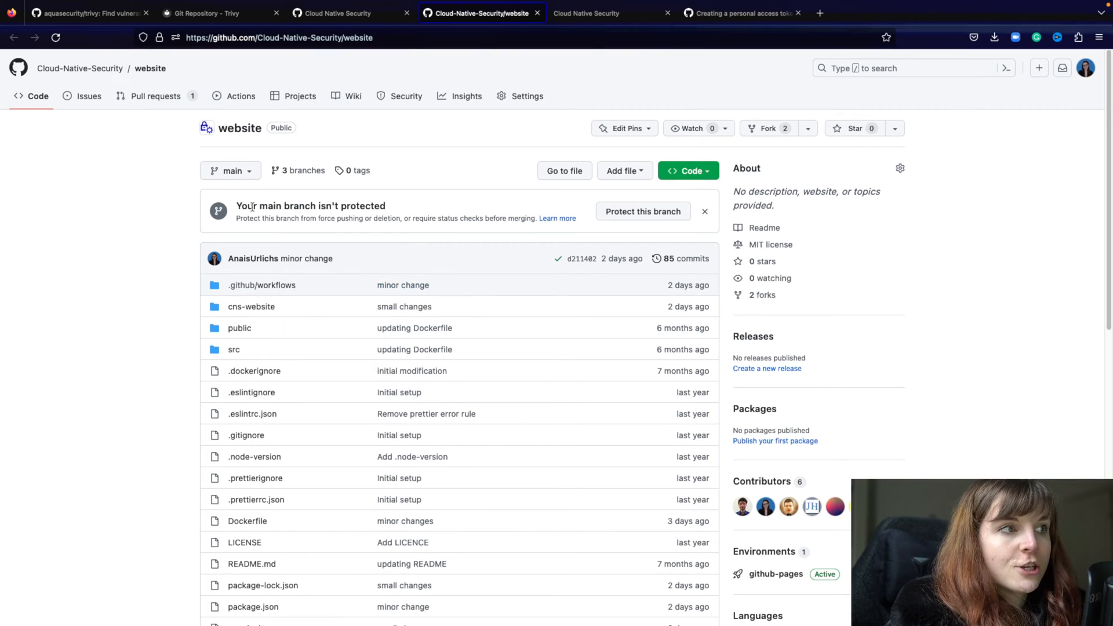
{"action": "scroll", "scroll_direction": "down", "scroll_amount": 3}
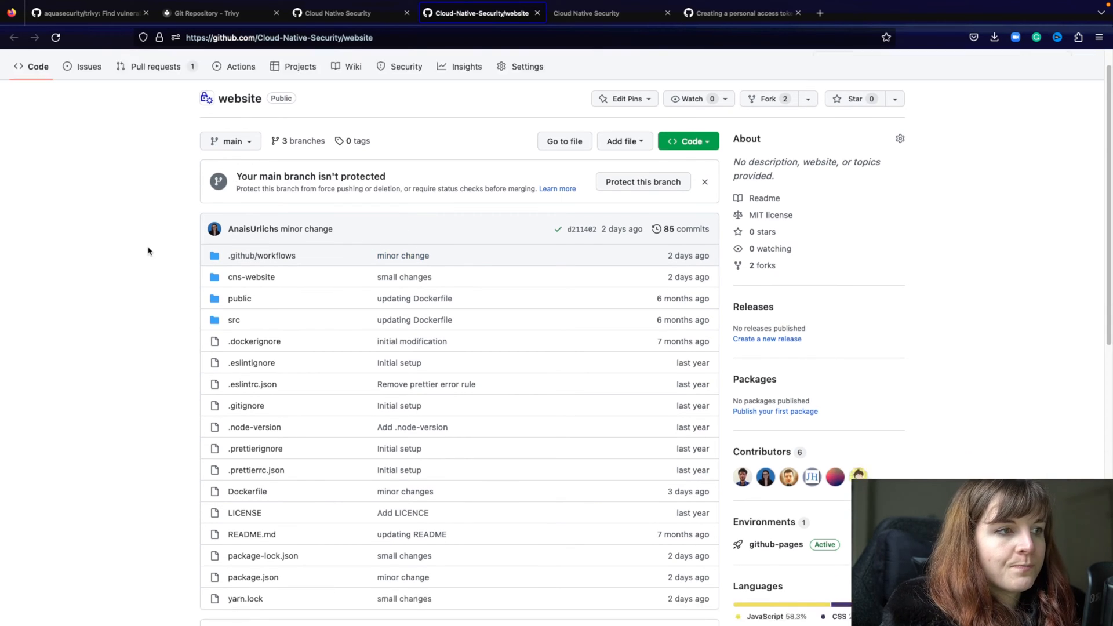
{"action": "scroll", "scroll_direction": "down", "scroll_amount": 3}
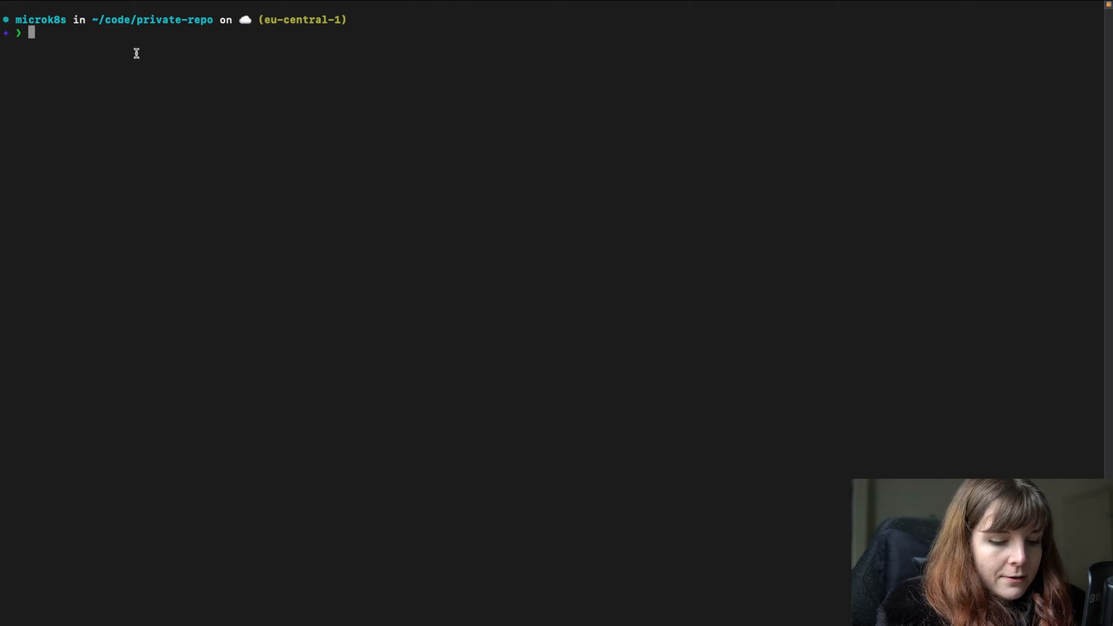
- Run trivy repo on the Cloud-Native-Security website repo and select the CVE-2021-3803 link
{"action": "type", "text": "trivy repo https://github.com/Cloud-Native-Security/website"}
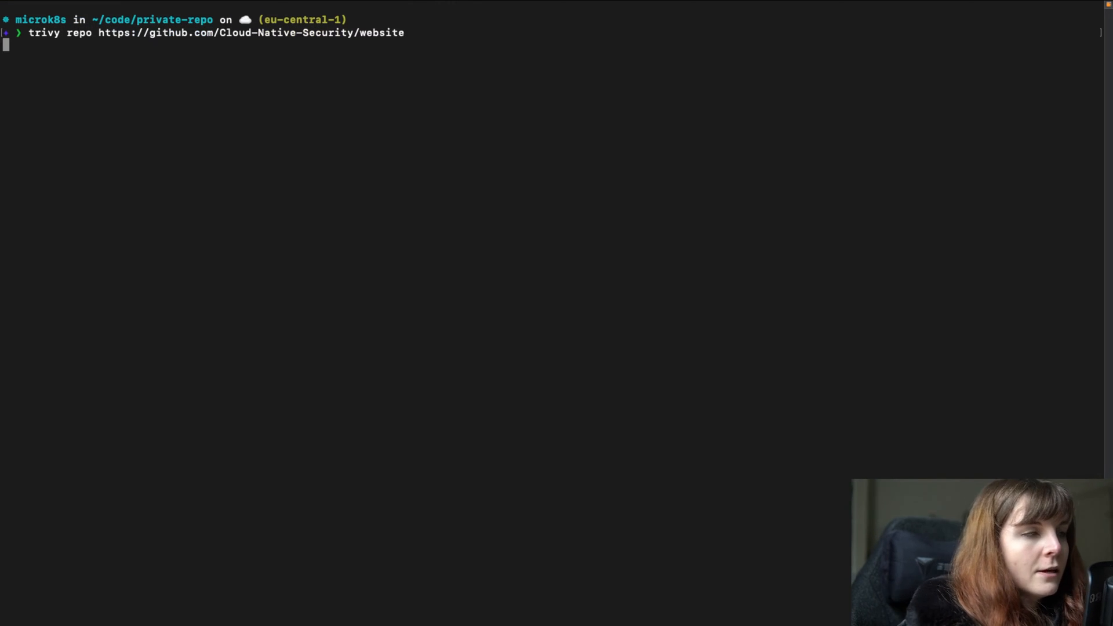
{"action": "key", "text": "Enter"}
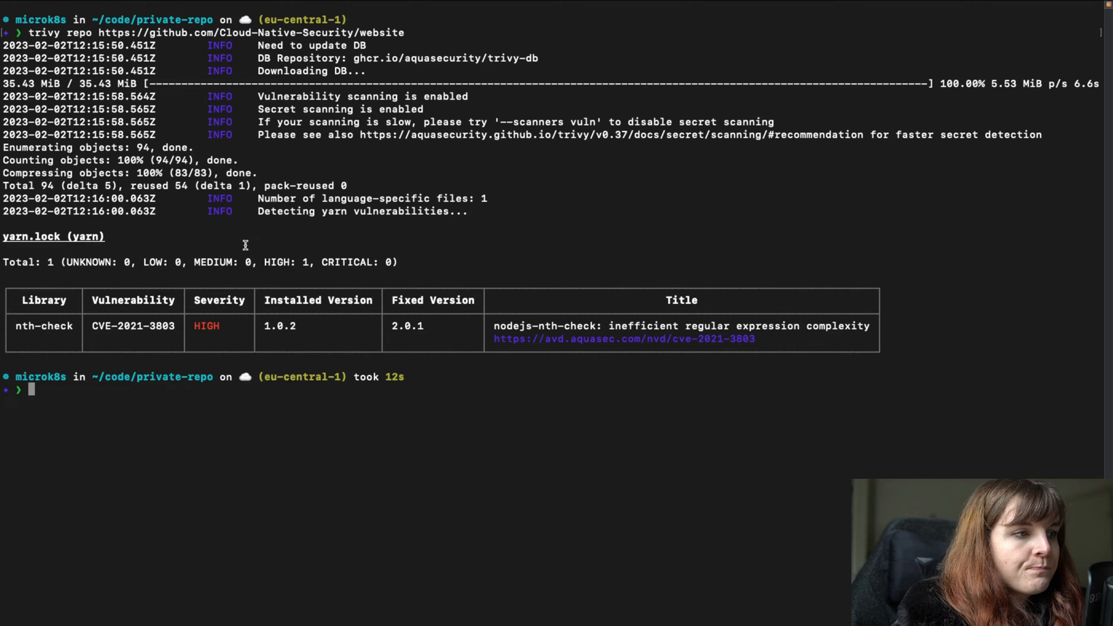
{"action": "mouse_move", "coordinate": [100, 342]}
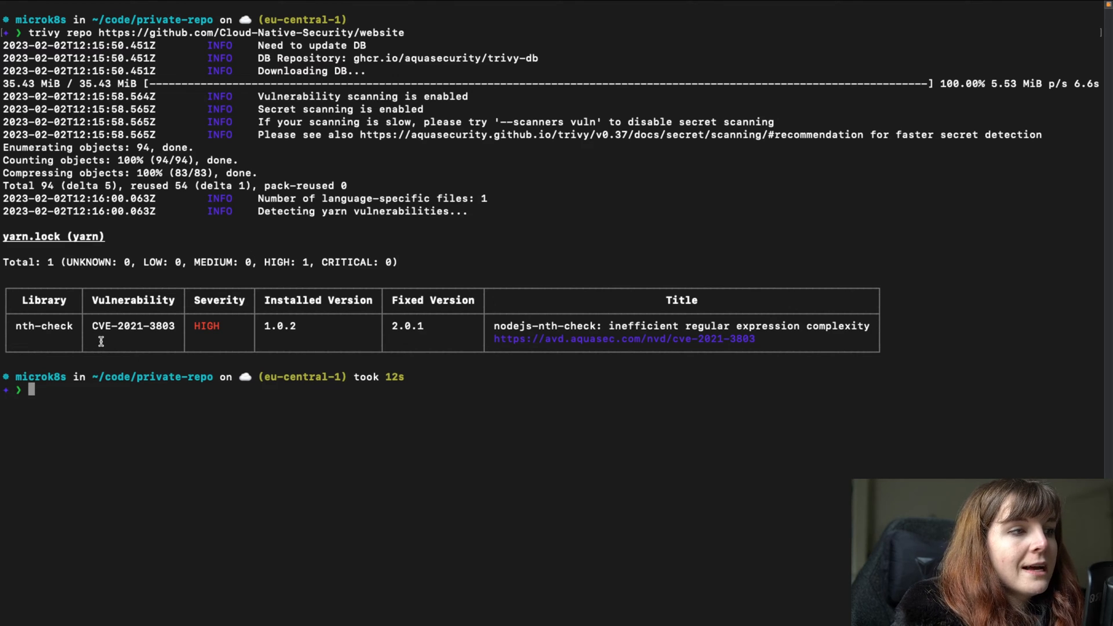
{"action": "mouse_move", "coordinate": [385, 330]}
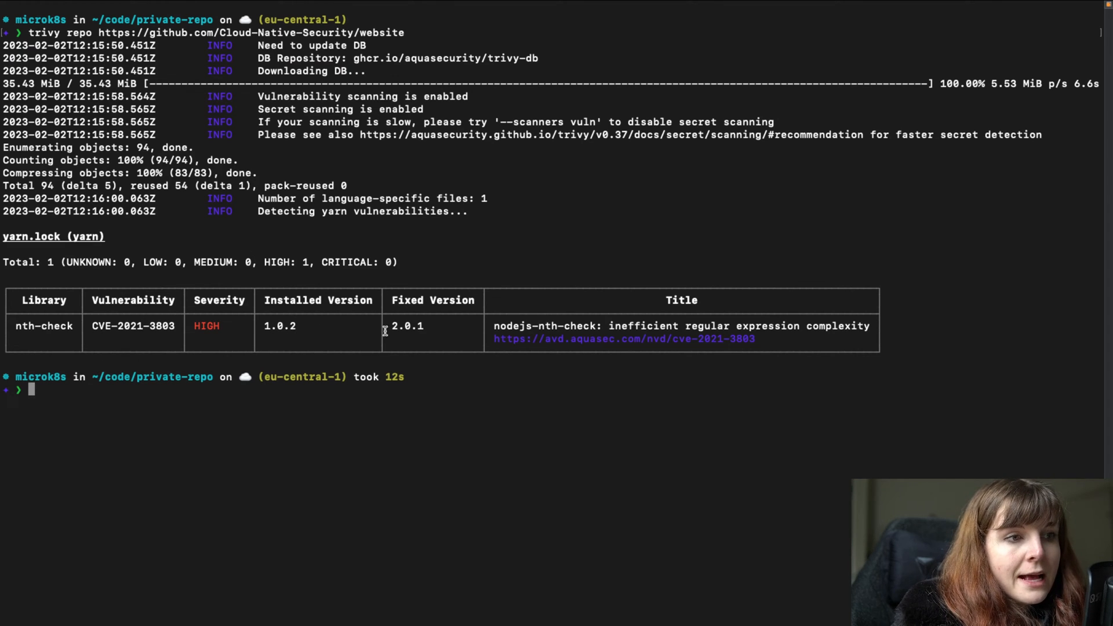
{"action": "mouse_move", "coordinate": [495, 326]}
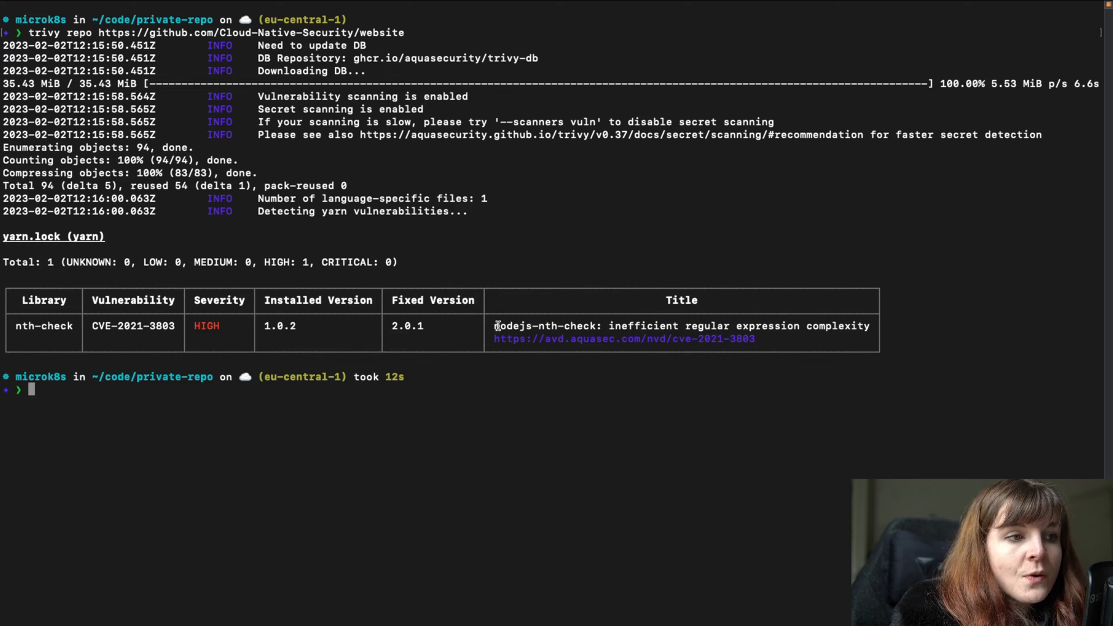
{"action": "left_click_drag", "start_coordinate": [494, 326], "coordinate": [872, 326]}
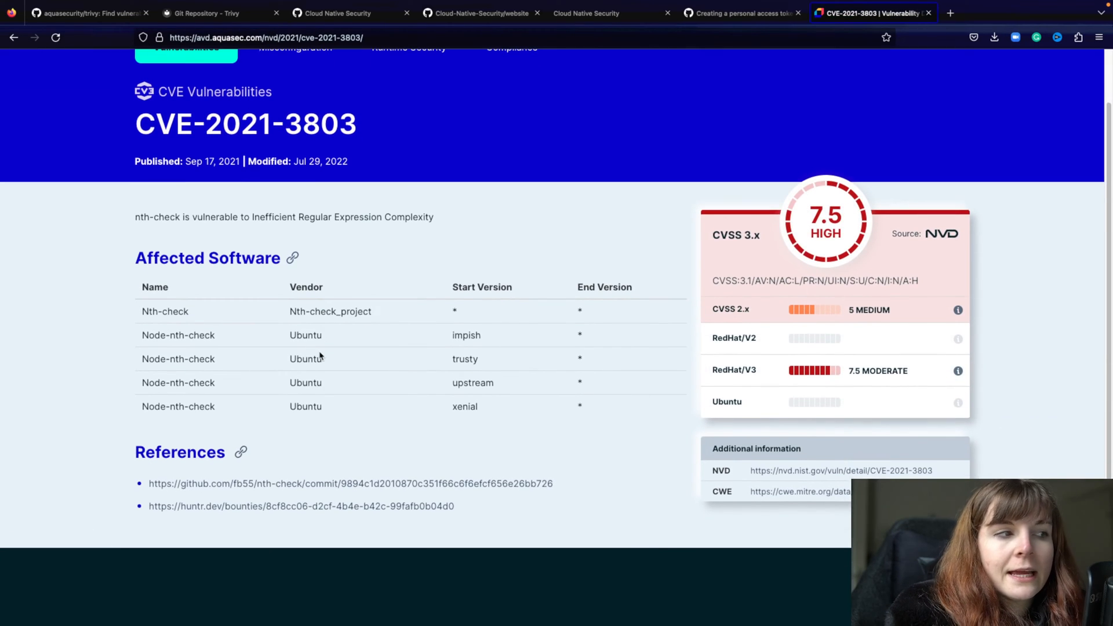
- Scroll CVE-2021-3803's page through affected software, the 7.5 HIGH score and references
{"action": "scroll", "scroll_direction": "down", "scroll_amount": 3}
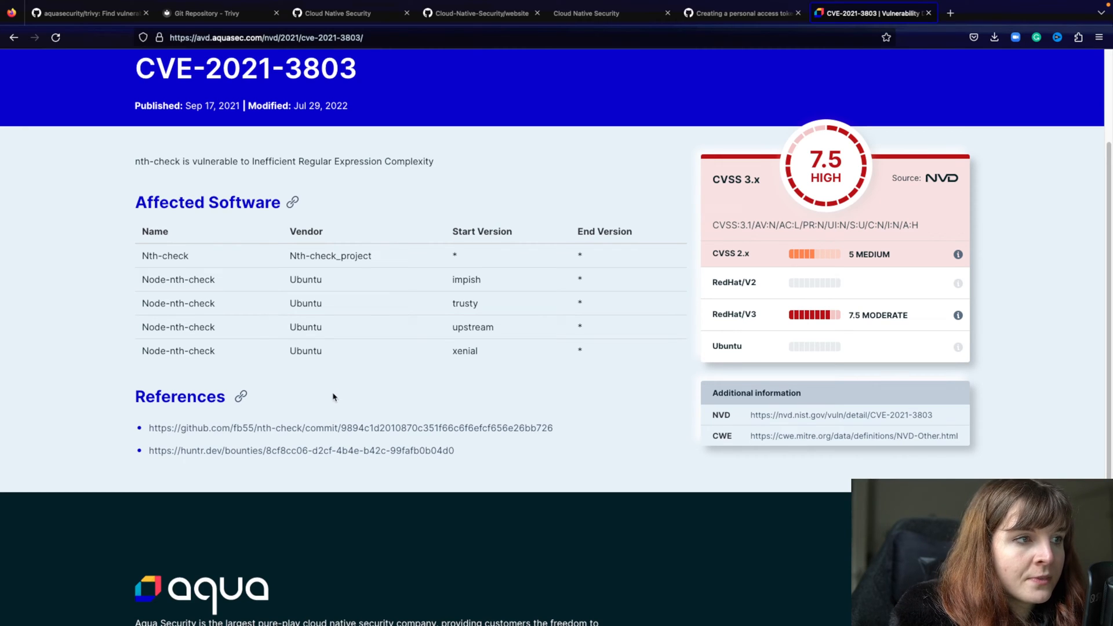
{"action": "mouse_move", "coordinate": [169, 173]}
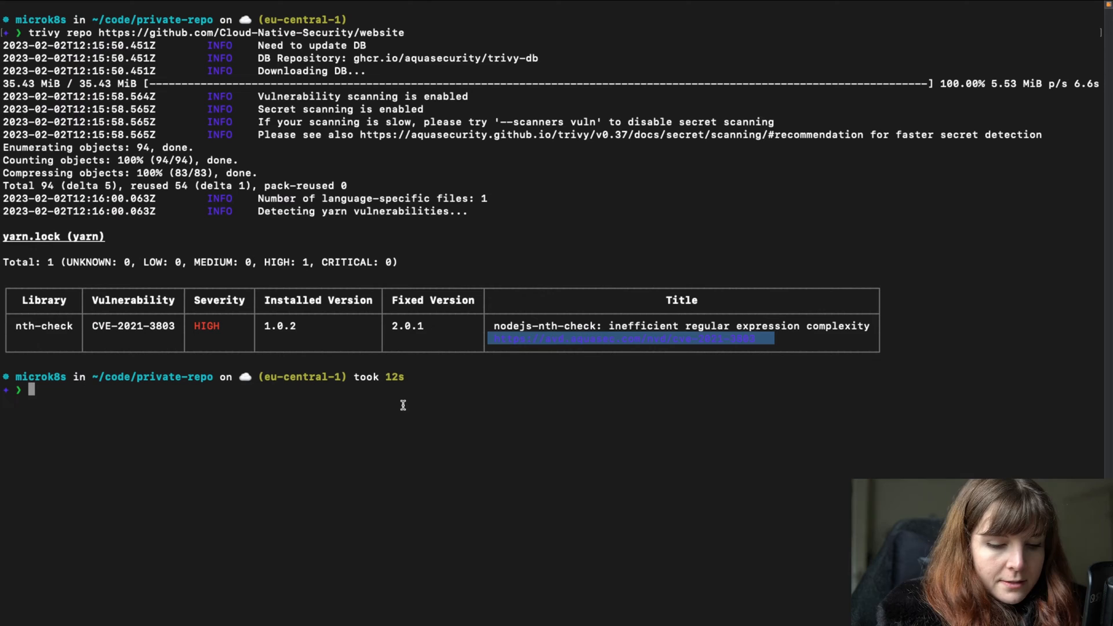
- Run ls in the empty private-repo directory and reopen the CVE-2021-3803 advisory page
{"action": "type", "text": "ls"}
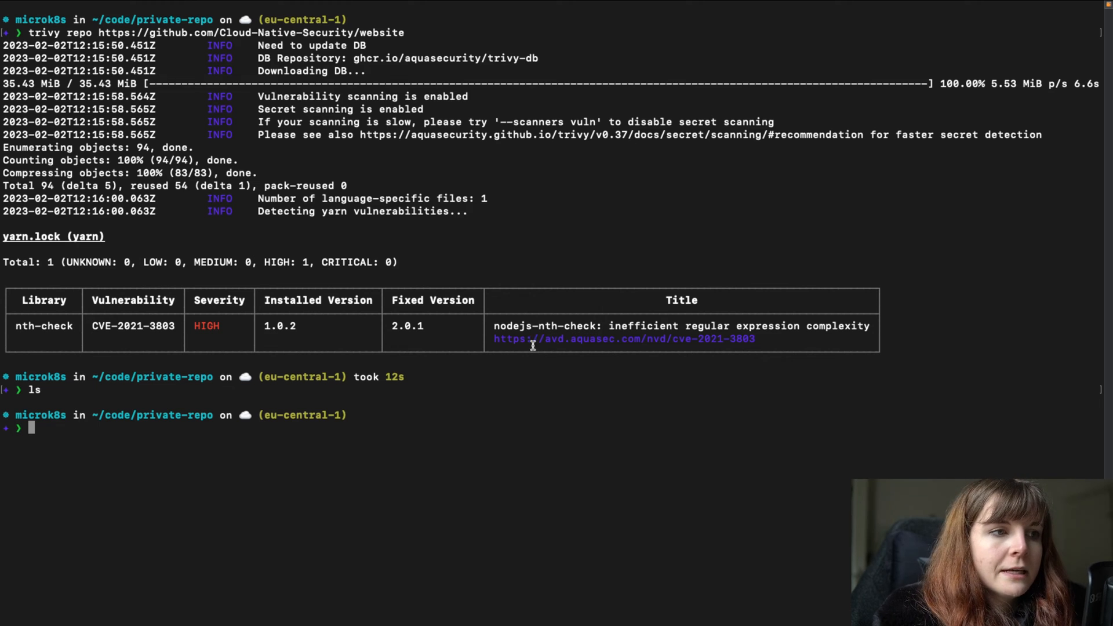
{"action": "mouse_move", "coordinate": [395, 333]}
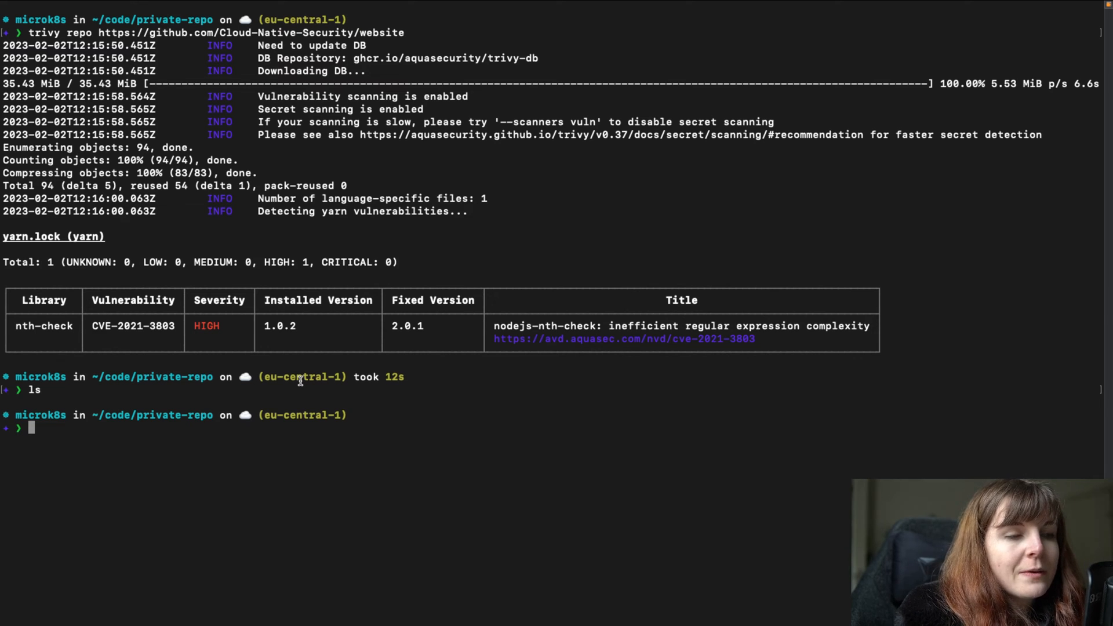
{"action": "mouse_move", "coordinate": [77, 343]}
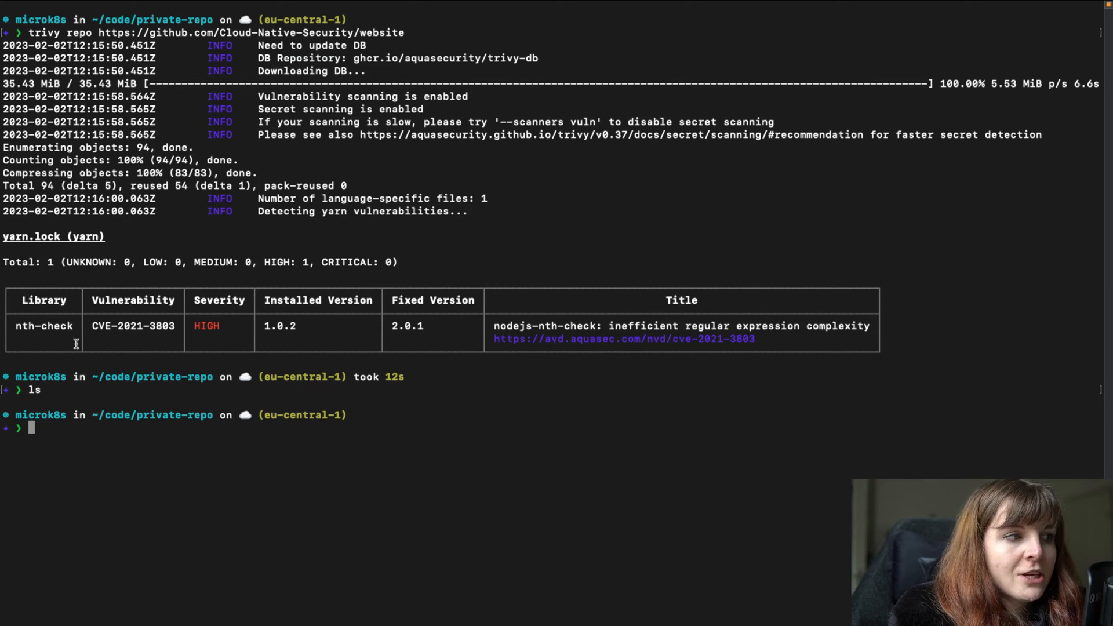
{"action": "mouse_move", "coordinate": [460, 427]}
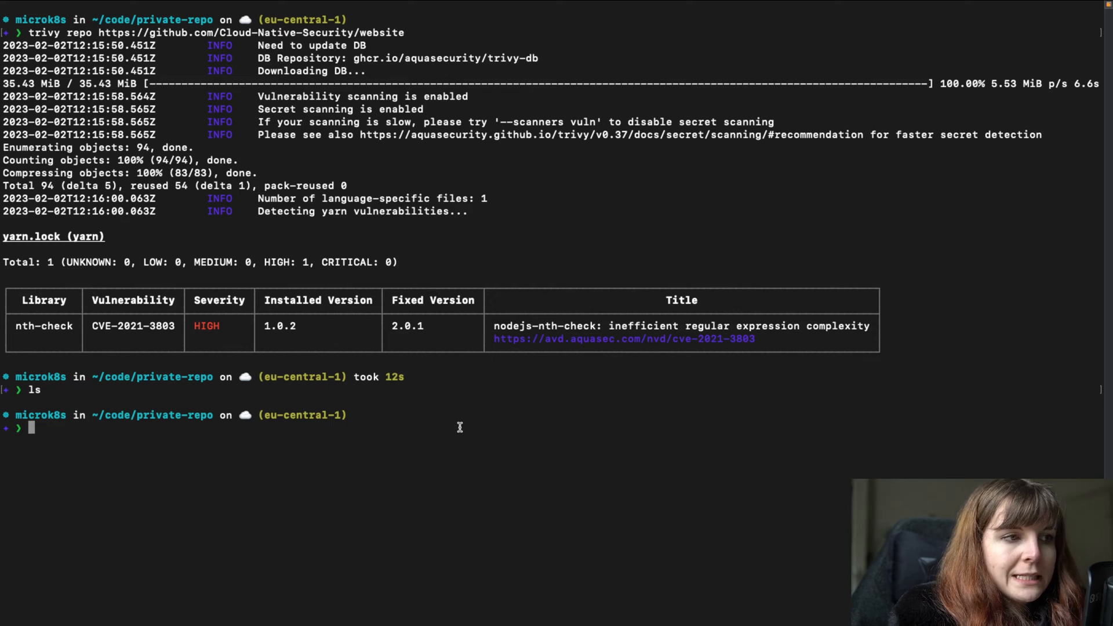
{"action": "mouse_move", "coordinate": [450, 423]}
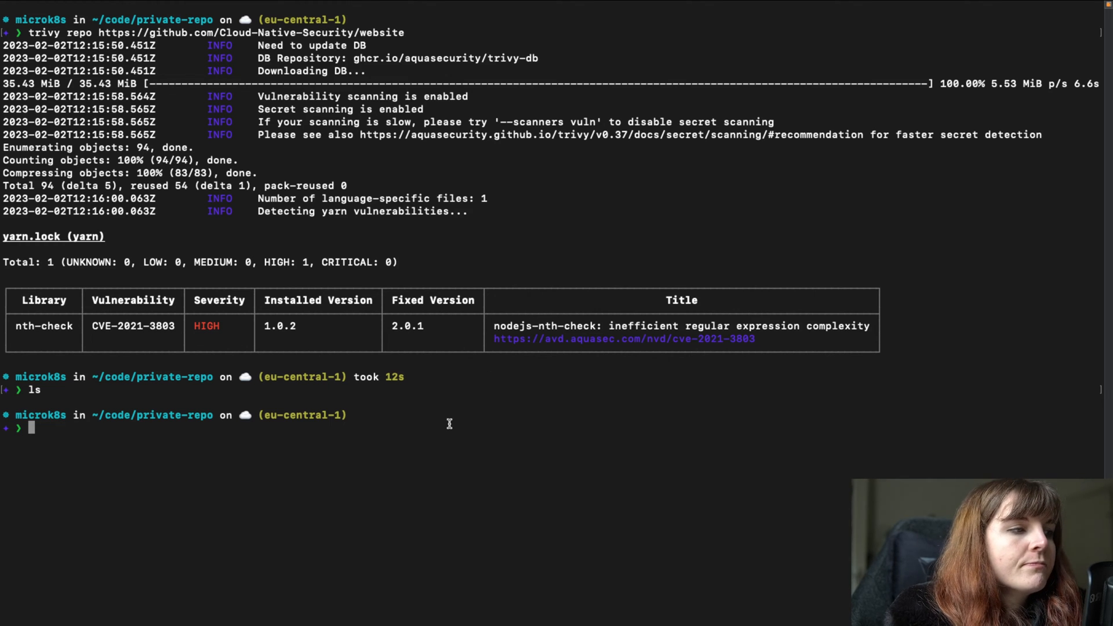
{"action": "mouse_move", "coordinate": [553, 420]}
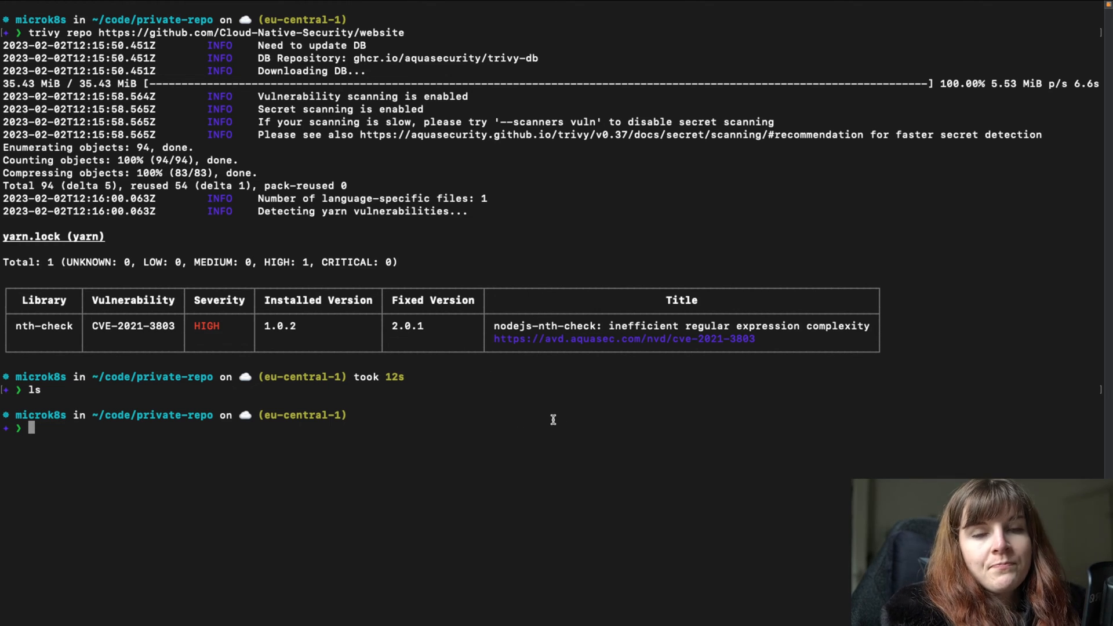
{"action": "left_click", "coordinate": [625, 339]}
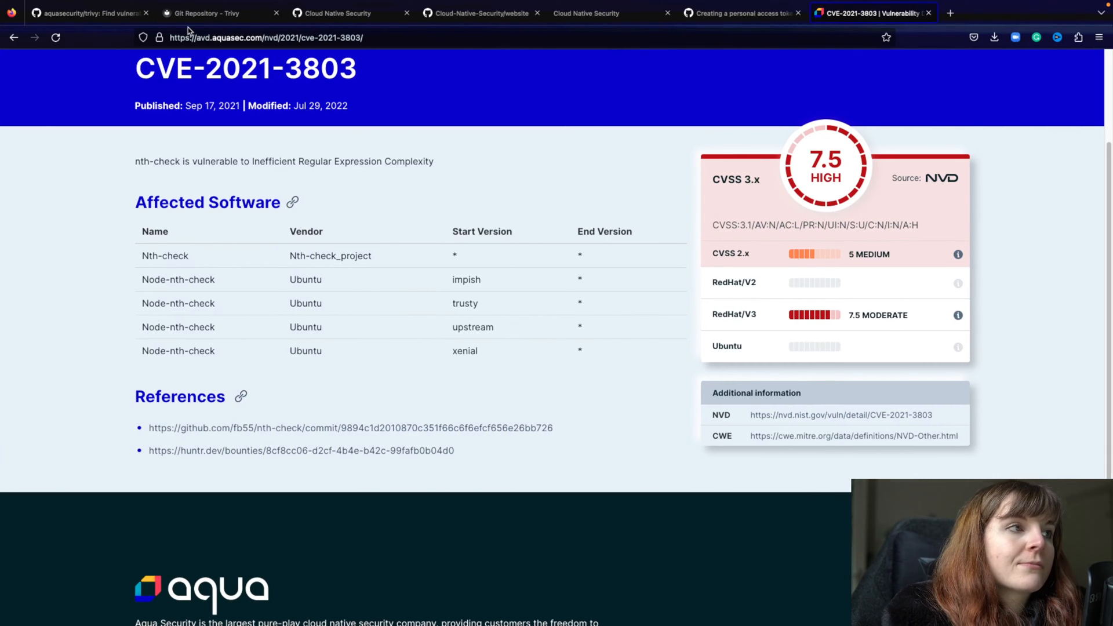
- Switch to Trivy's Git Repository docs and scroll toward Scanning Private Repositories
{"action": "left_click", "coordinate": [209, 13]}
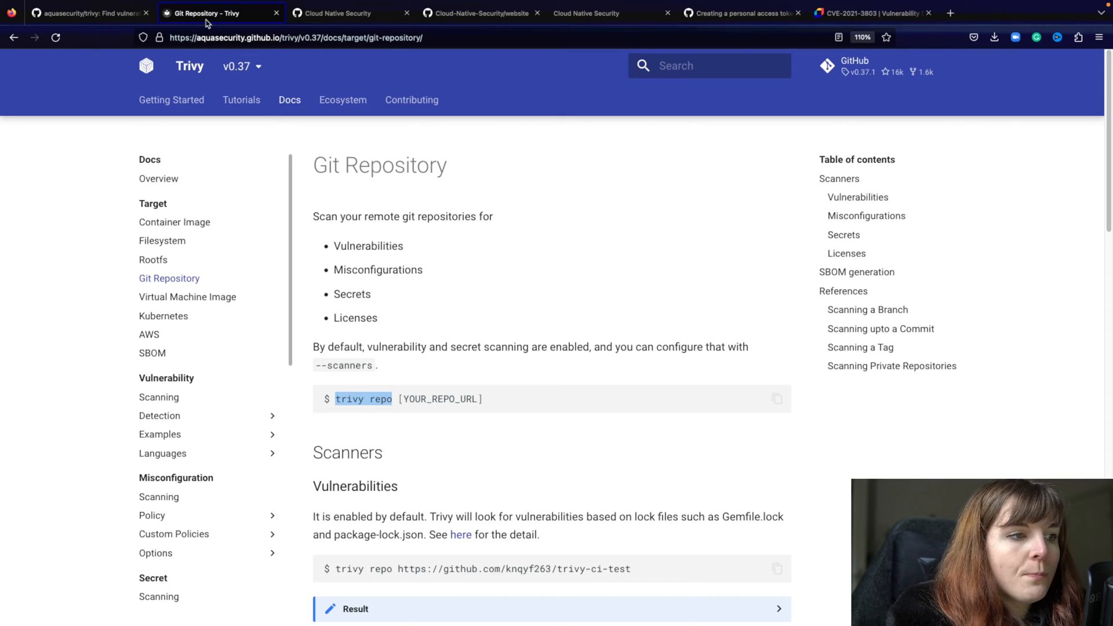
{"action": "scroll", "scroll_direction": "down", "scroll_amount": 3}
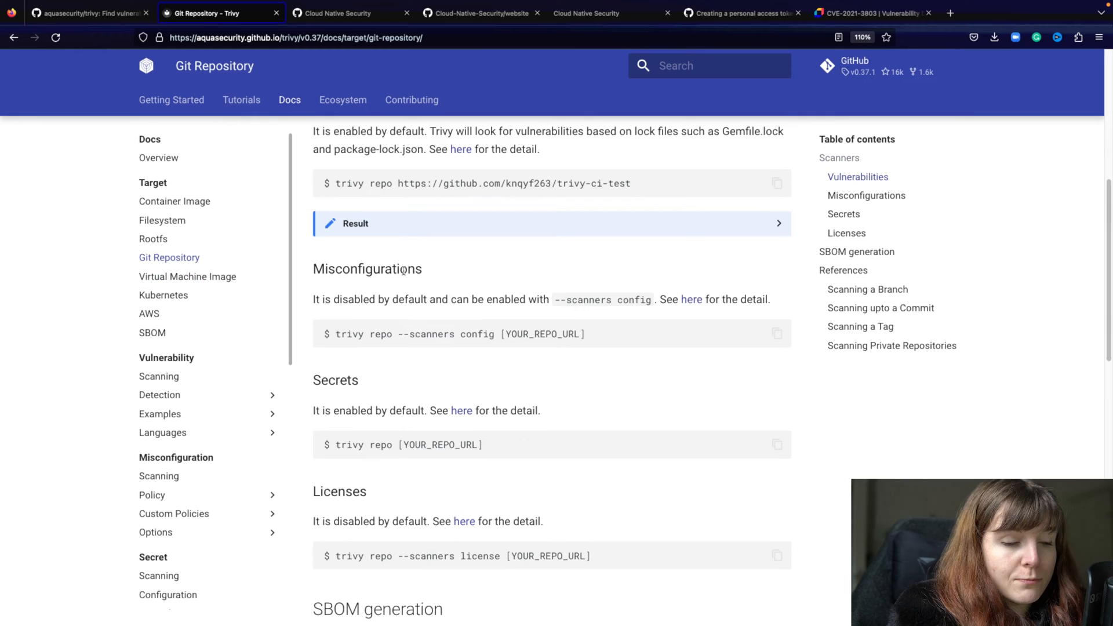
{"action": "scroll", "scroll_direction": "down", "scroll_amount": 3}
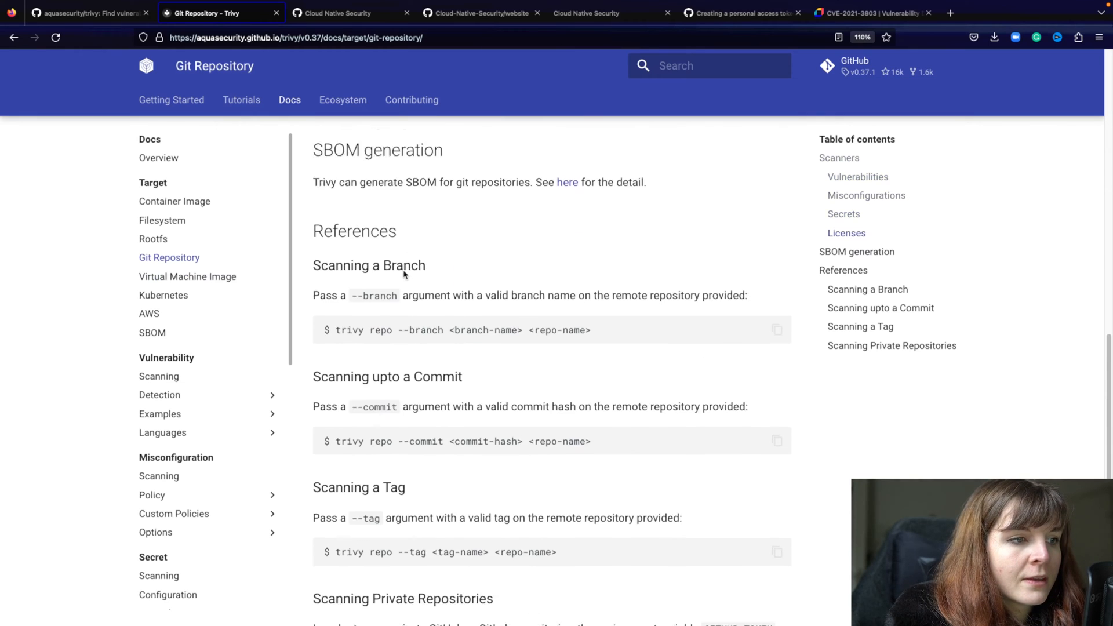
{"action": "scroll", "scroll_direction": "down", "scroll_amount": 3}
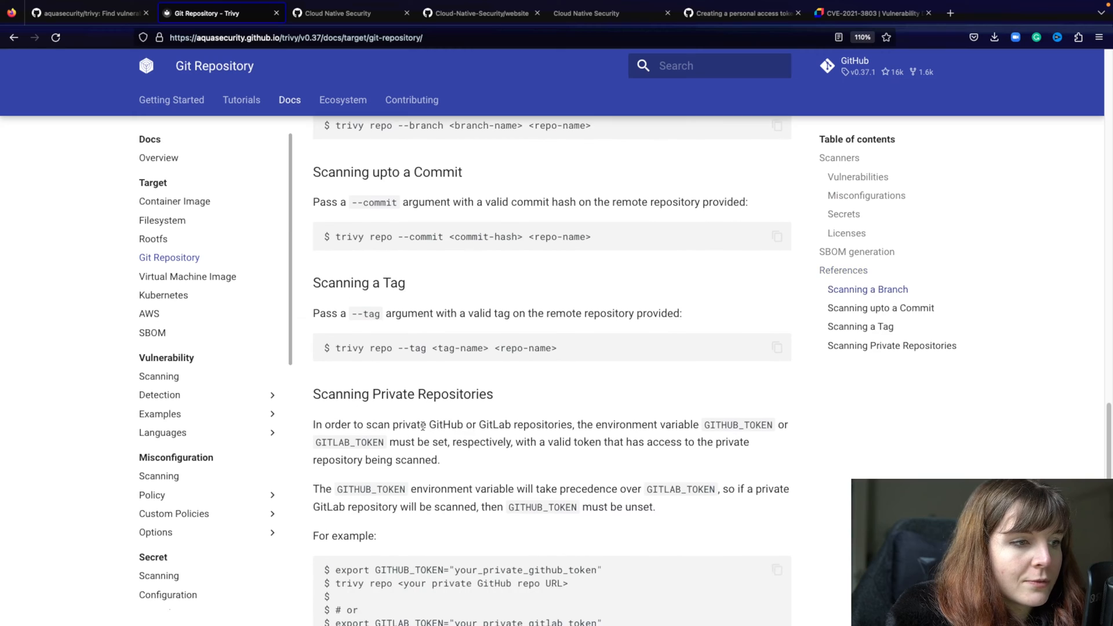
{"action": "scroll", "scroll_direction": "down", "scroll_amount": 3}
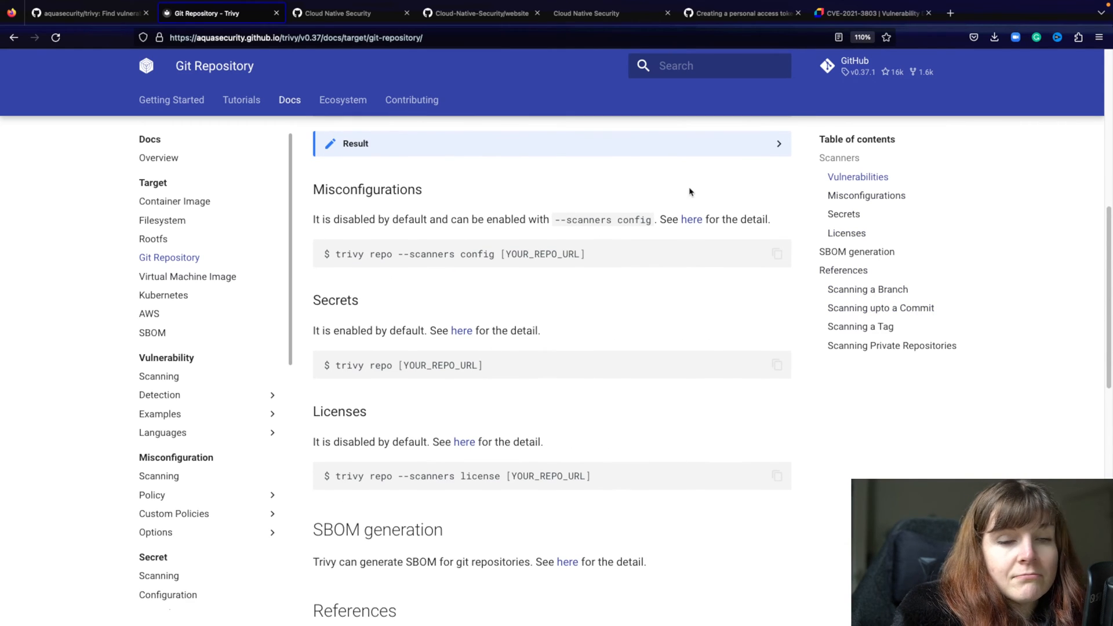
{"action": "mouse_move", "coordinate": [435, 291]}
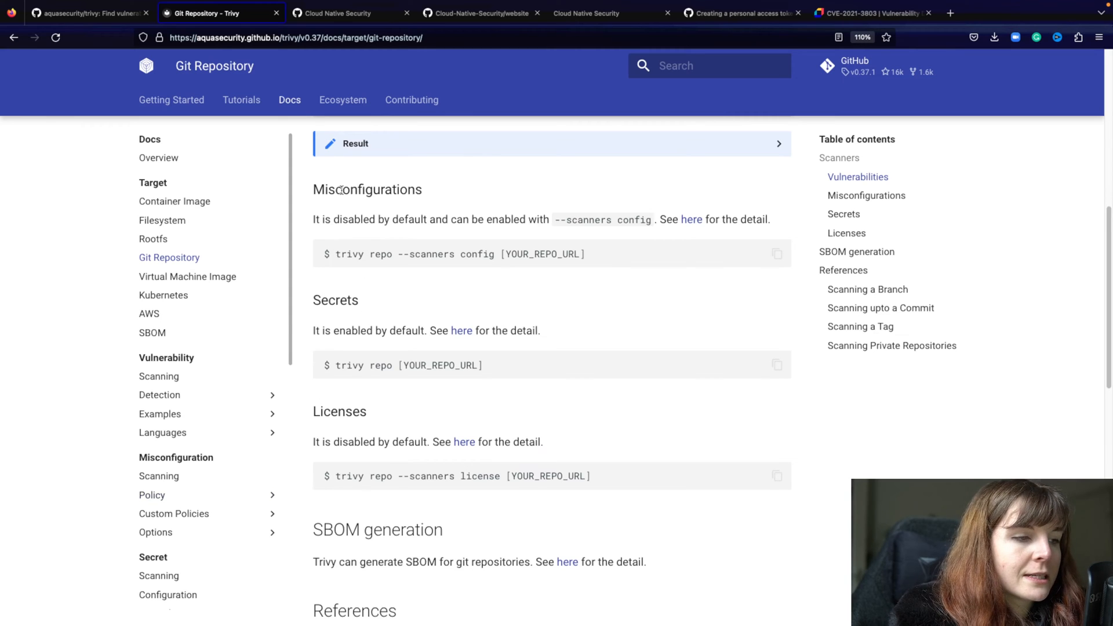
- Highlight GITHUB_TOKEN in the private-repository example and bring up GitHub's token guide
{"action": "scroll", "scroll_direction": "down", "scroll_amount": 3}
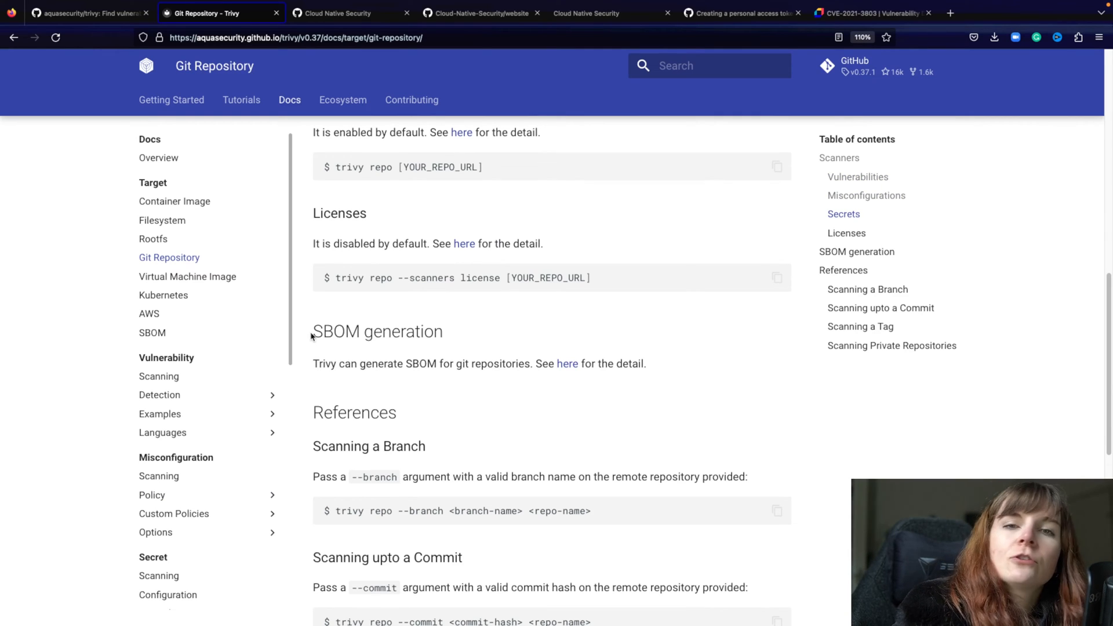
{"action": "mouse_move", "coordinate": [448, 356]}
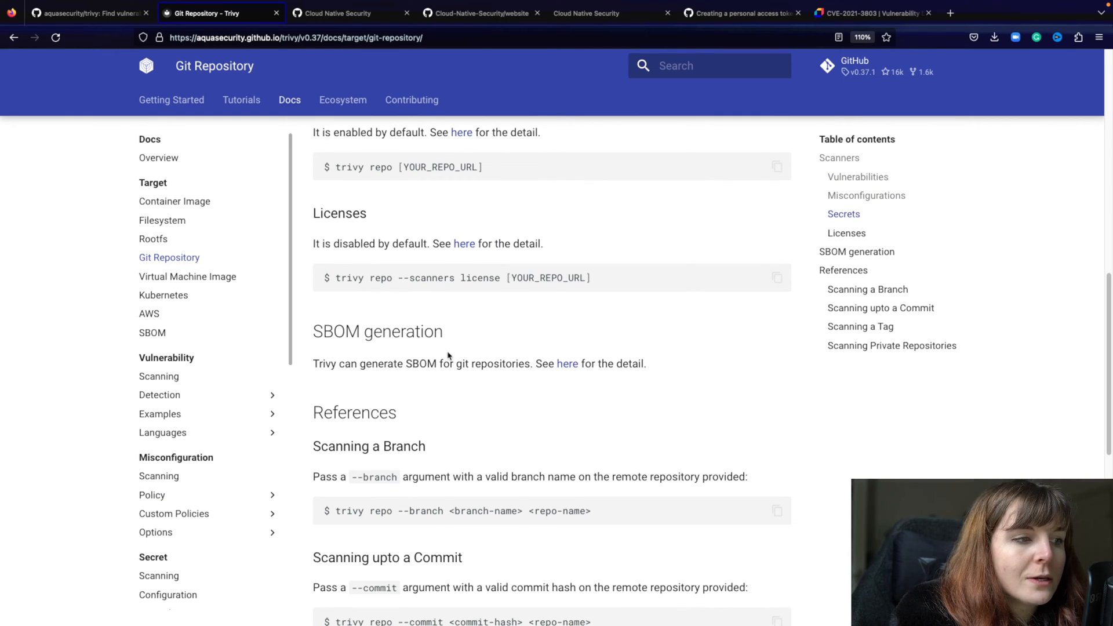
{"action": "scroll", "scroll_direction": "down", "scroll_amount": 3}
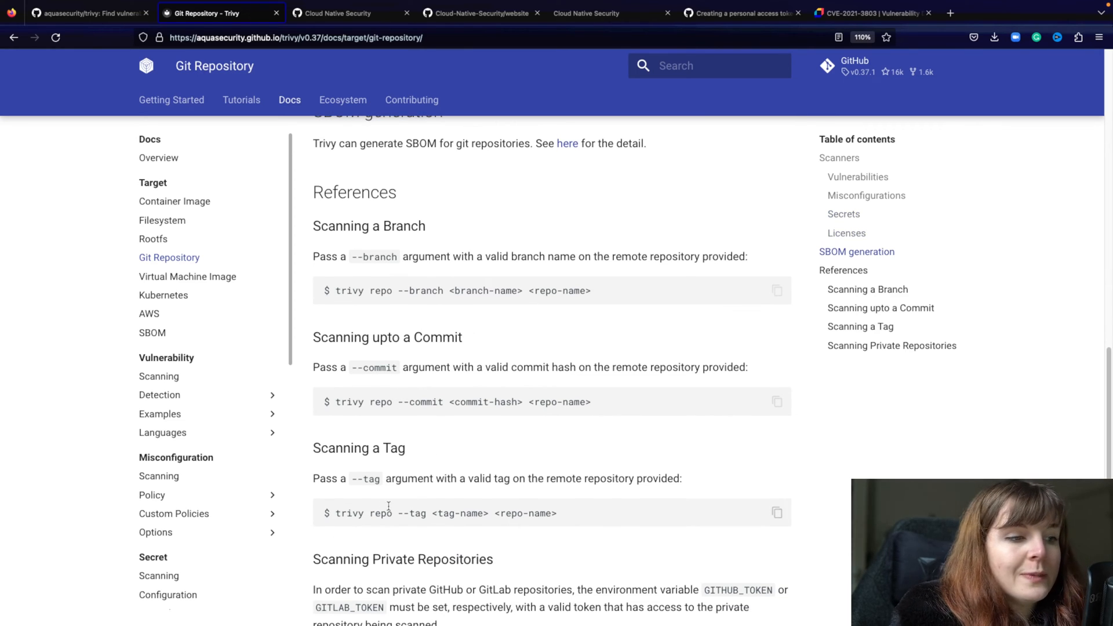
{"action": "mouse_move", "coordinate": [428, 421]}
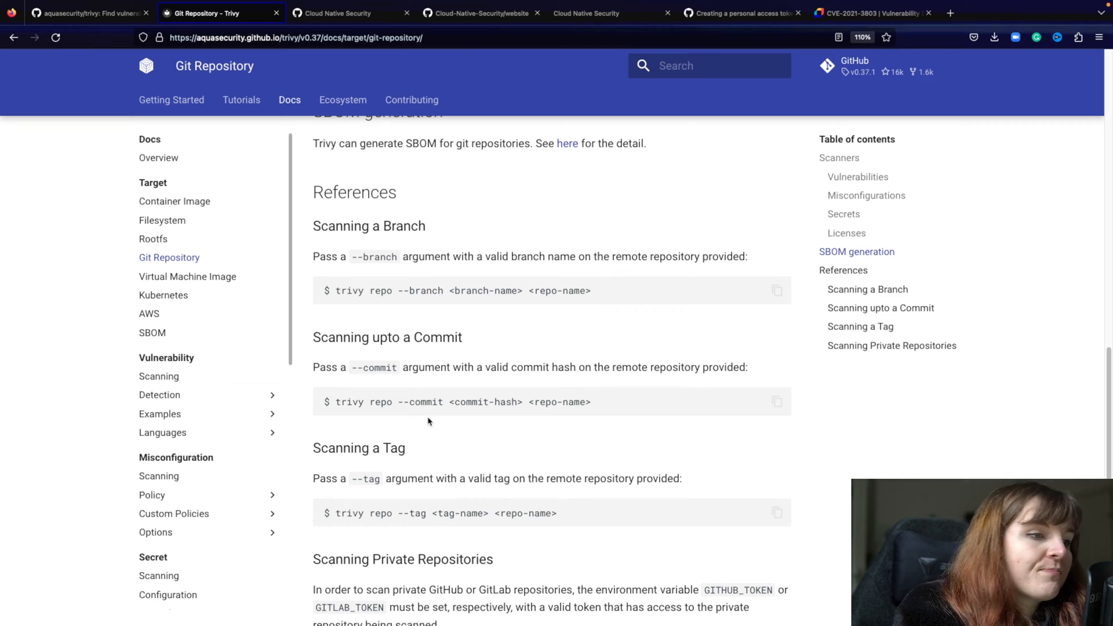
{"action": "scroll", "scroll_direction": "down", "scroll_amount": 3}
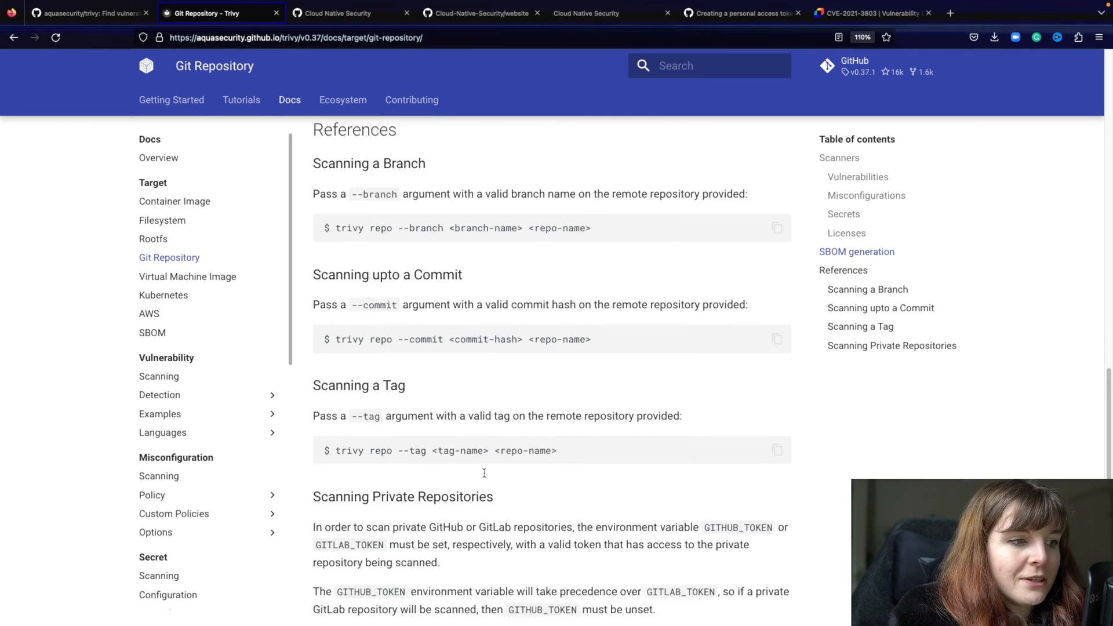
{"action": "scroll", "scroll_direction": "down", "scroll_amount": 3}
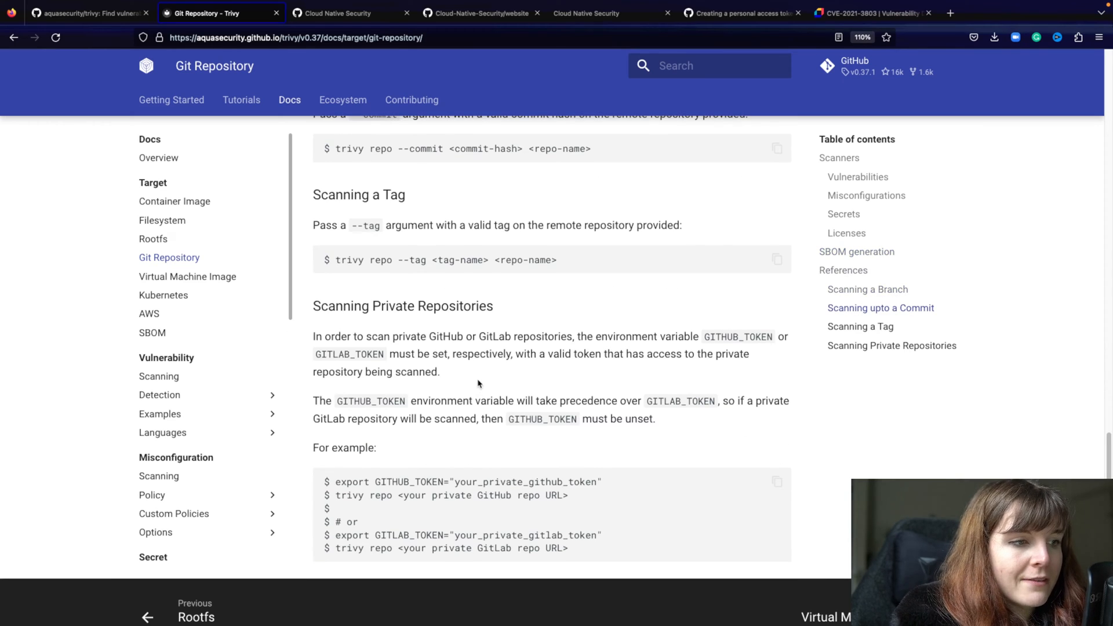
{"action": "left_click_drag", "start_coordinate": [385, 481], "coordinate": [444, 481]}
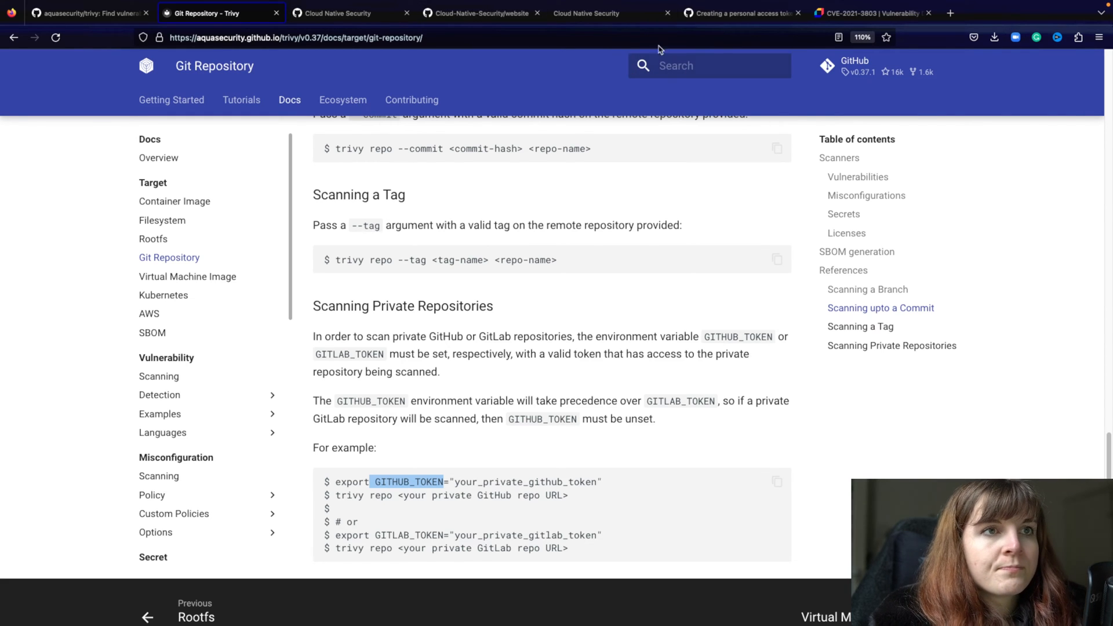
{"action": "left_click", "coordinate": [744, 13]}
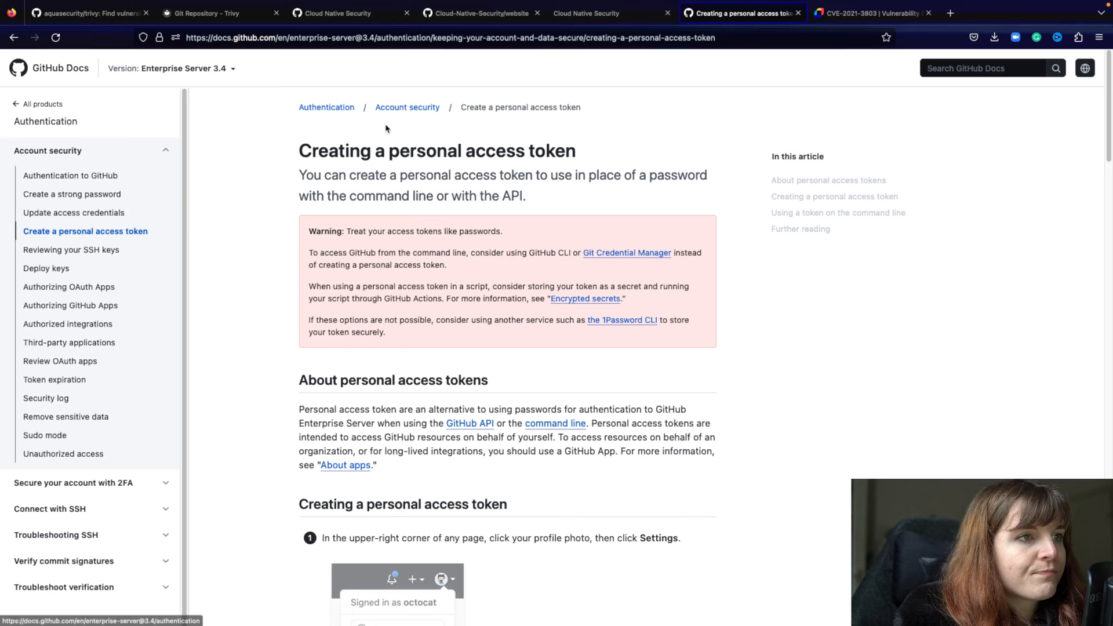
- Read the token creation steps through expiration and repo scopes, then show the Cloud Native Security org
{"action": "scroll", "scroll_direction": "down", "scroll_amount": 3}
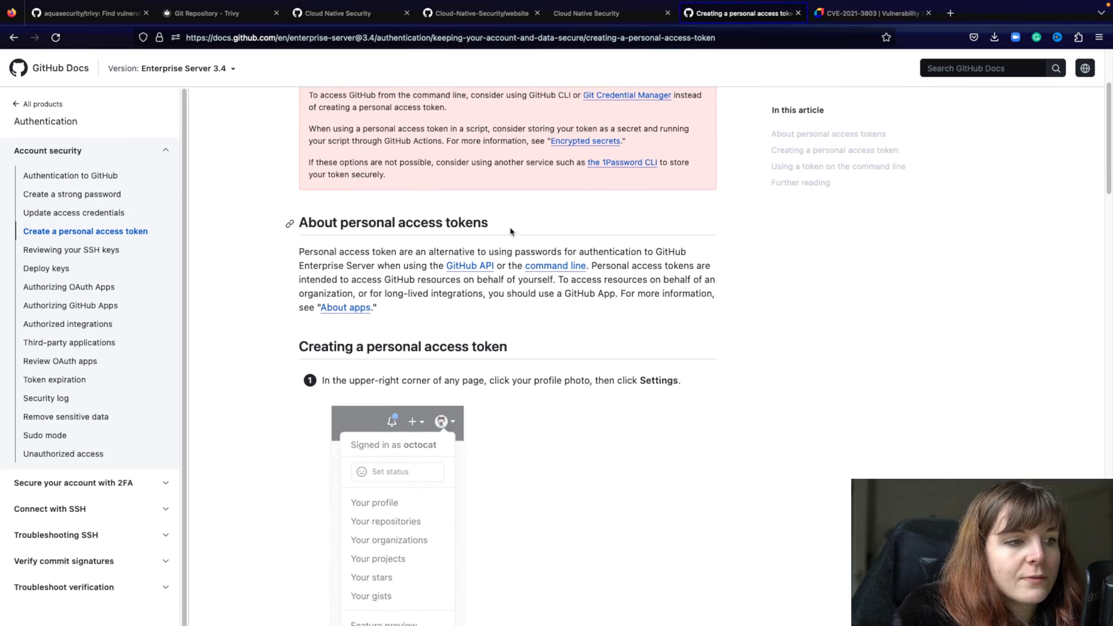
{"action": "scroll", "scroll_direction": "down", "scroll_amount": 3}
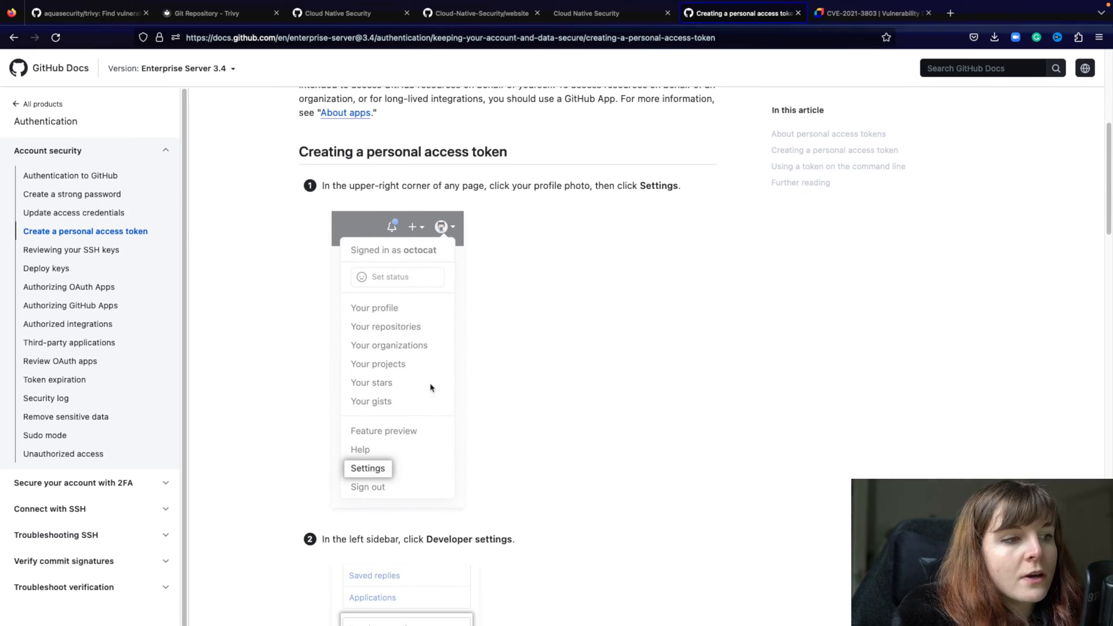
{"action": "scroll", "scroll_direction": "down", "scroll_amount": 3}
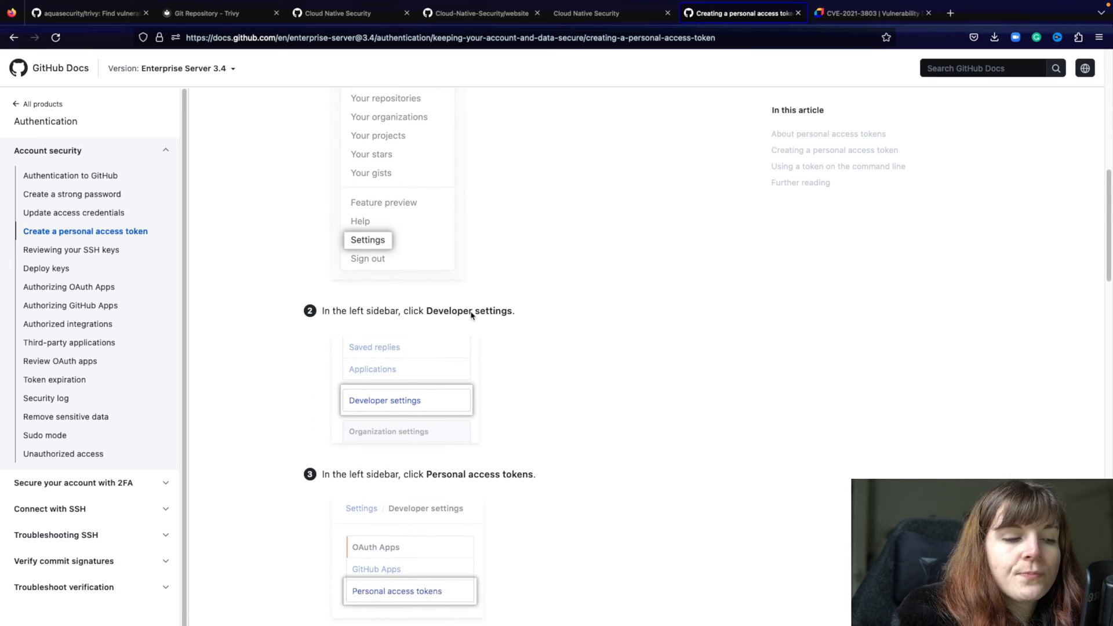
{"action": "scroll", "scroll_direction": "down", "scroll_amount": 3}
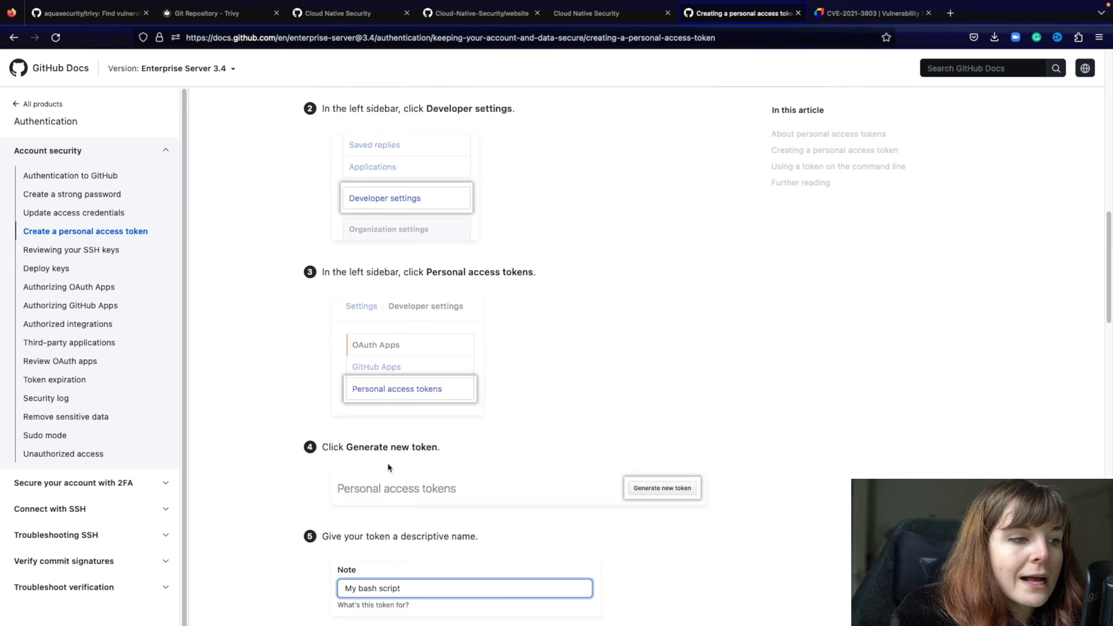
{"action": "scroll", "scroll_direction": "down", "scroll_amount": 3}
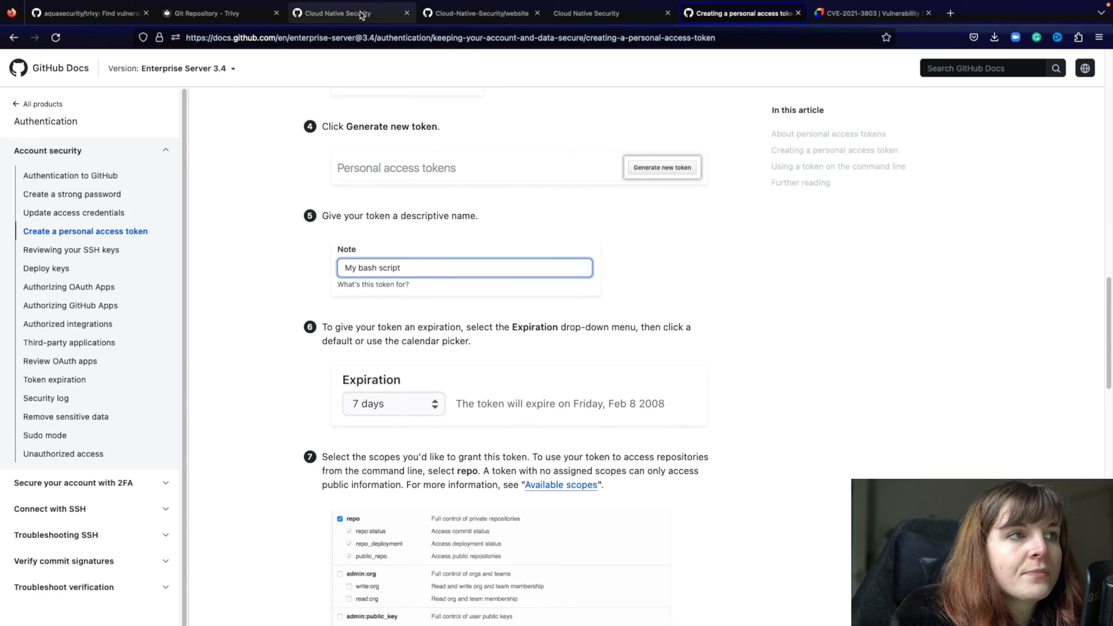
{"action": "left_click", "coordinate": [347, 13]}
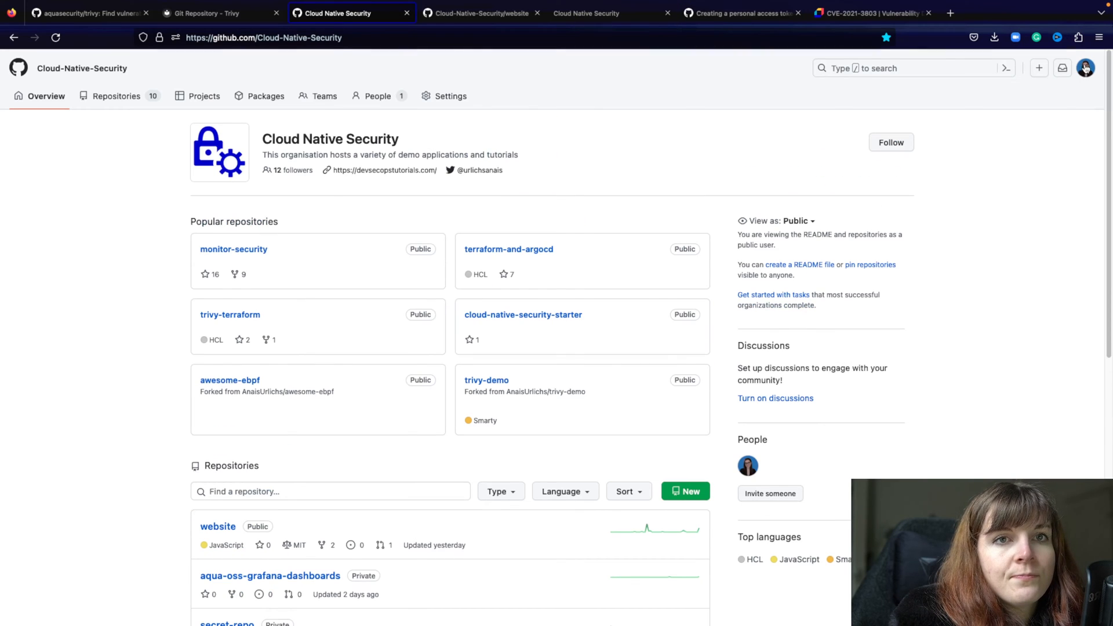
- Go to account settings and open Developer settings at the bottom of the sidebar
{"action": "left_click", "coordinate": [1085, 68]}
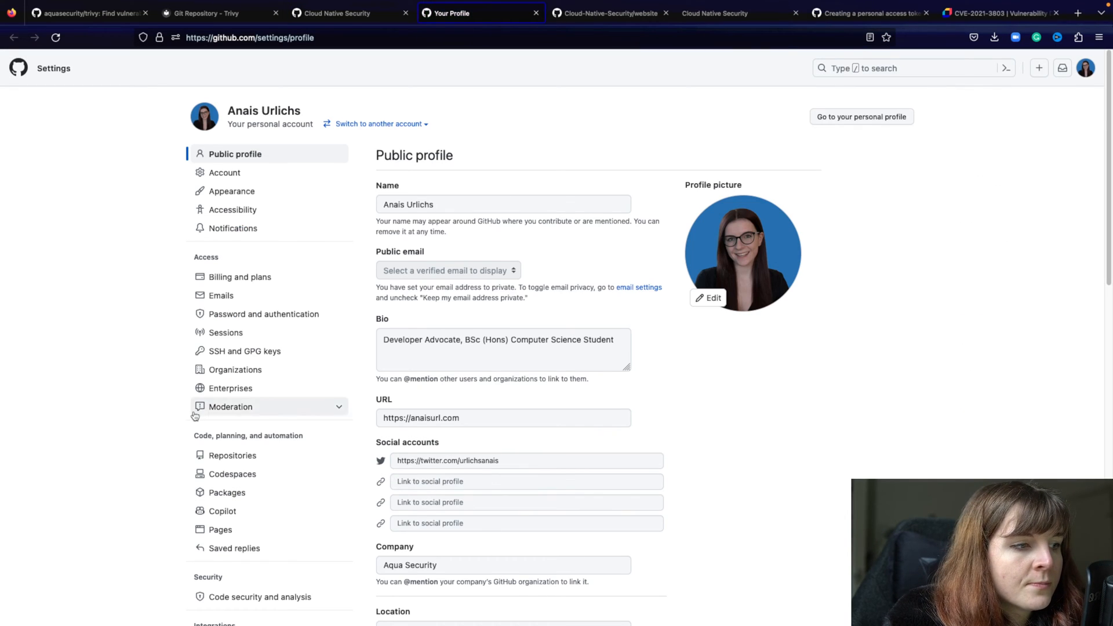
{"action": "scroll", "scroll_direction": "down", "scroll_amount": 3}
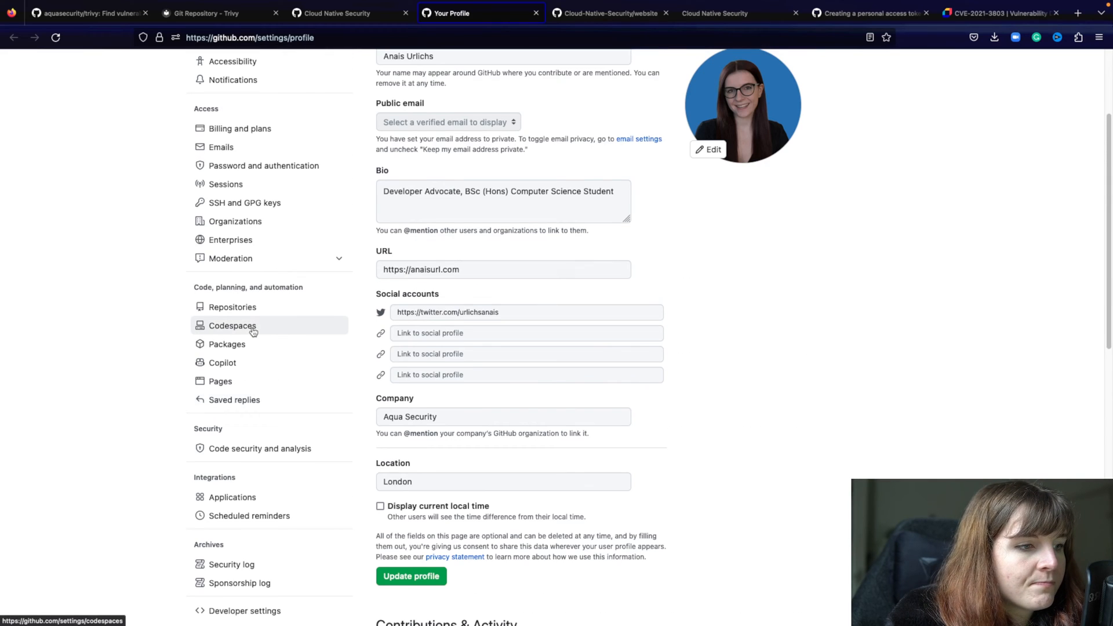
{"action": "scroll", "scroll_direction": "down", "scroll_amount": 3}
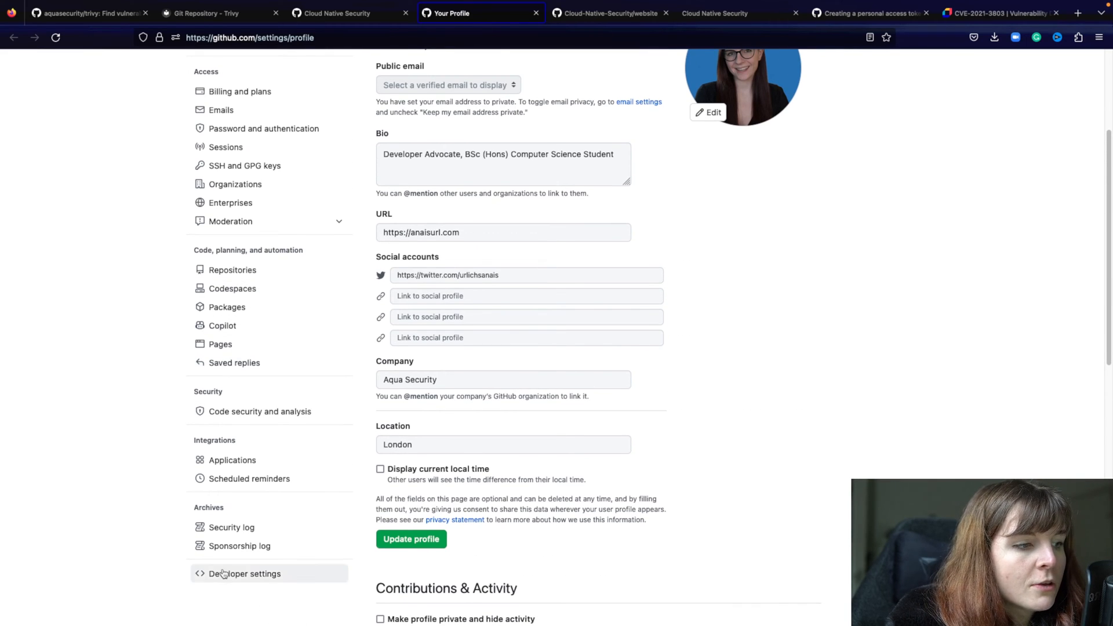
{"action": "mouse_move", "coordinate": [231, 575]}
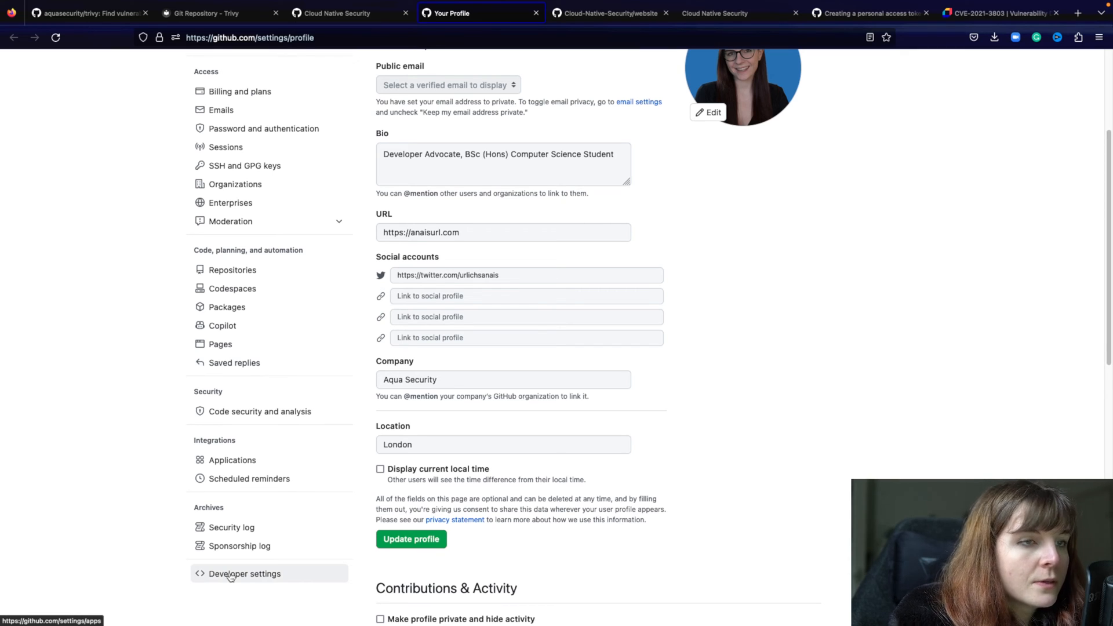
{"action": "left_click", "coordinate": [230, 574]}
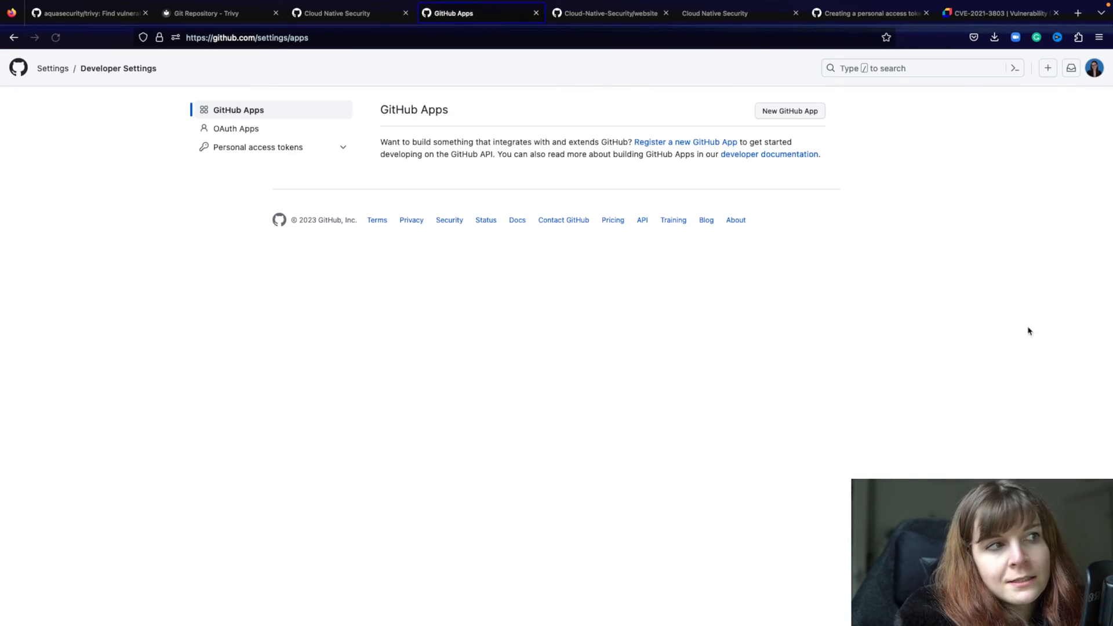
- Under Personal access tokens, choose Tokens (classic) and Generate new token (classic)
{"action": "left_click", "coordinate": [258, 147]}
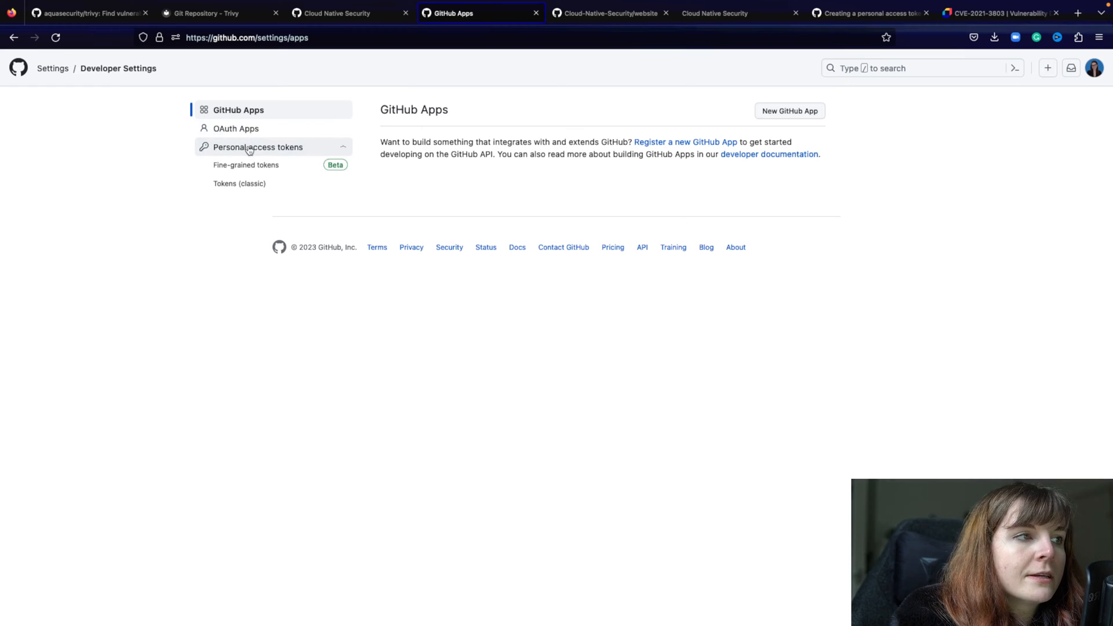
{"action": "mouse_move", "coordinate": [263, 183]}
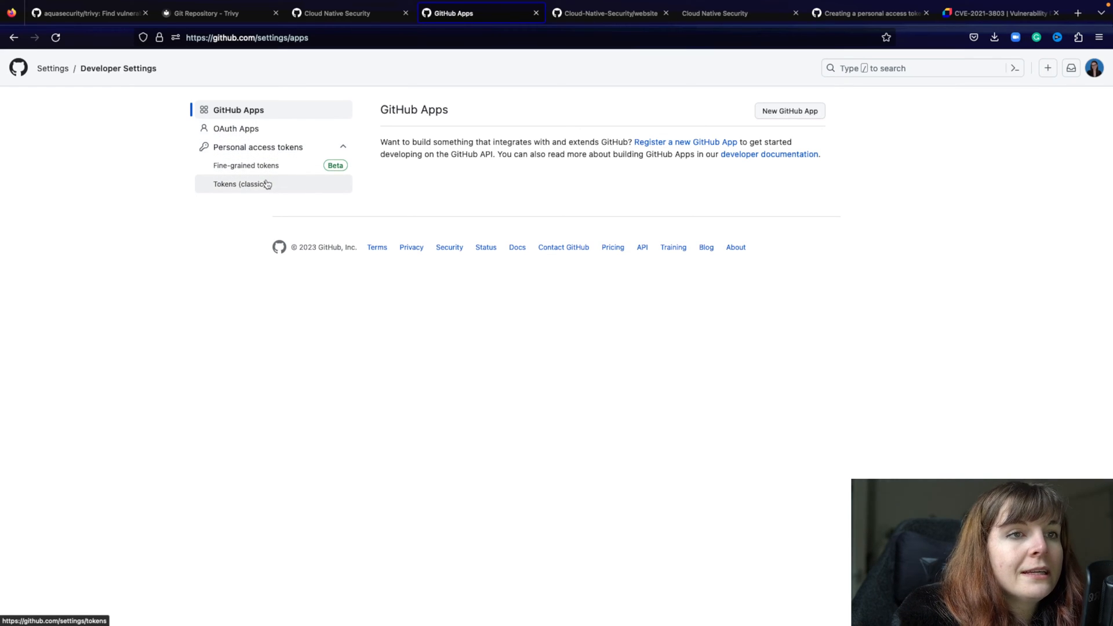
{"action": "left_click", "coordinate": [242, 184]}
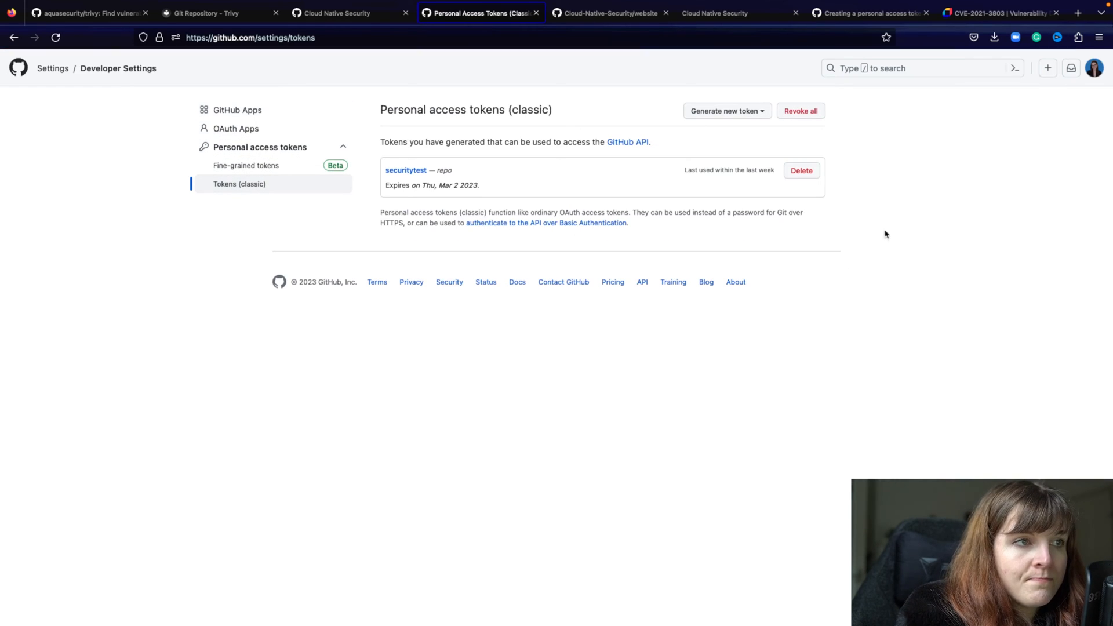
{"action": "mouse_move", "coordinate": [423, 167]}
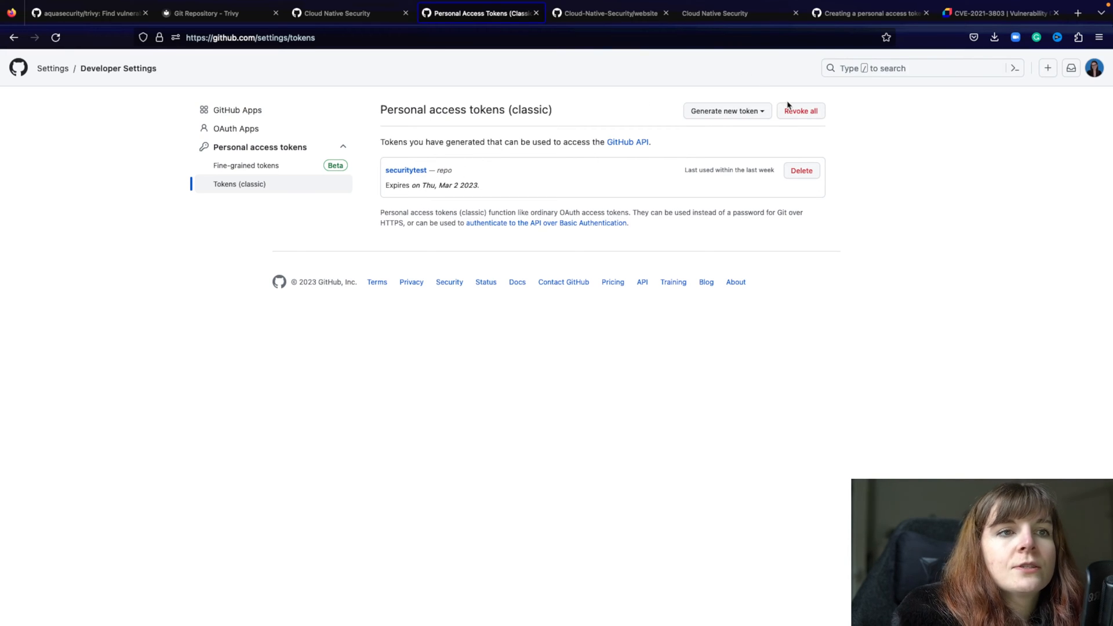
{"action": "left_click", "coordinate": [727, 110]}
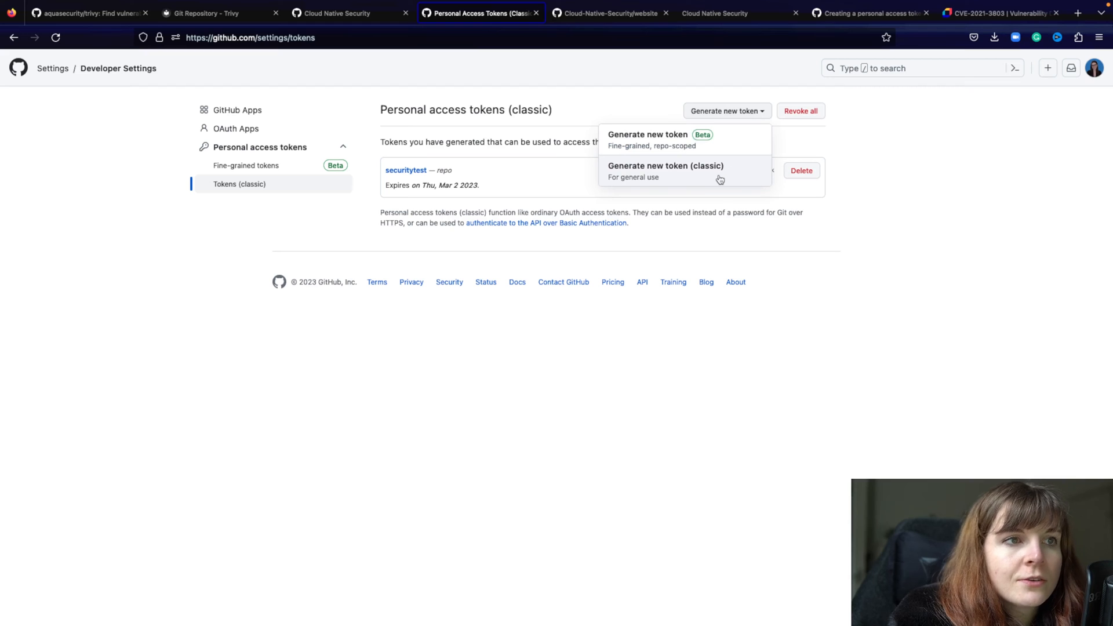
{"action": "mouse_move", "coordinate": [708, 172]}
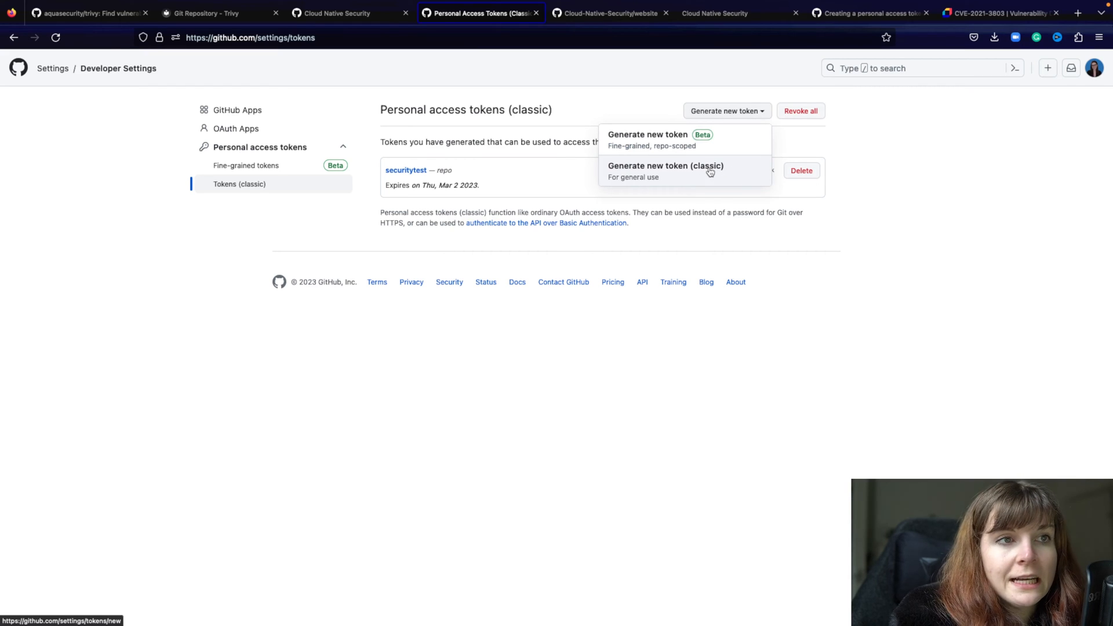
{"action": "left_click", "coordinate": [665, 171]}
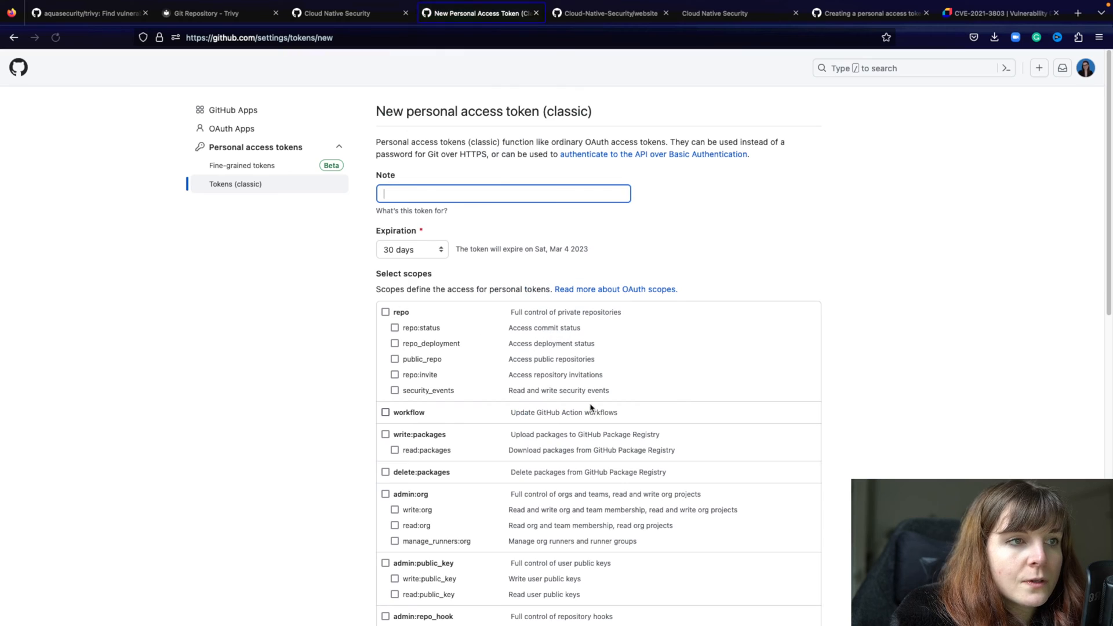
- Generate a classic token noted 'testvideo' with the full repo scope and copy it
{"action": "left_click", "coordinate": [385, 312]}
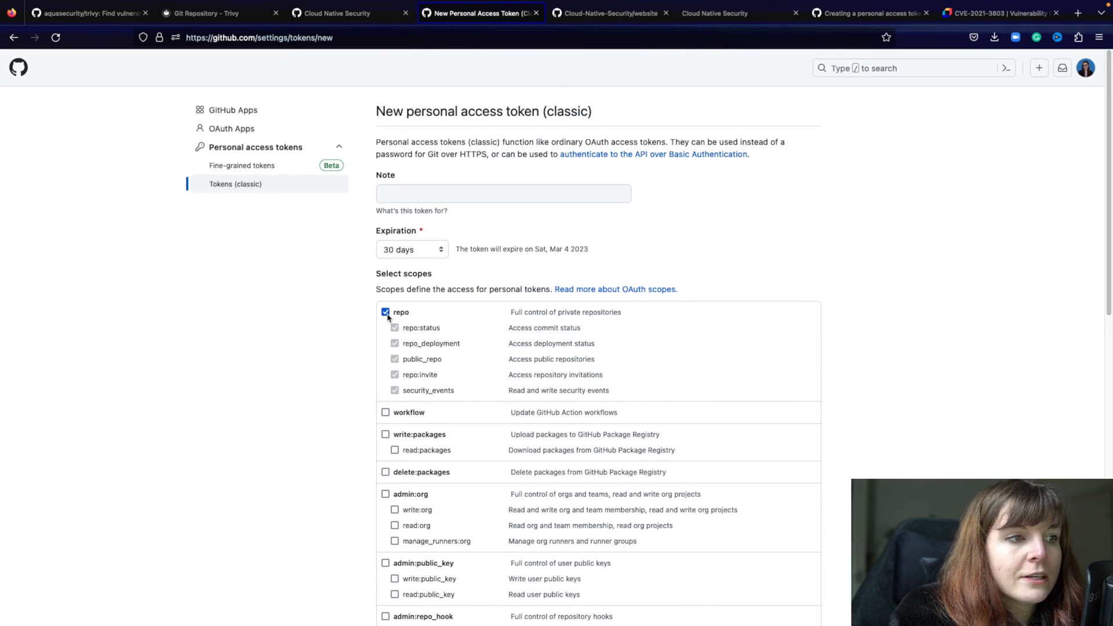
{"action": "mouse_move", "coordinate": [429, 403]}
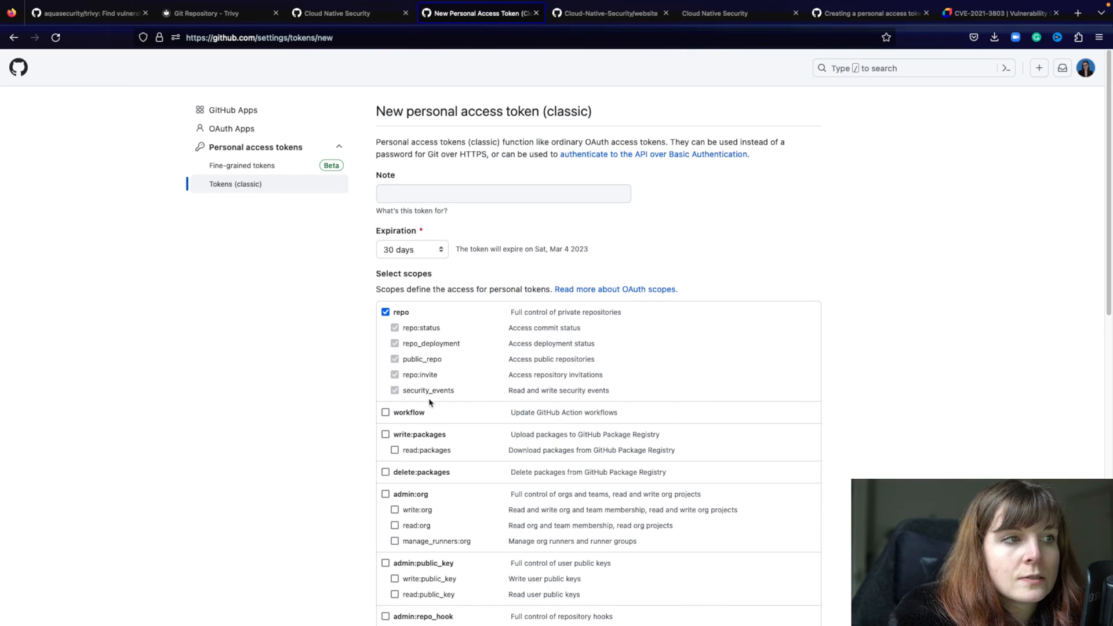
{"action": "type", "text": "t"}
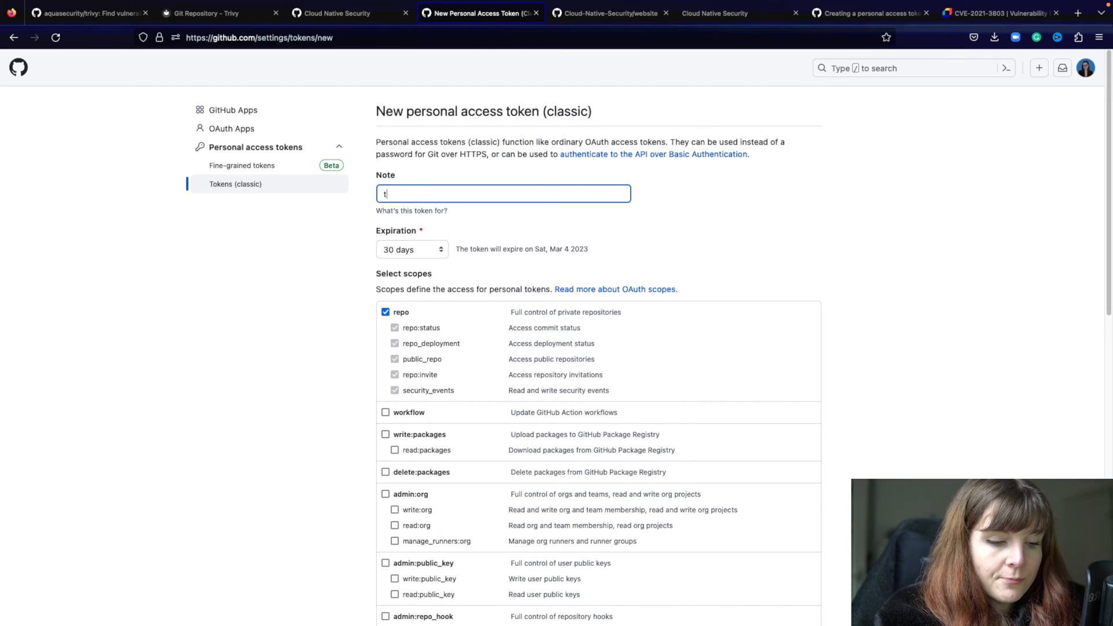
{"action": "type", "text": "estvideo"}
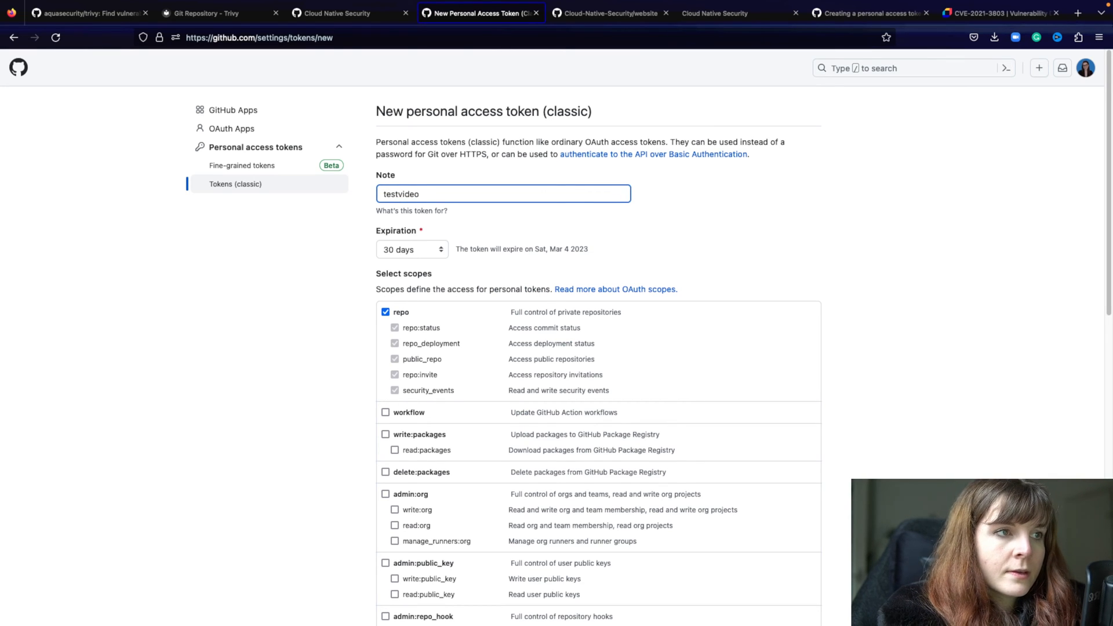
{"action": "scroll", "scroll_direction": "down", "scroll_amount": 3}
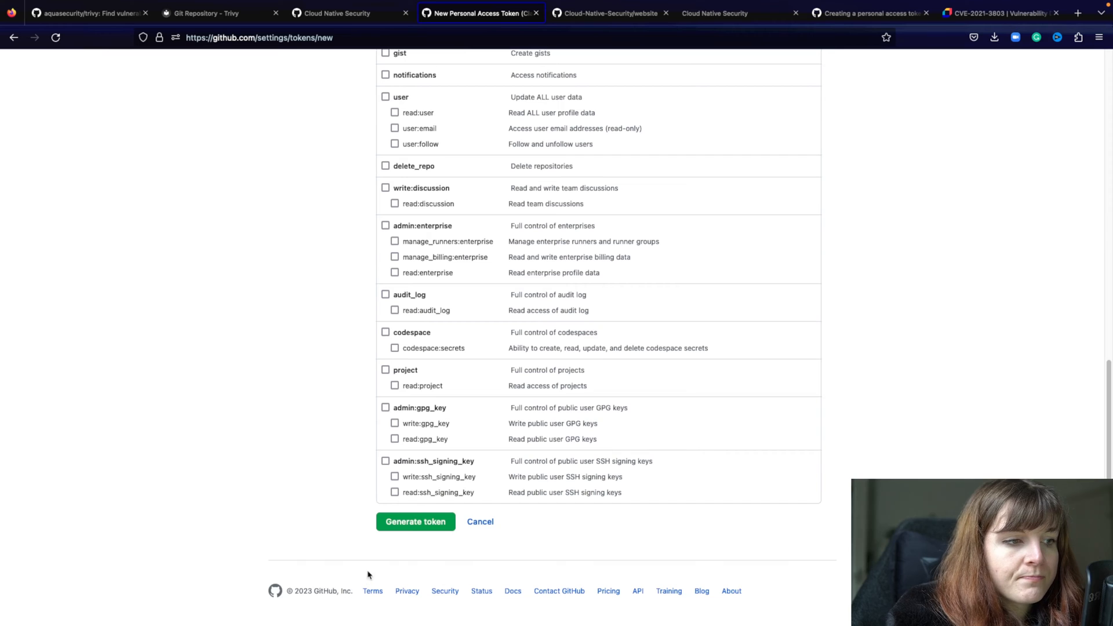
{"action": "left_click", "coordinate": [416, 522]}
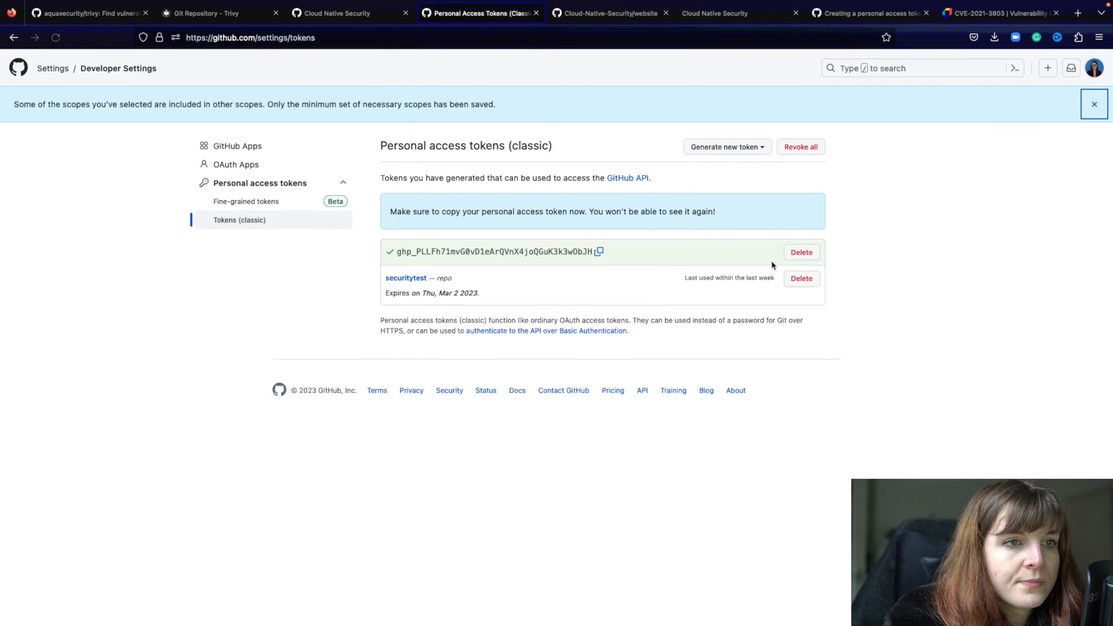
{"action": "left_click", "coordinate": [599, 251]}
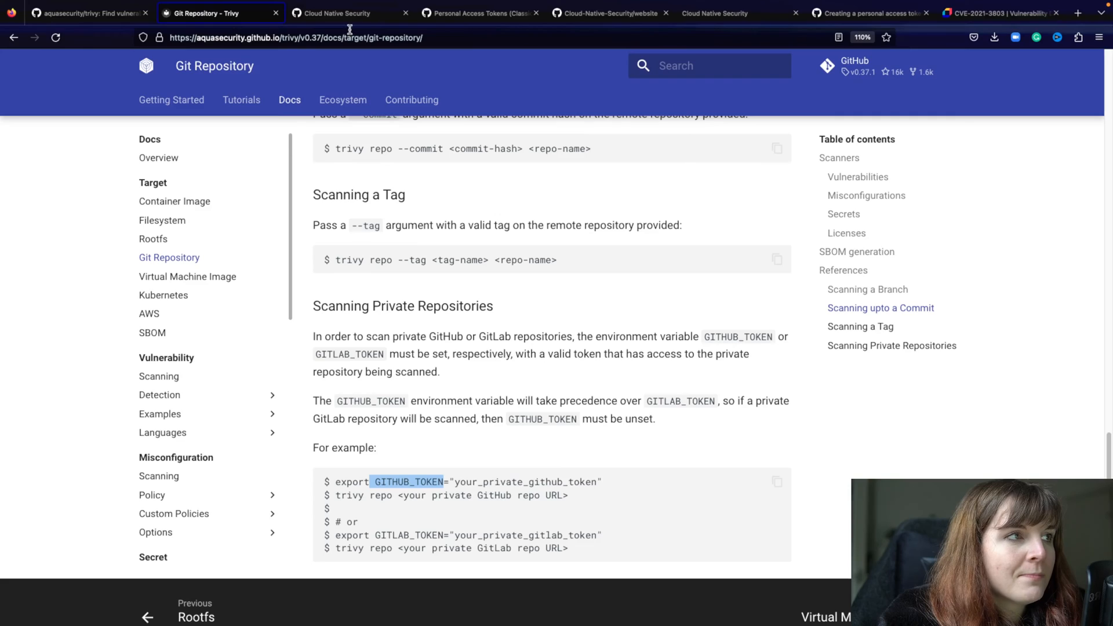
{"action": "scroll", "scroll_direction": "down", "scroll_amount": 3}
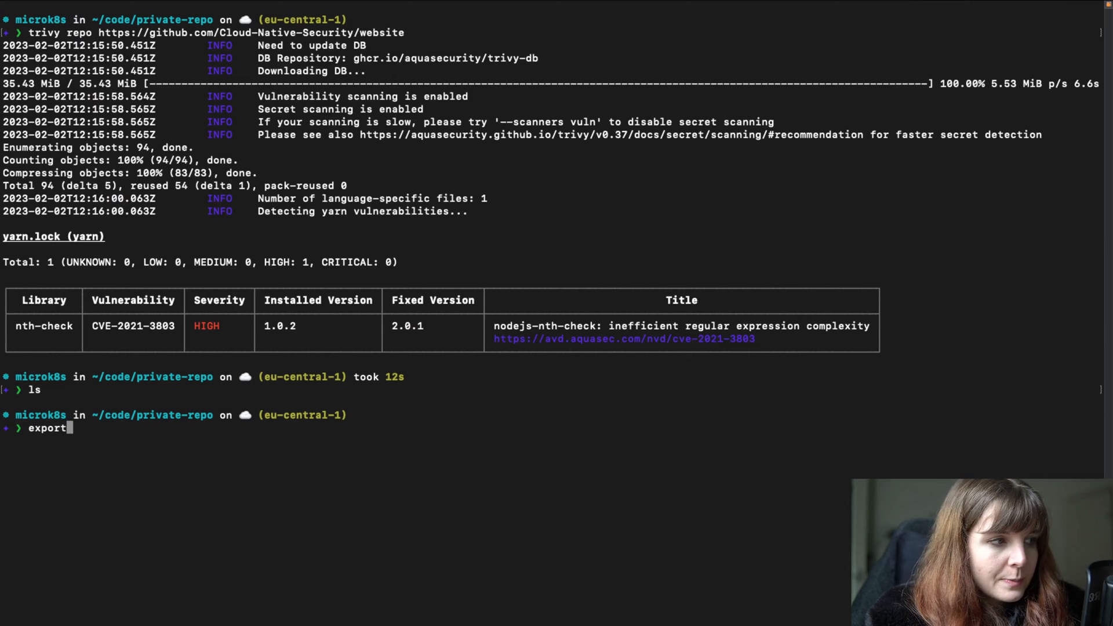
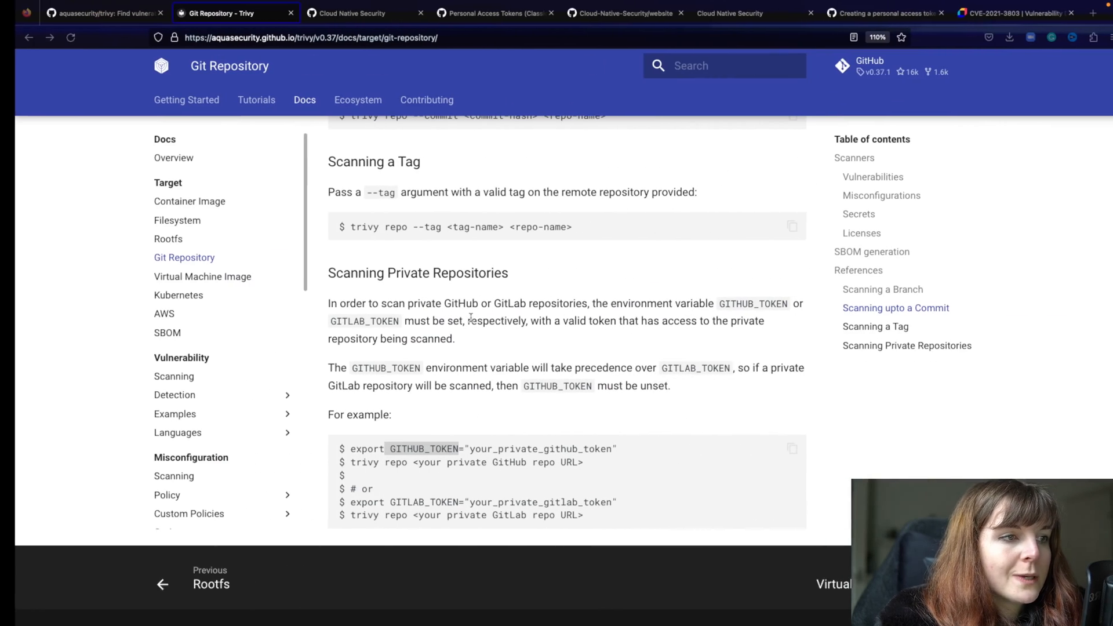
{"action": "double_click", "coordinate": [395, 502]}
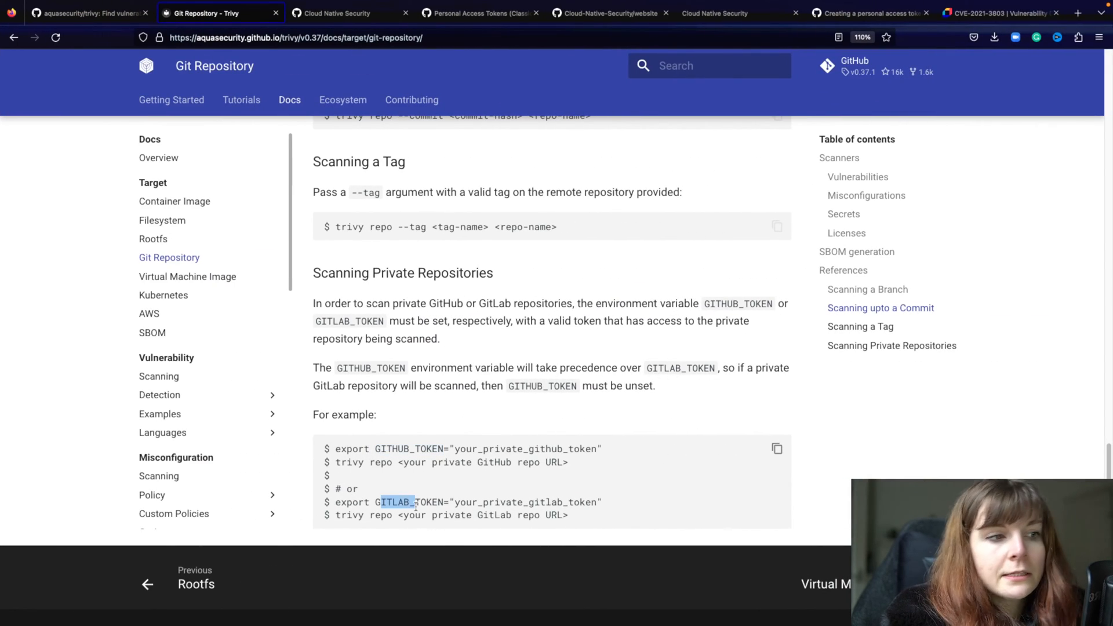
{"action": "double_click", "coordinate": [392, 448]}
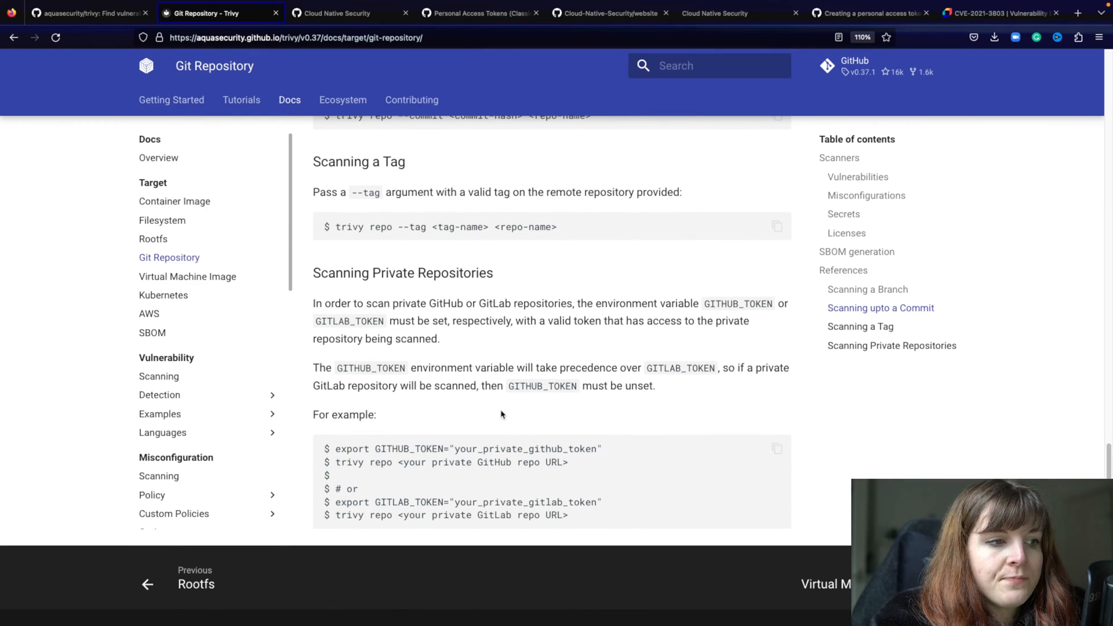
{"action": "mouse_move", "coordinate": [309, 73]}
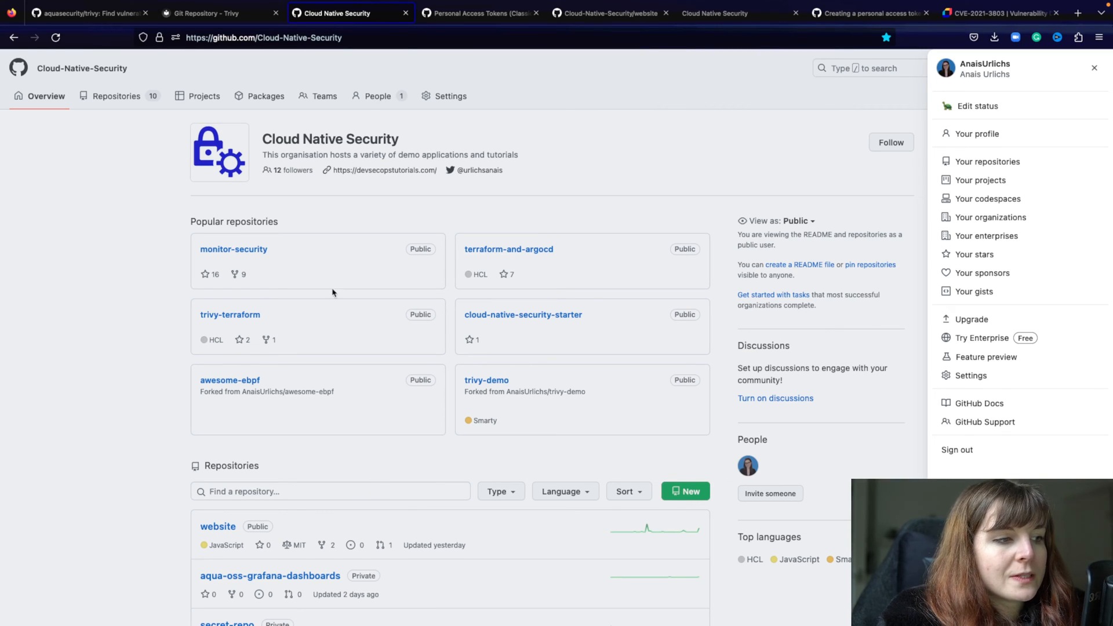
- Open secret-repo from the organisation's repository list and grab its web address
{"action": "scroll", "scroll_direction": "down", "scroll_amount": 3}
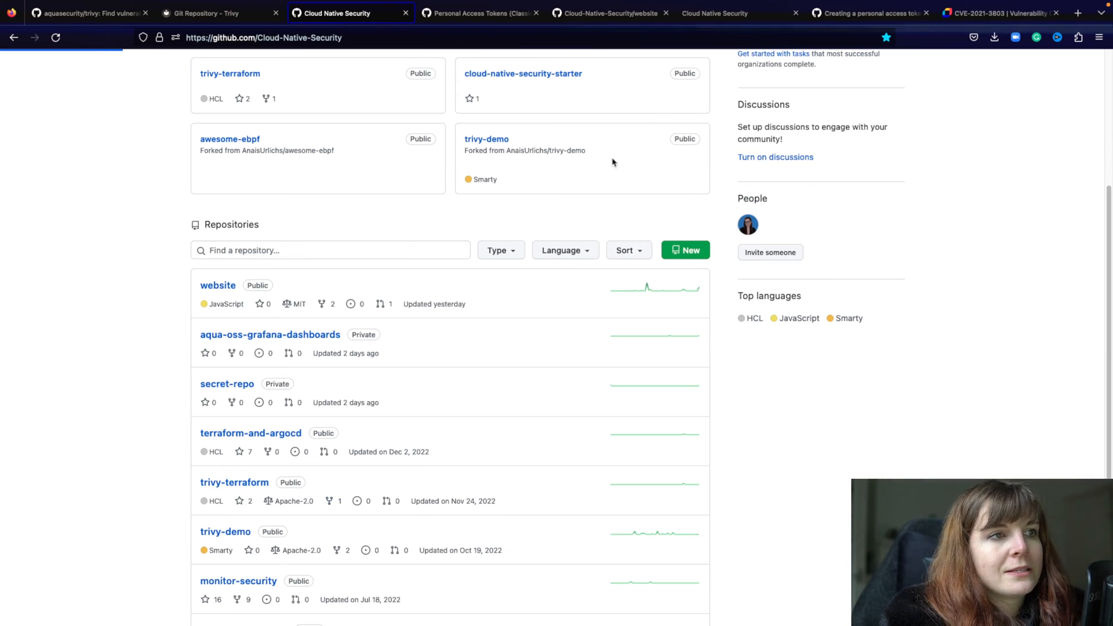
{"action": "left_click", "coordinate": [226, 384]}
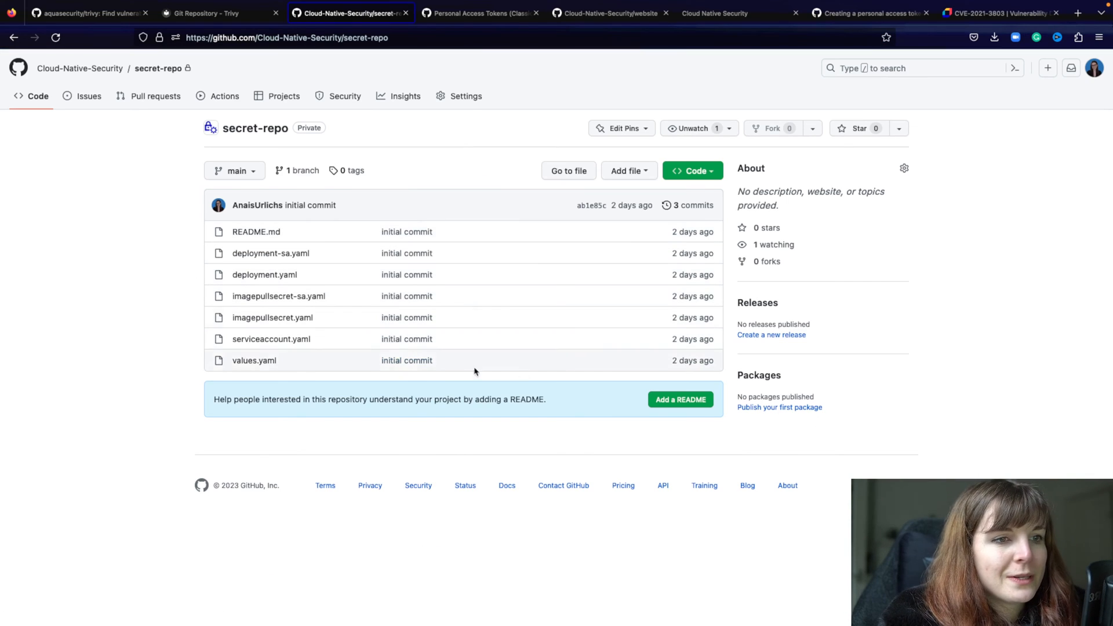
{"action": "left_click", "coordinate": [291, 37]}
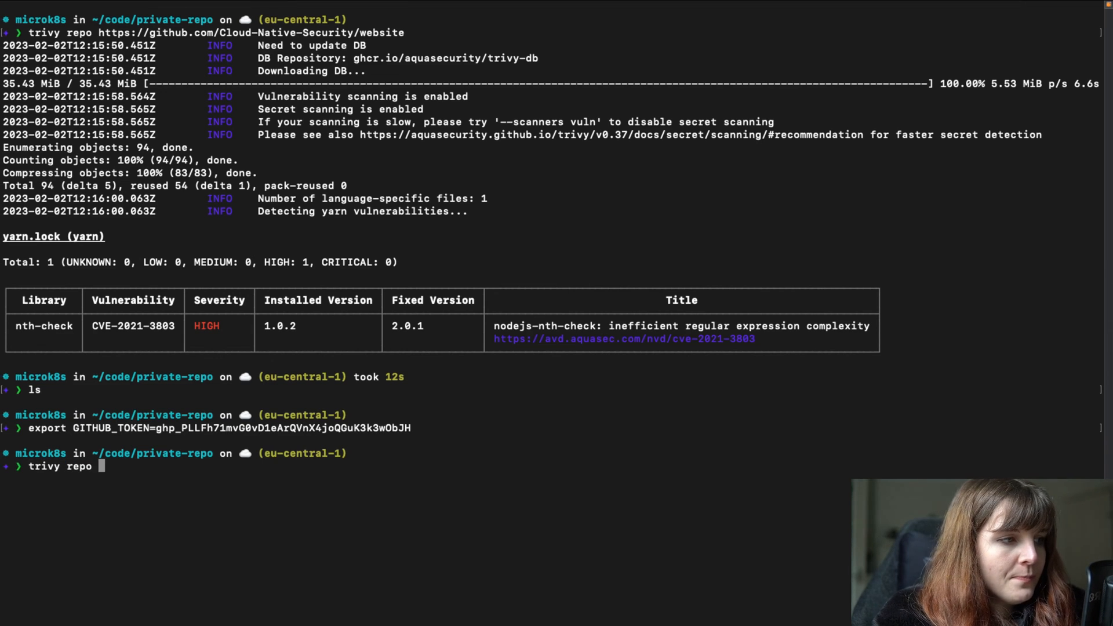
- Compose 'trivy repo' for the secret-repo URL with the config scanner added
{"action": "type", "text": "https://github.com/Cloud-Native-Security/secret-repo"}
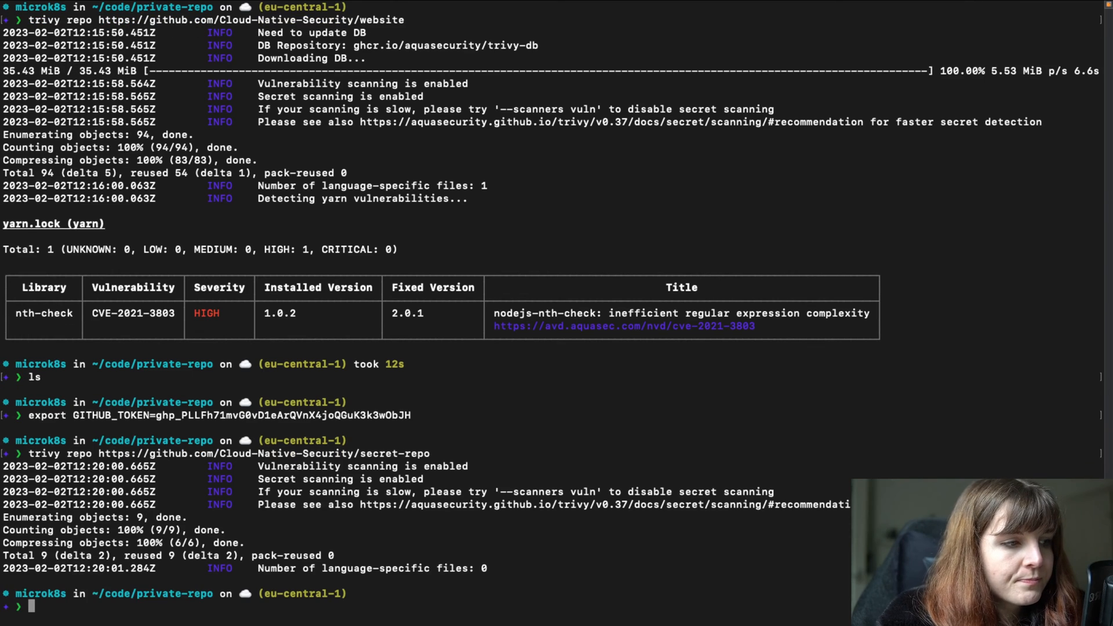
{"action": "mouse_move", "coordinate": [501, 568]}
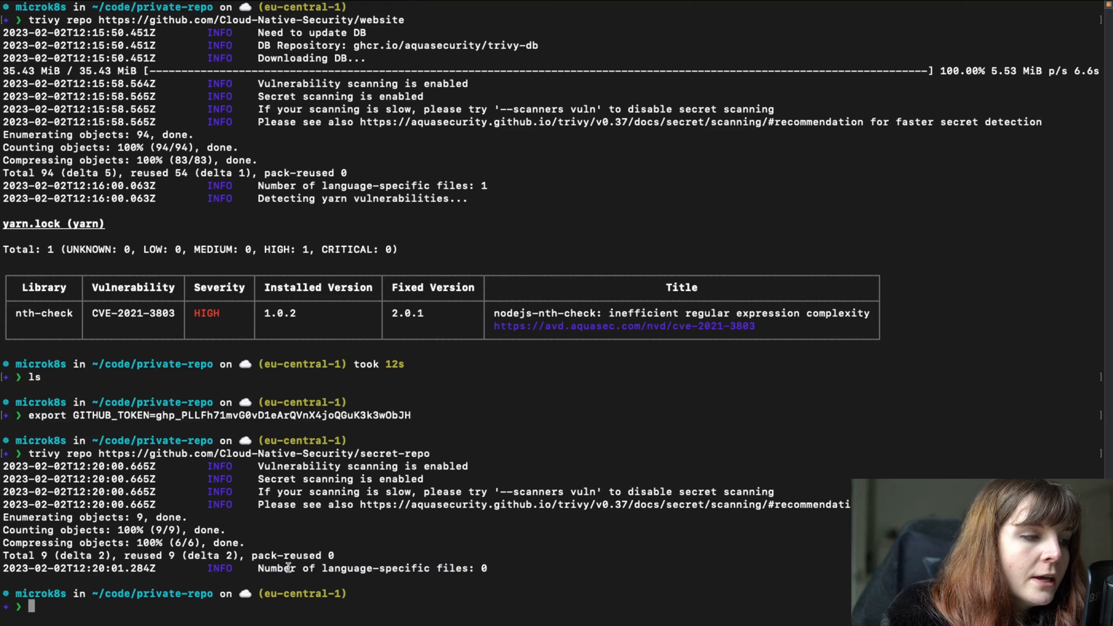
{"action": "type", "text": "trivy repo https://github.com/Cloud-Native-Security/secret-repo"}
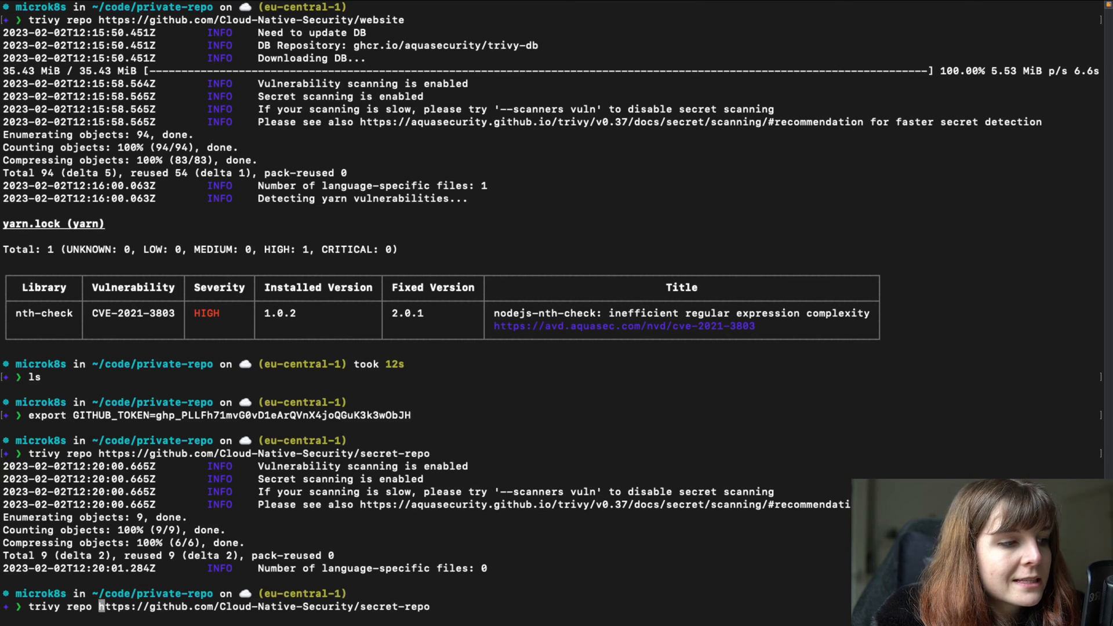
{"action": "type", "text": "--scanner"}
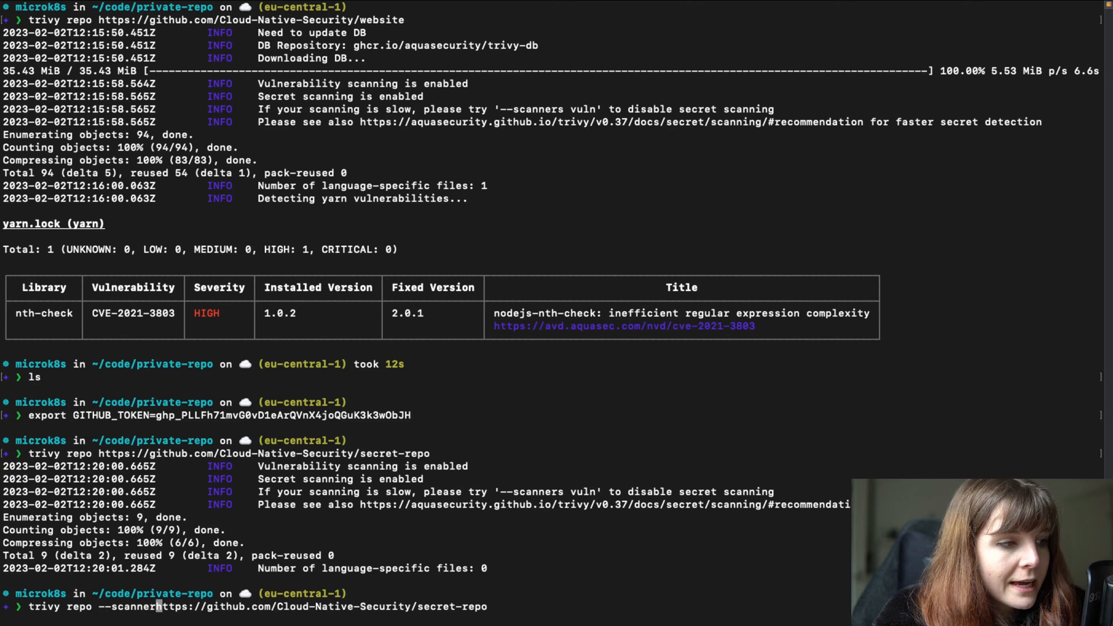
{"action": "type", "text": "config"}
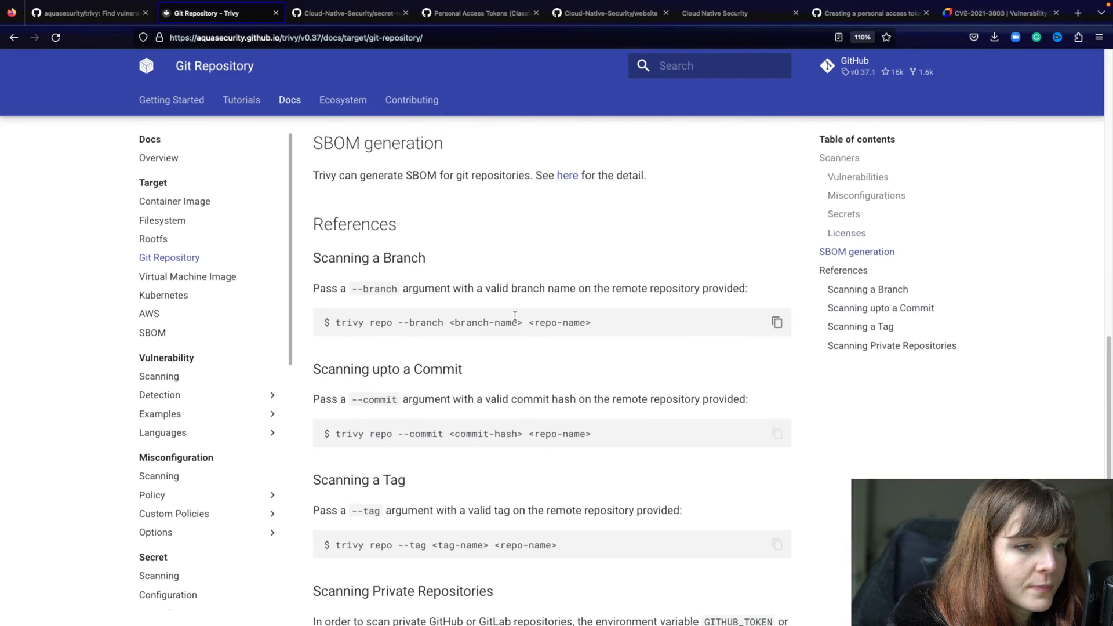
- Scroll the Trivy Git Repository page to its references on branches, commits, tags and private repos
{"action": "scroll", "scroll_direction": "up", "scroll_amount": 3}
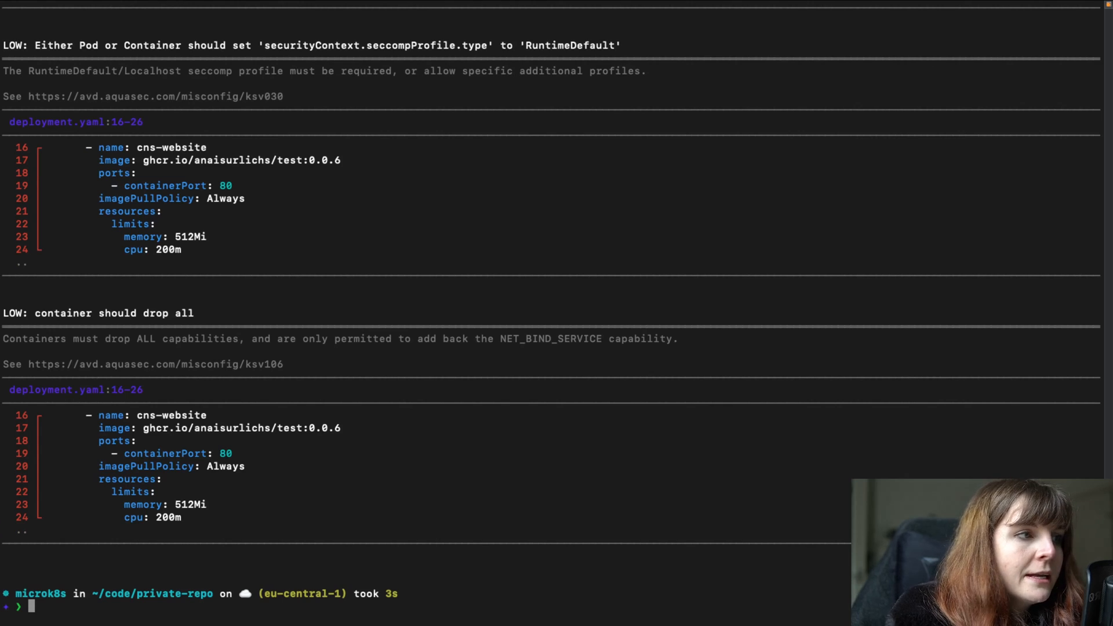
- Scroll through LOW findings for deployment.yaml and deployment-sa.yaml, then switch to the GitHub tokens tab
{"action": "scroll", "scroll_direction": "down", "scroll_amount": 3}
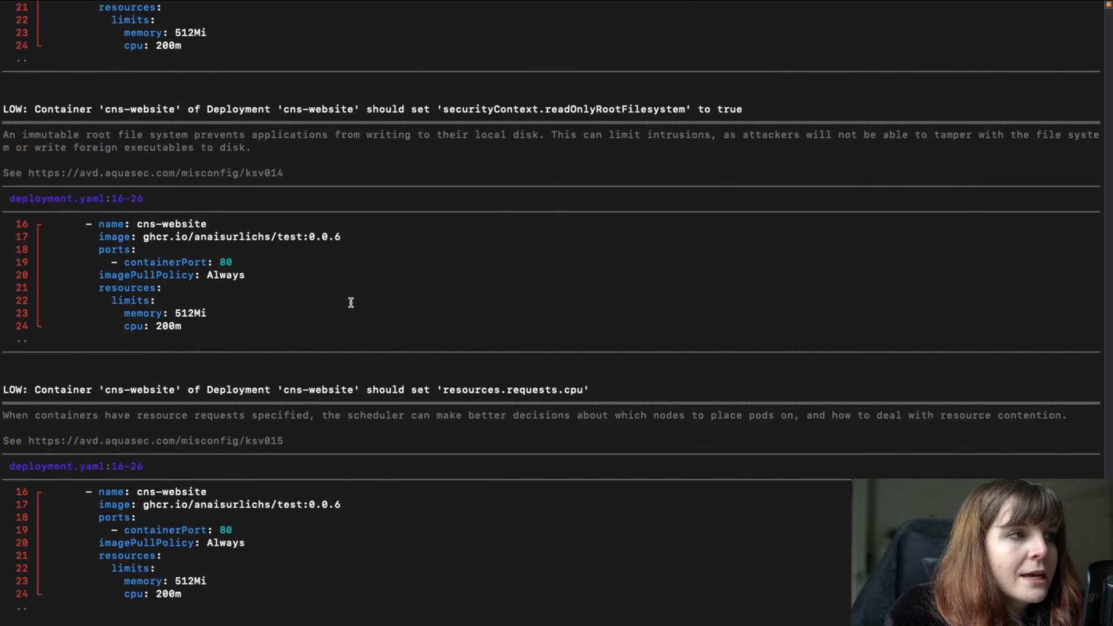
{"action": "scroll", "scroll_direction": "down", "scroll_amount": 3}
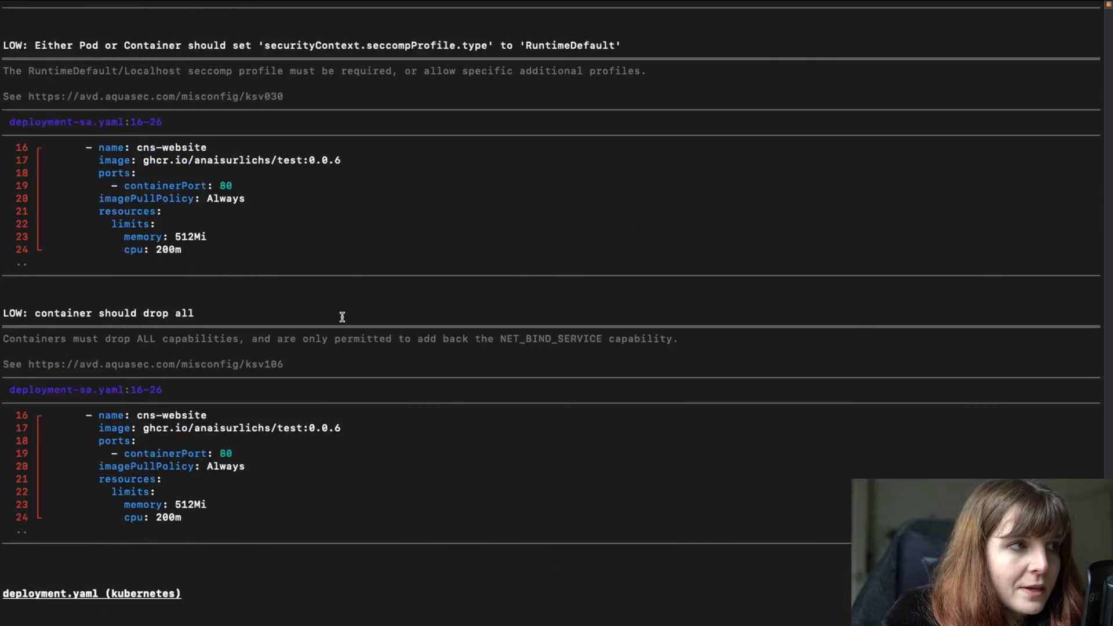
{"action": "scroll", "scroll_direction": "down", "scroll_amount": 3}
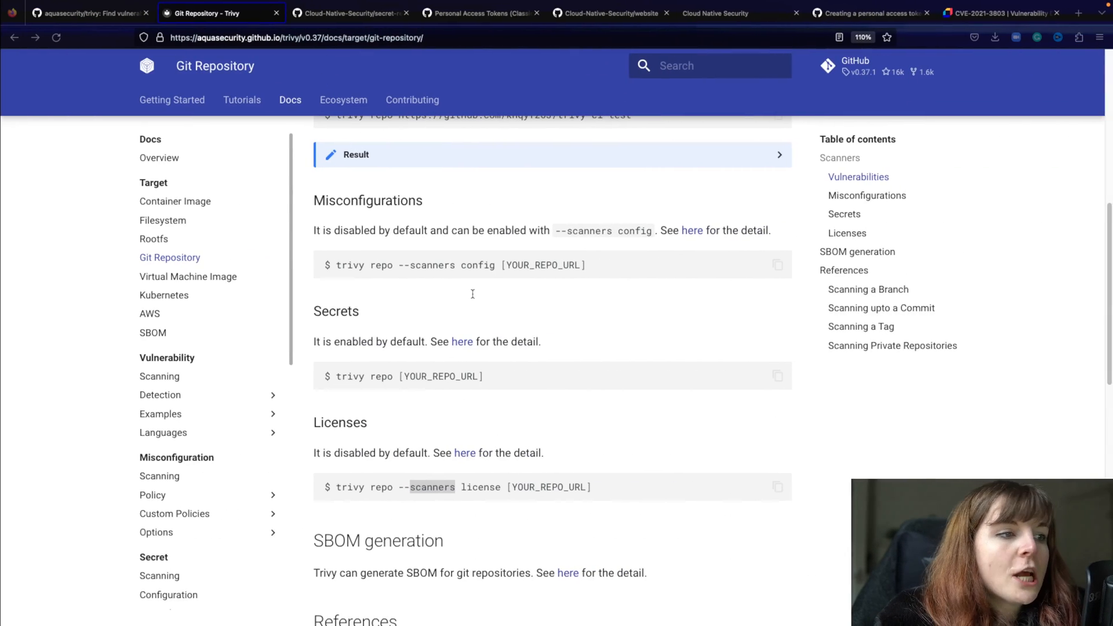
{"action": "scroll", "scroll_direction": "down", "scroll_amount": 3}
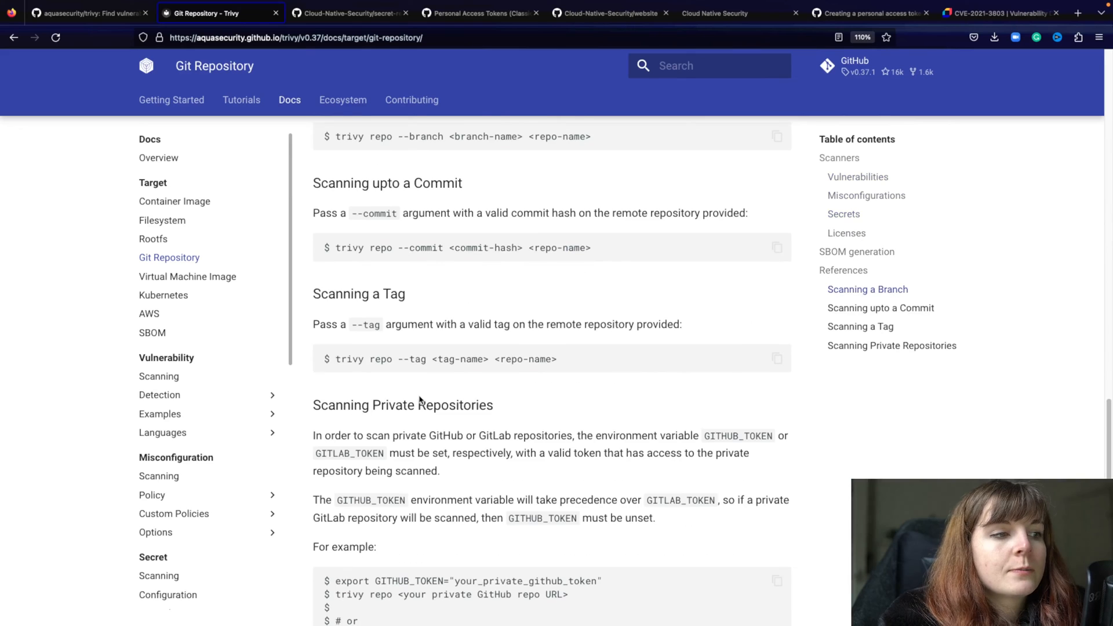
{"action": "scroll", "scroll_direction": "down", "scroll_amount": 3}
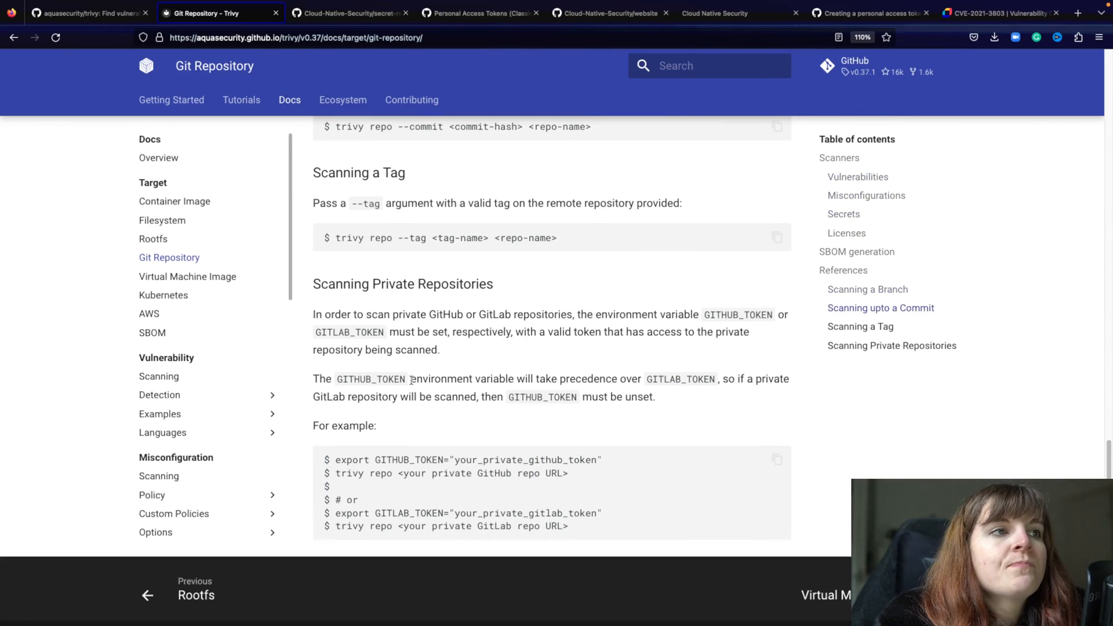
{"action": "left_click", "coordinate": [485, 12]}
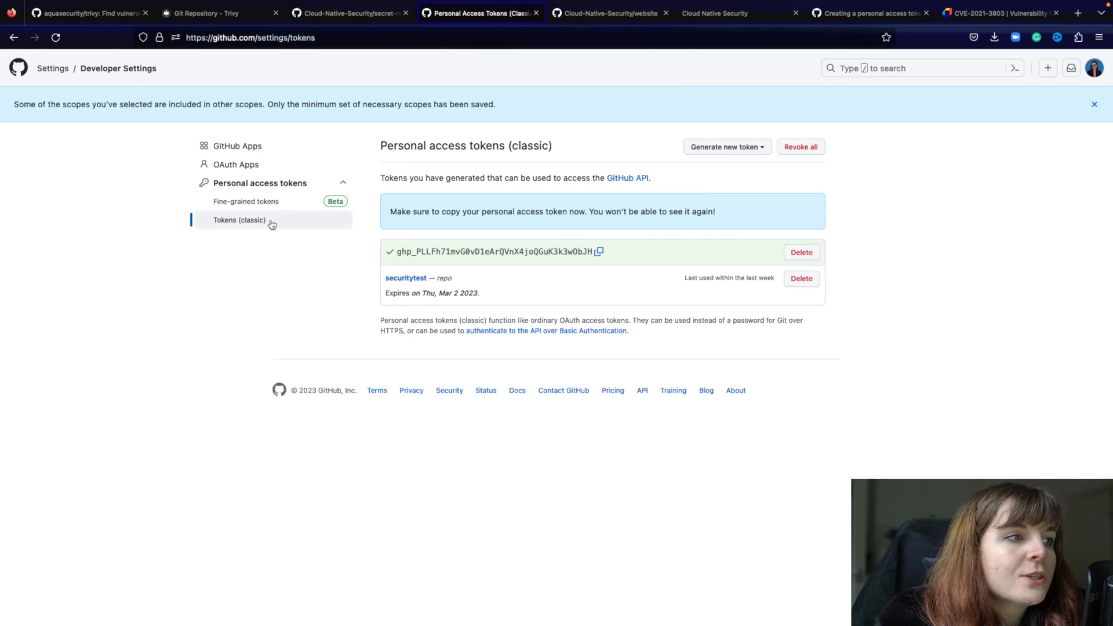
- Start a fine-grained token, browse Only select repositories, then pick All repositories and return to classic tokens
{"action": "left_click", "coordinate": [245, 201]}
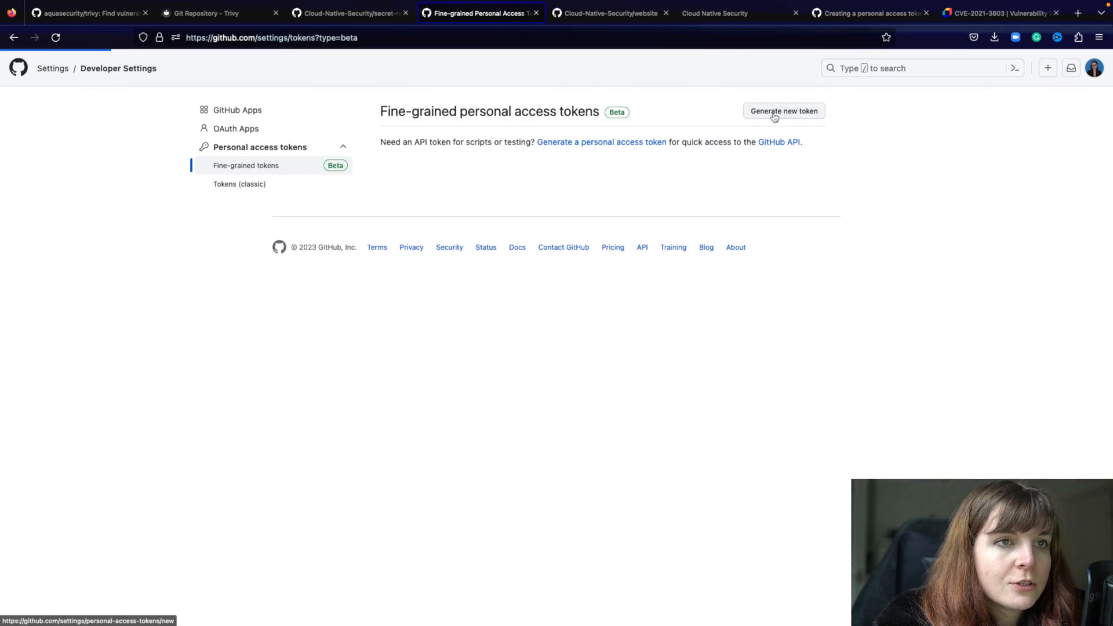
{"action": "left_click", "coordinate": [783, 111]}
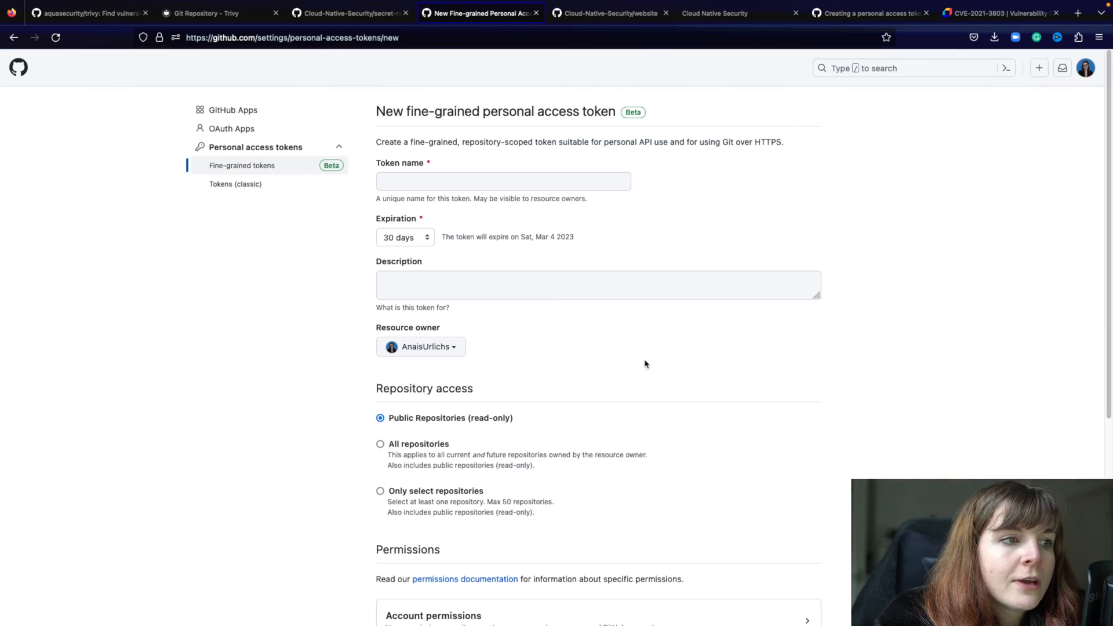
{"action": "left_click", "coordinate": [503, 179]}
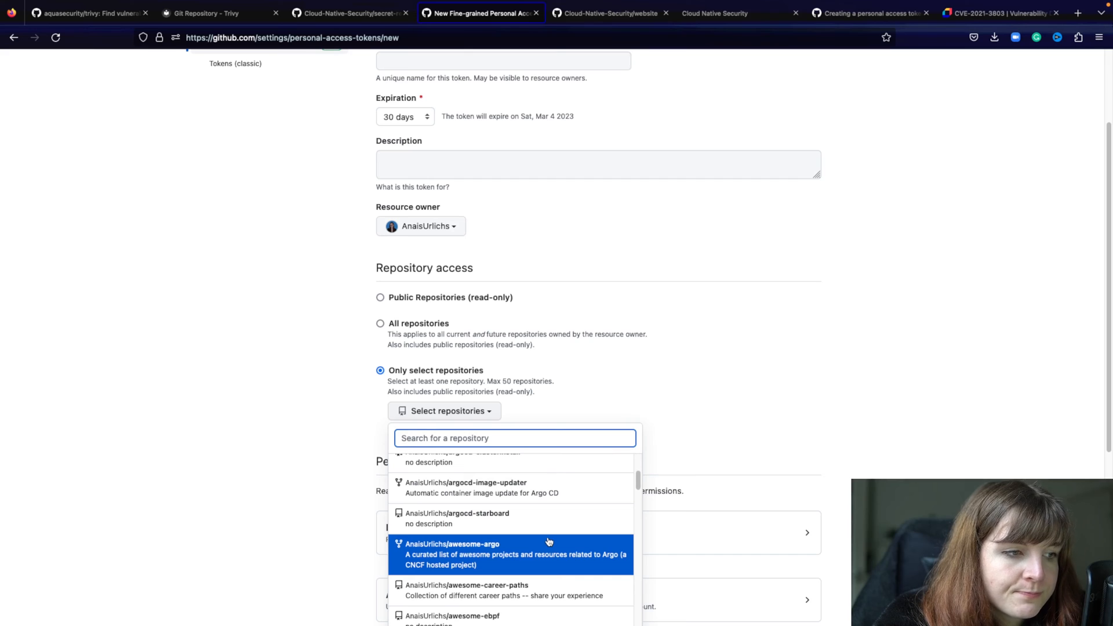
{"action": "scroll", "scroll_direction": "down", "scroll_amount": 3}
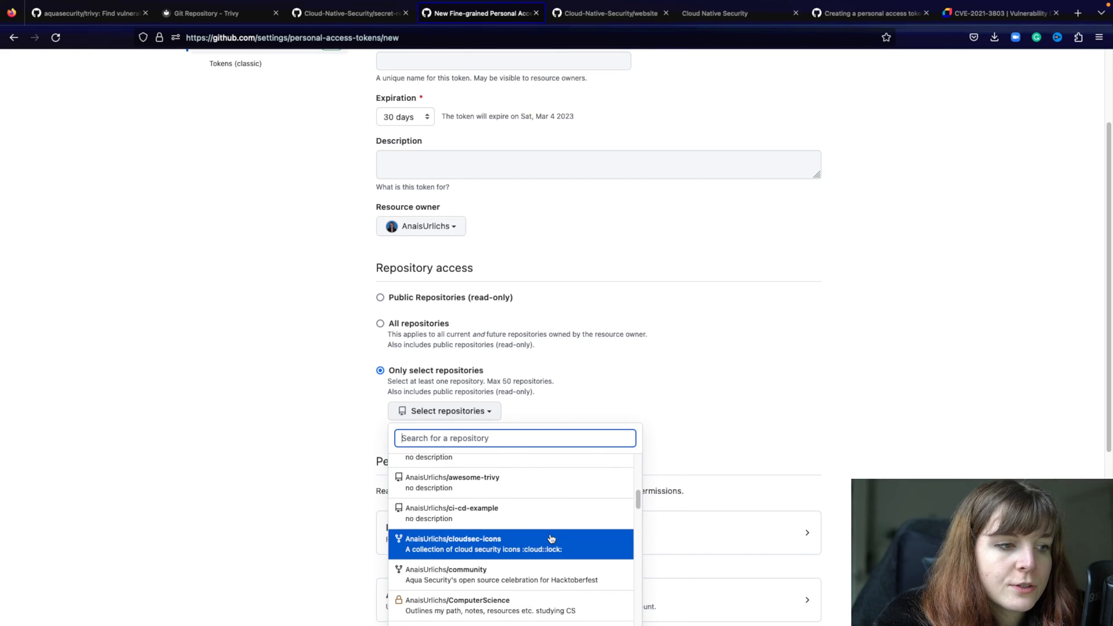
{"action": "scroll", "scroll_direction": "down", "scroll_amount": 3}
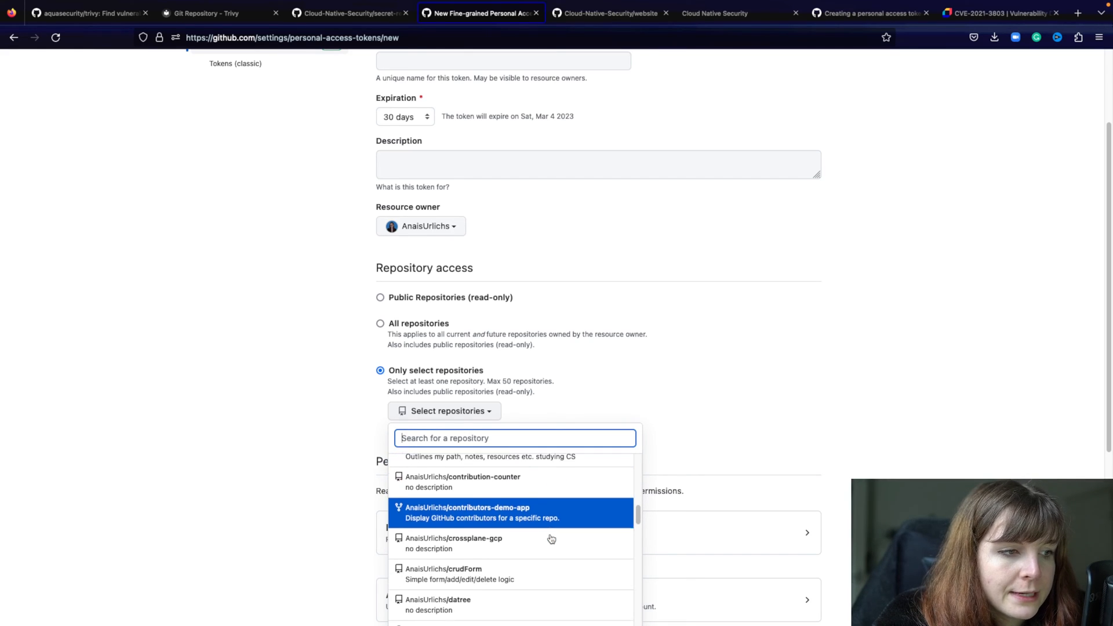
{"action": "scroll", "scroll_direction": "down", "scroll_amount": 3}
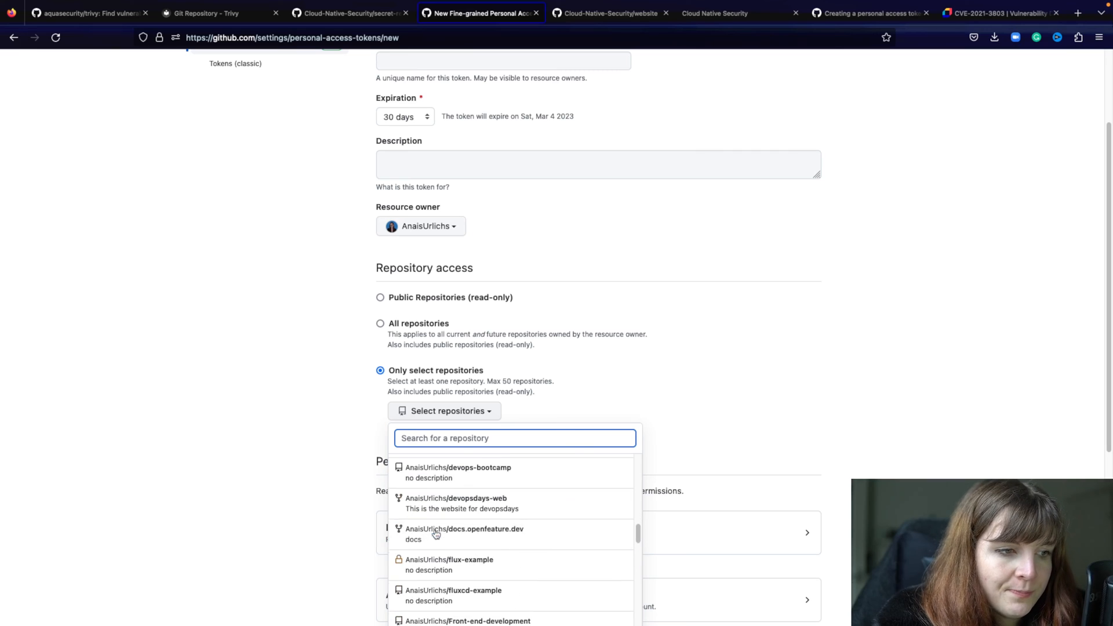
{"action": "scroll", "scroll_direction": "down", "scroll_amount": 3}
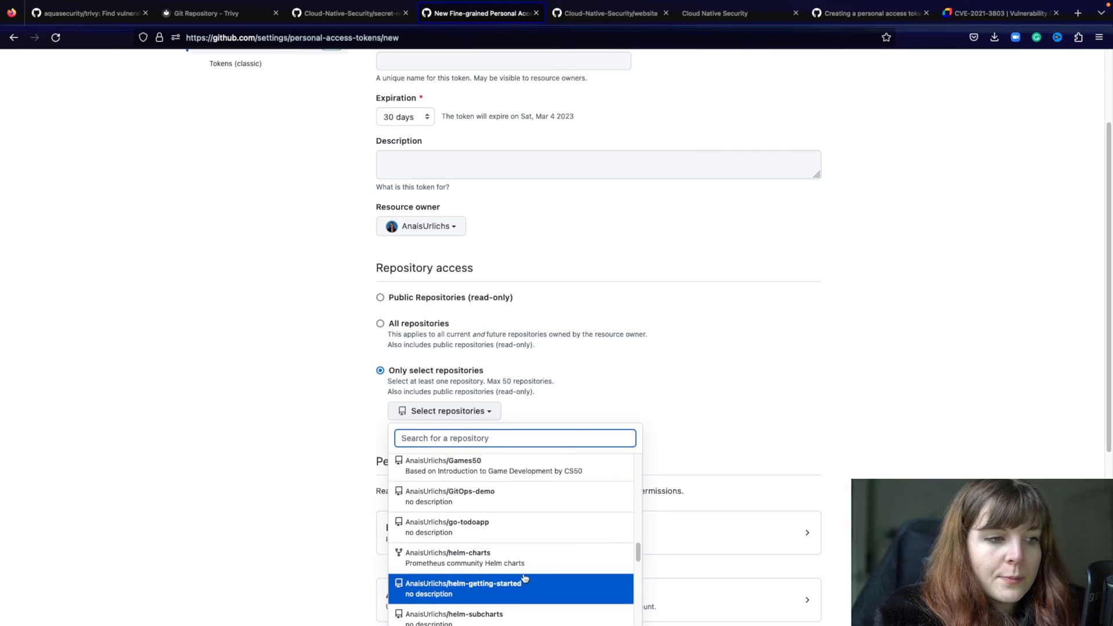
{"action": "scroll", "scroll_direction": "down", "scroll_amount": 3}
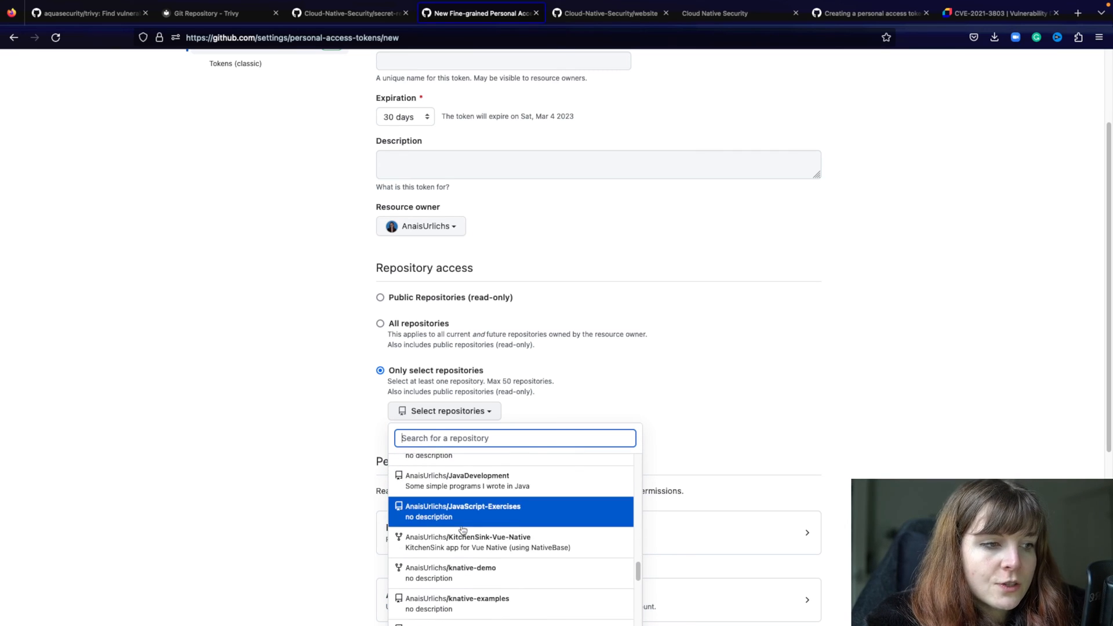
{"action": "scroll", "scroll_direction": "down", "scroll_amount": 3}
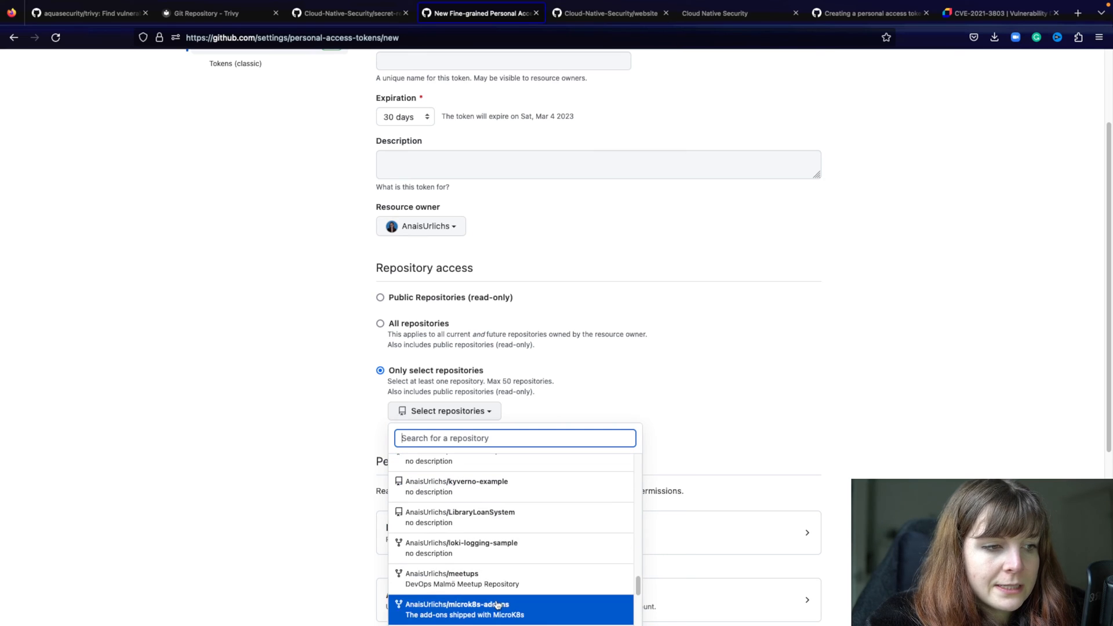
{"action": "scroll", "scroll_direction": "down", "scroll_amount": 3}
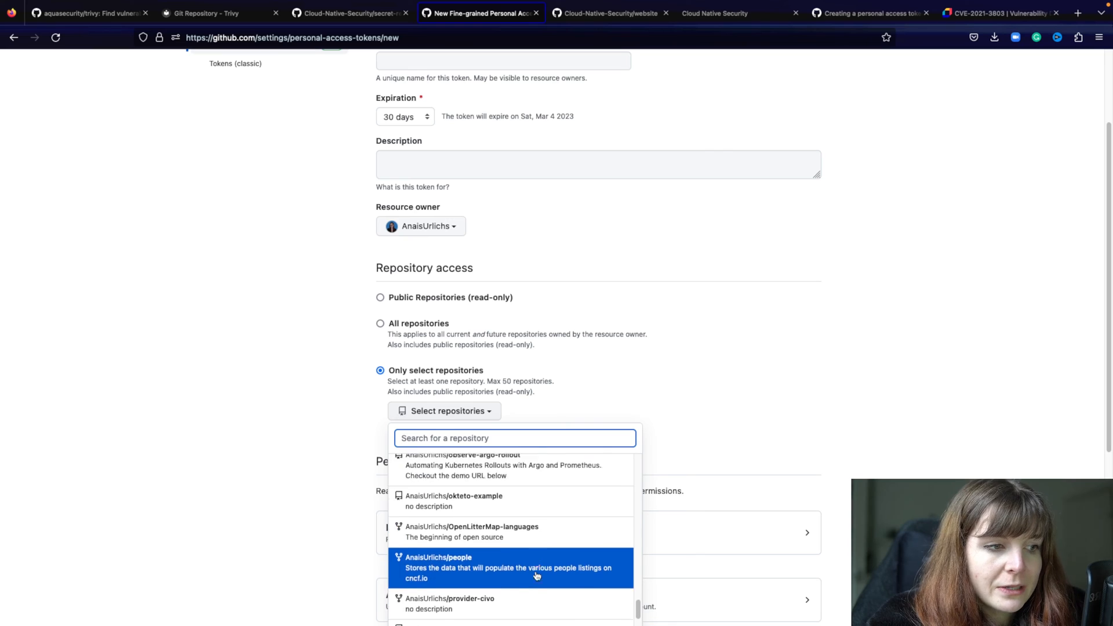
{"action": "scroll", "scroll_direction": "down", "scroll_amount": 3}
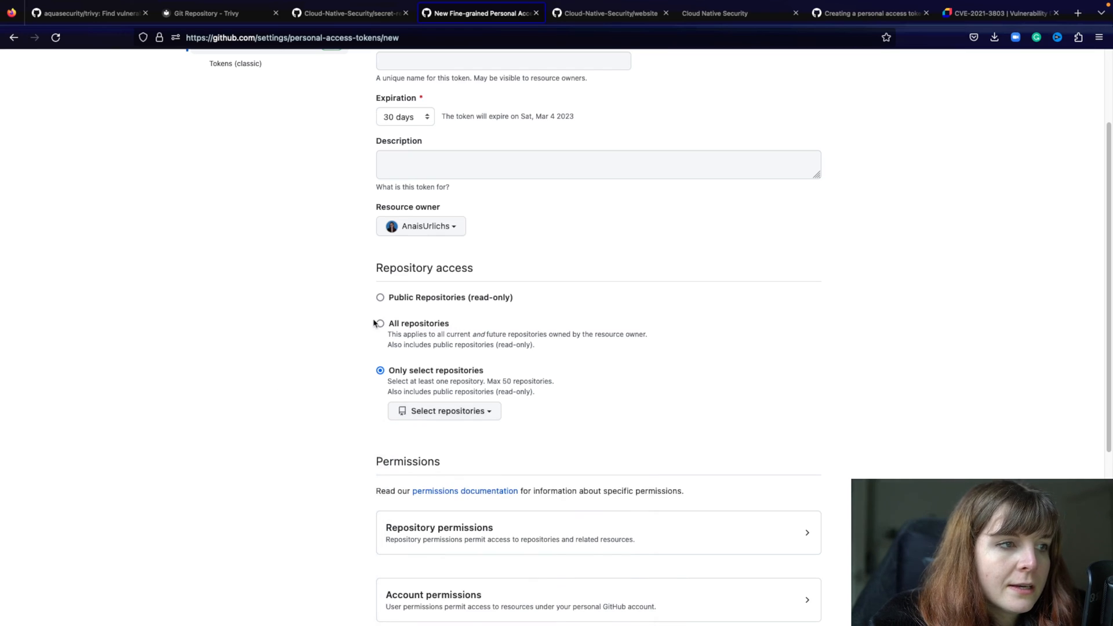
{"action": "left_click", "coordinate": [379, 322]}
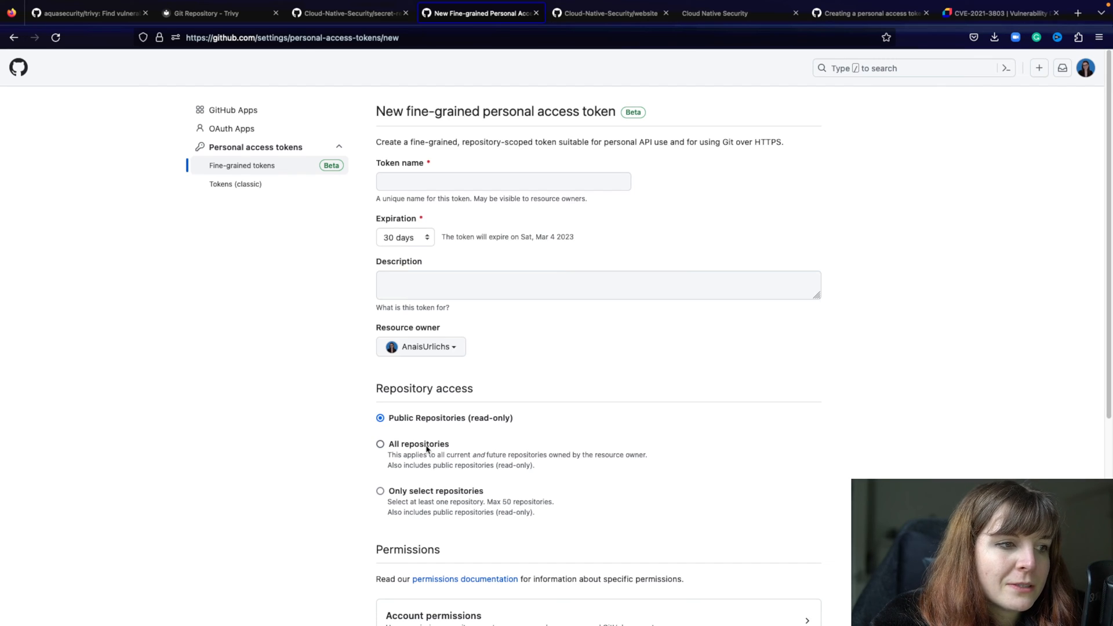
{"action": "left_click", "coordinate": [378, 443]}
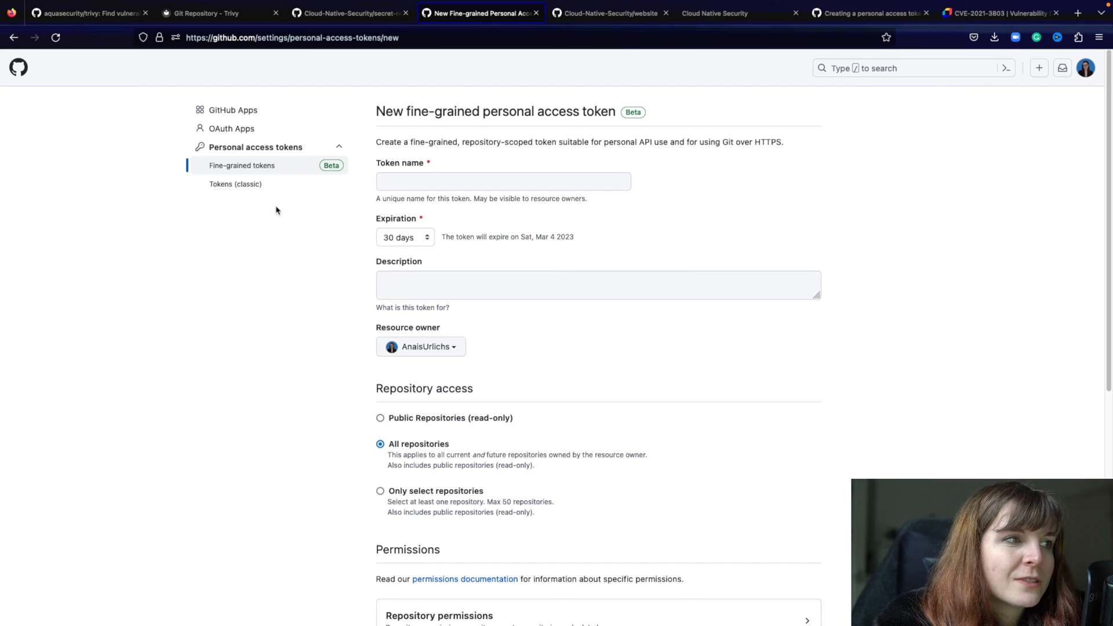
{"action": "mouse_move", "coordinate": [564, 253]}
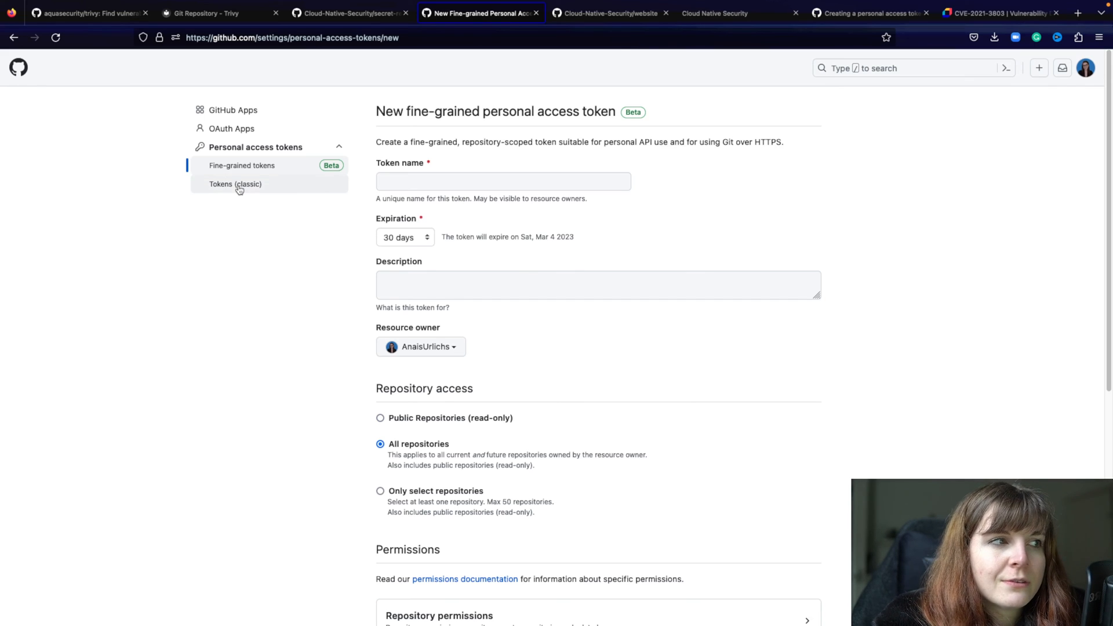
{"action": "left_click", "coordinate": [231, 184]}
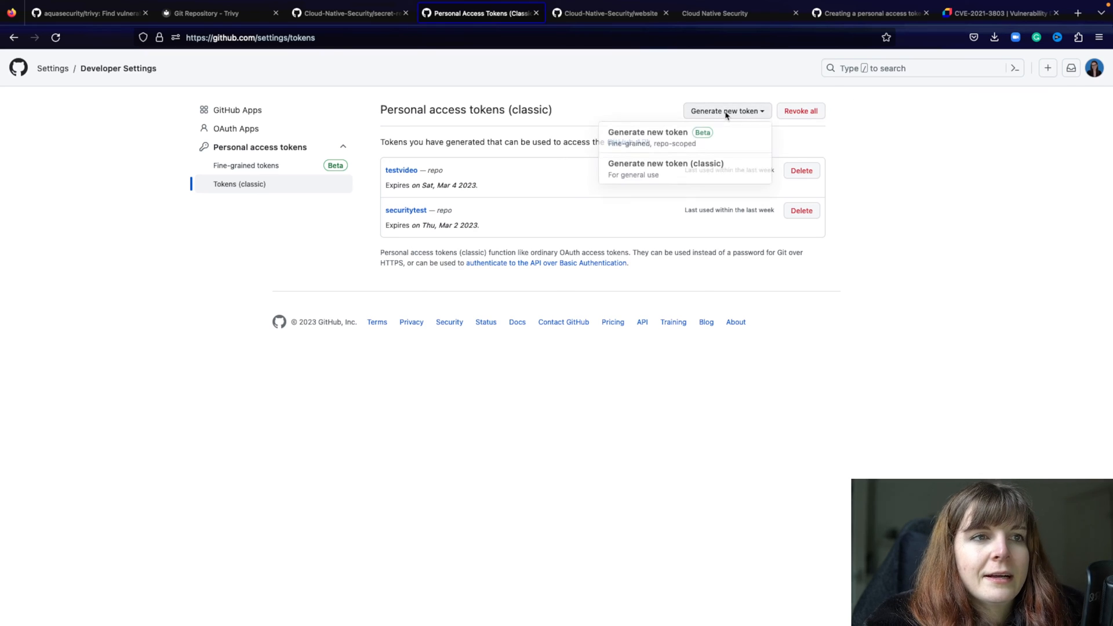
- Tick repo on a new classic token, then open a new fine-grained token form for comparison
{"action": "left_click", "coordinate": [667, 163]}
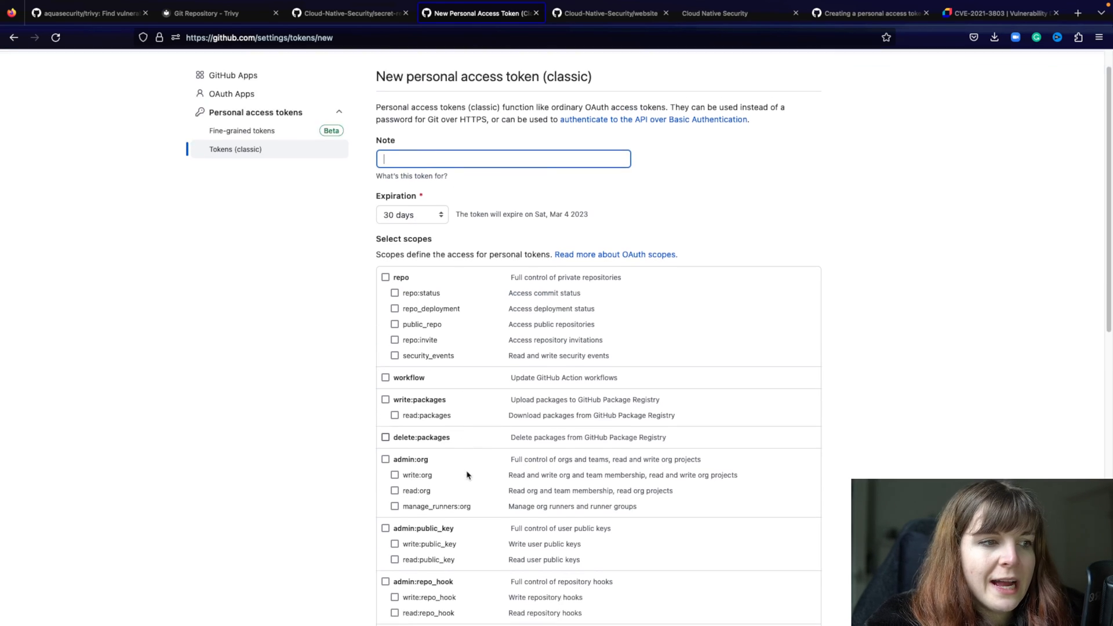
{"action": "left_click", "coordinate": [386, 277]}
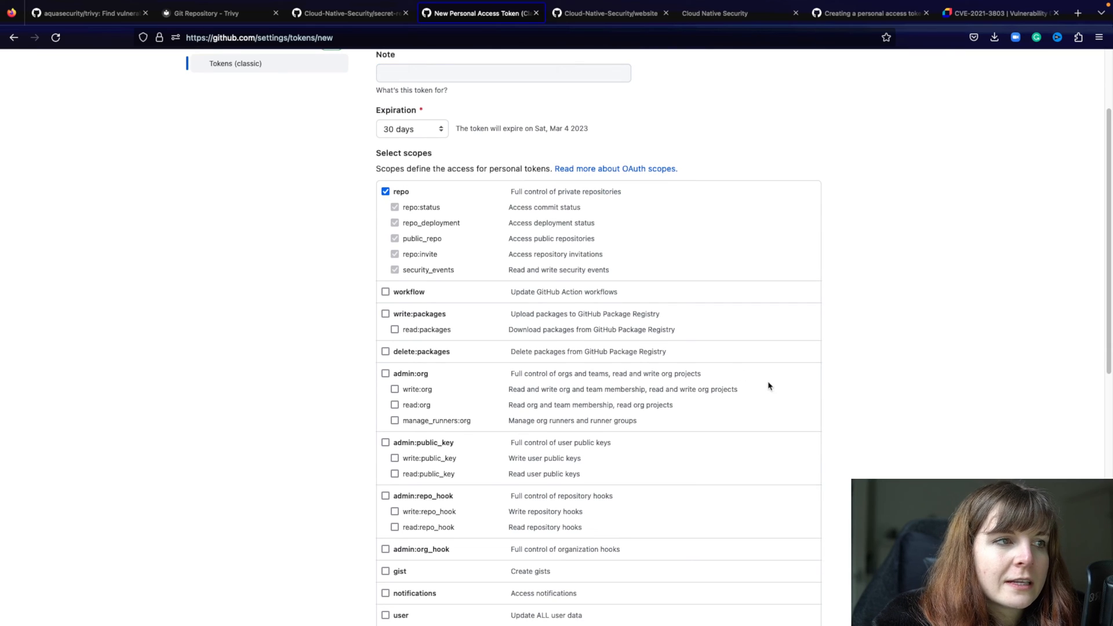
{"action": "mouse_move", "coordinate": [543, 345]}
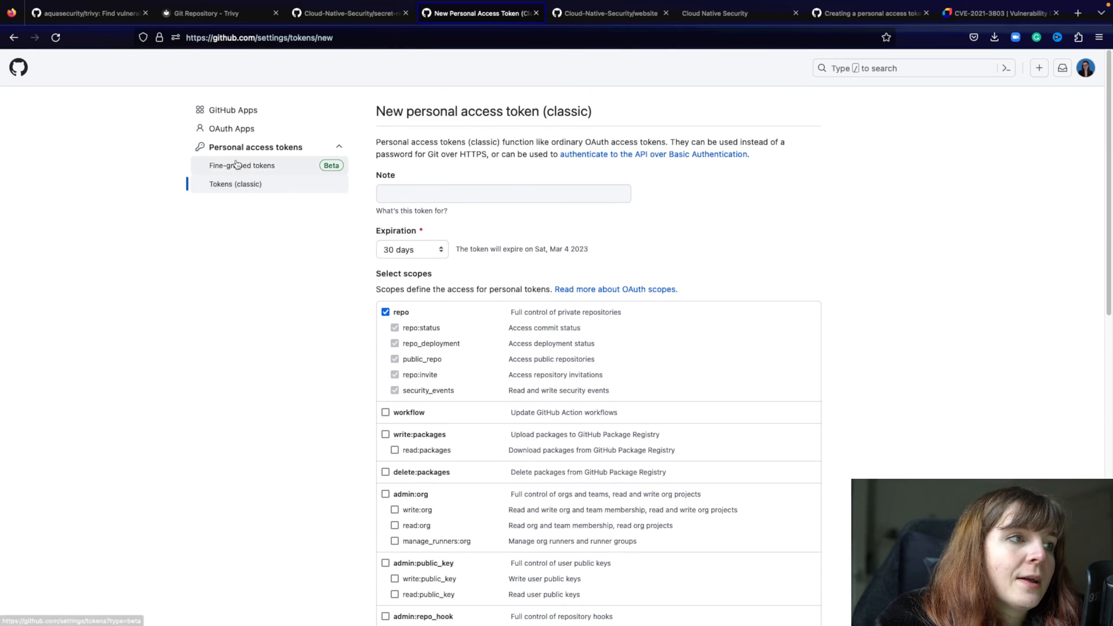
{"action": "left_click", "coordinate": [241, 165]}
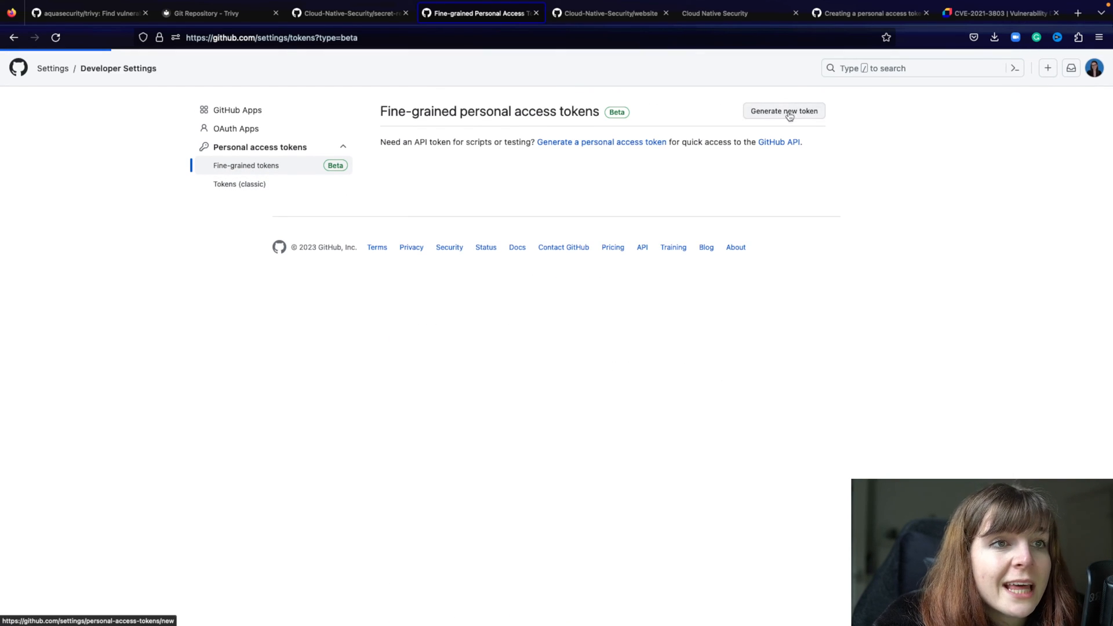
{"action": "left_click", "coordinate": [783, 111]}
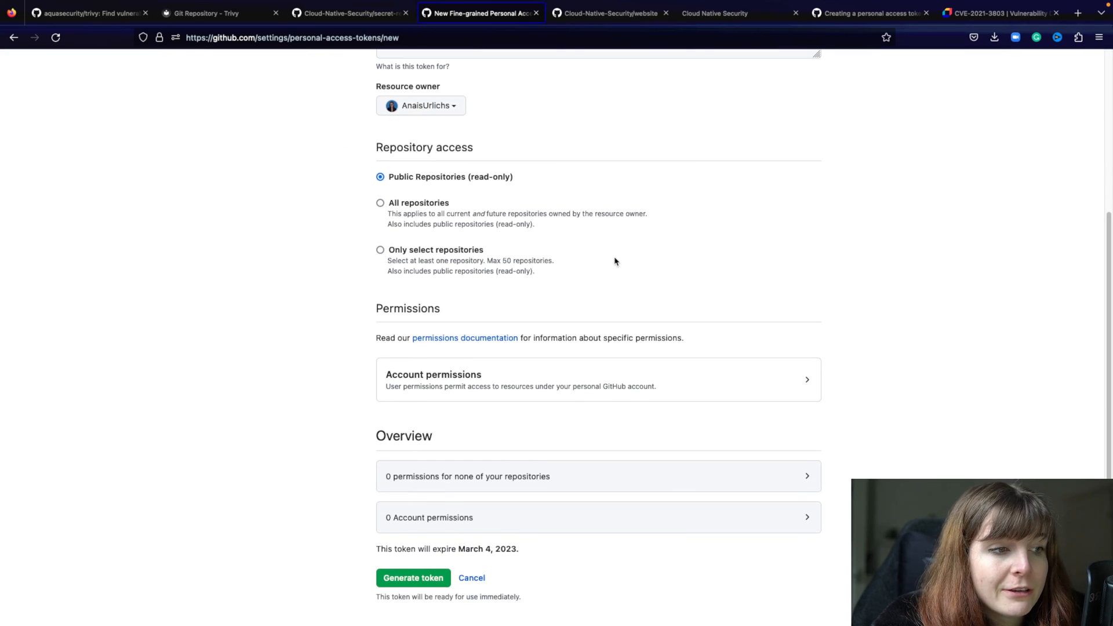